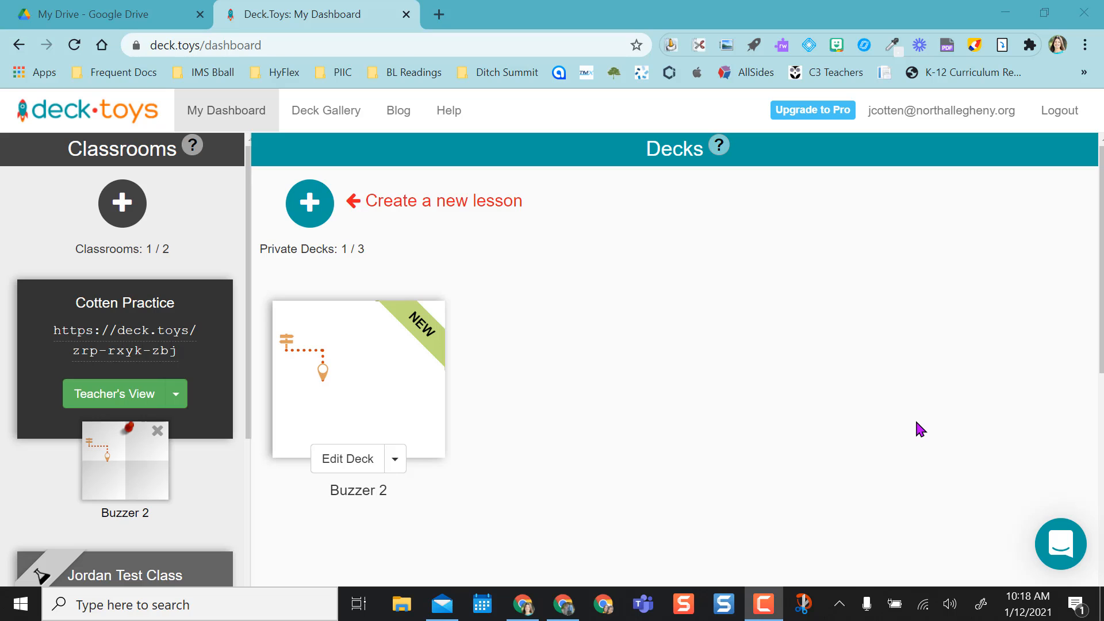
# Open the Buzzer 2 deck card from My Dashboard into the Deck Builder.
pyautogui.click(346, 458)
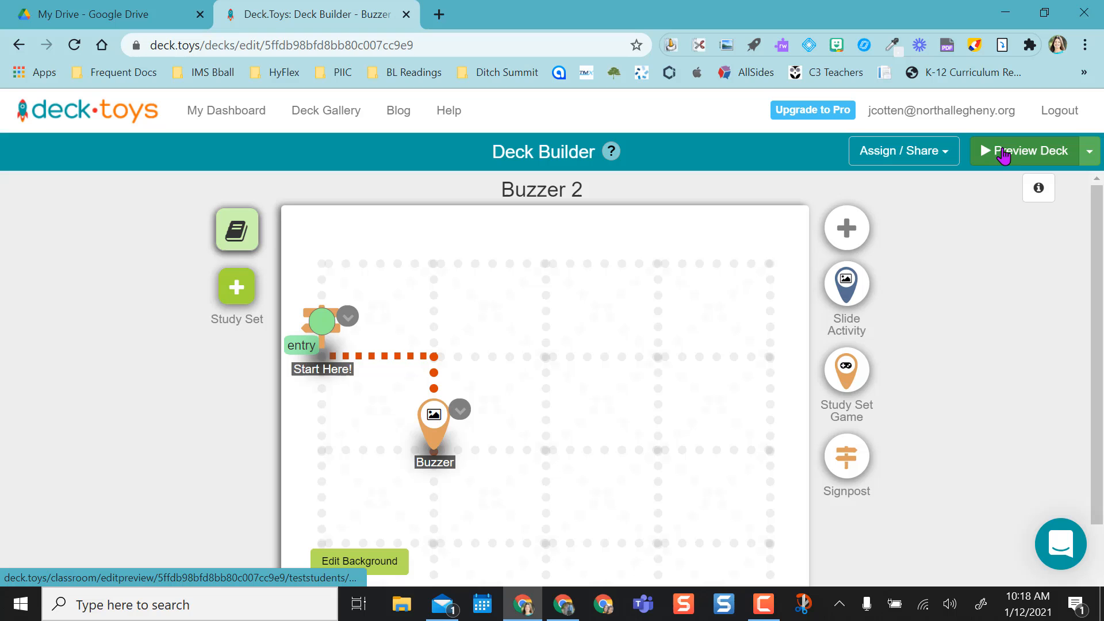
pyautogui.moveTo(1031, 150)
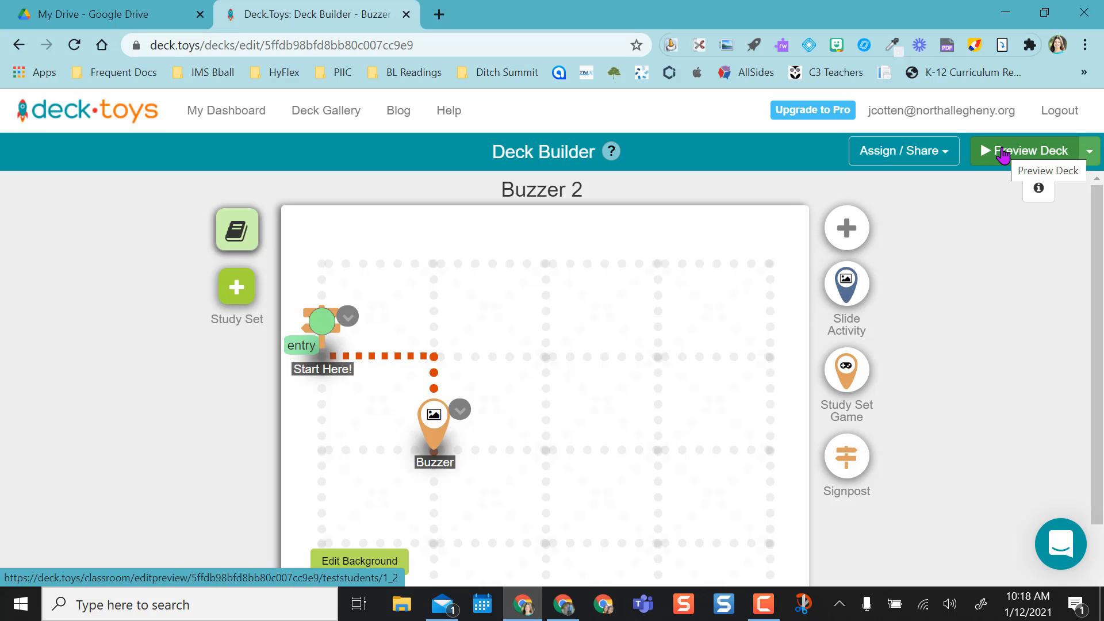
# Preview Buzzer 2 with teacher and demo-student views side by side.
pyautogui.click(1033, 150)
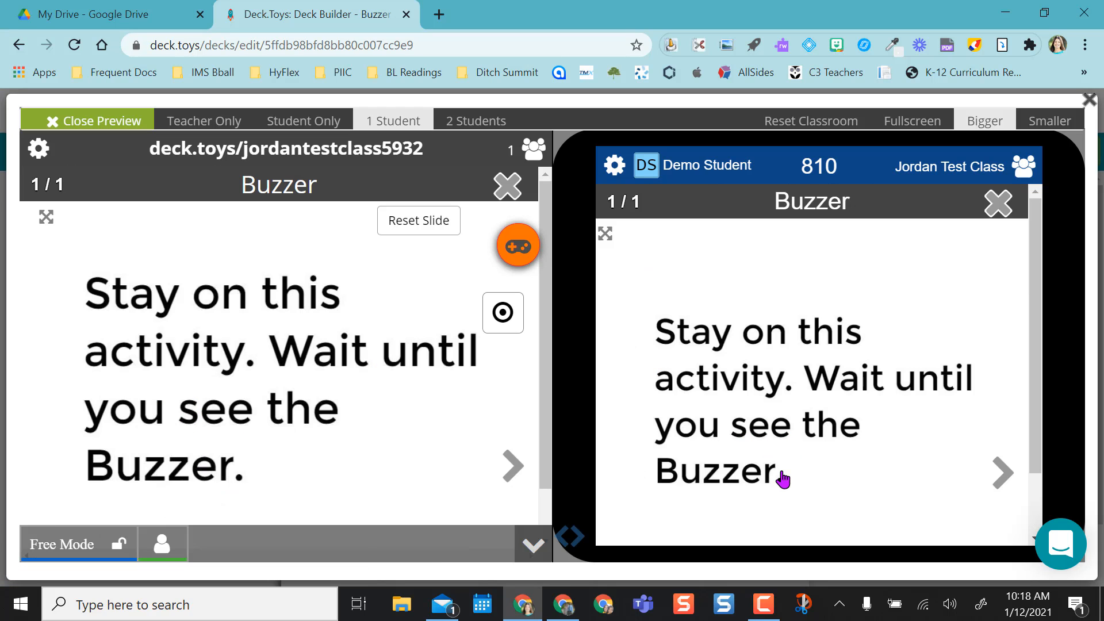
pyautogui.moveTo(522, 375)
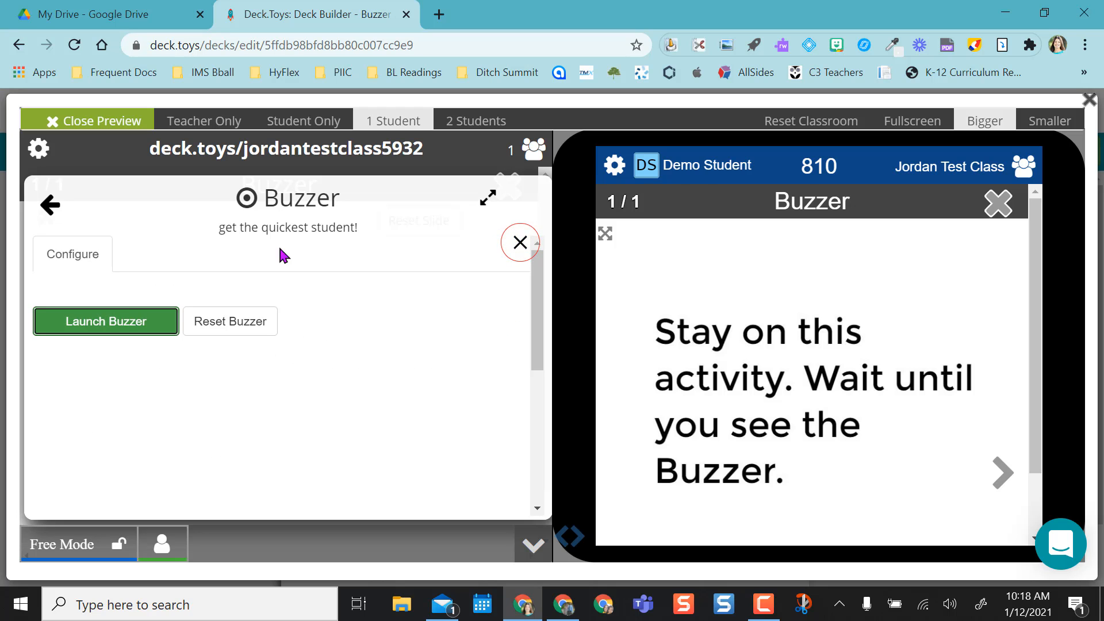
pyautogui.moveTo(109, 332)
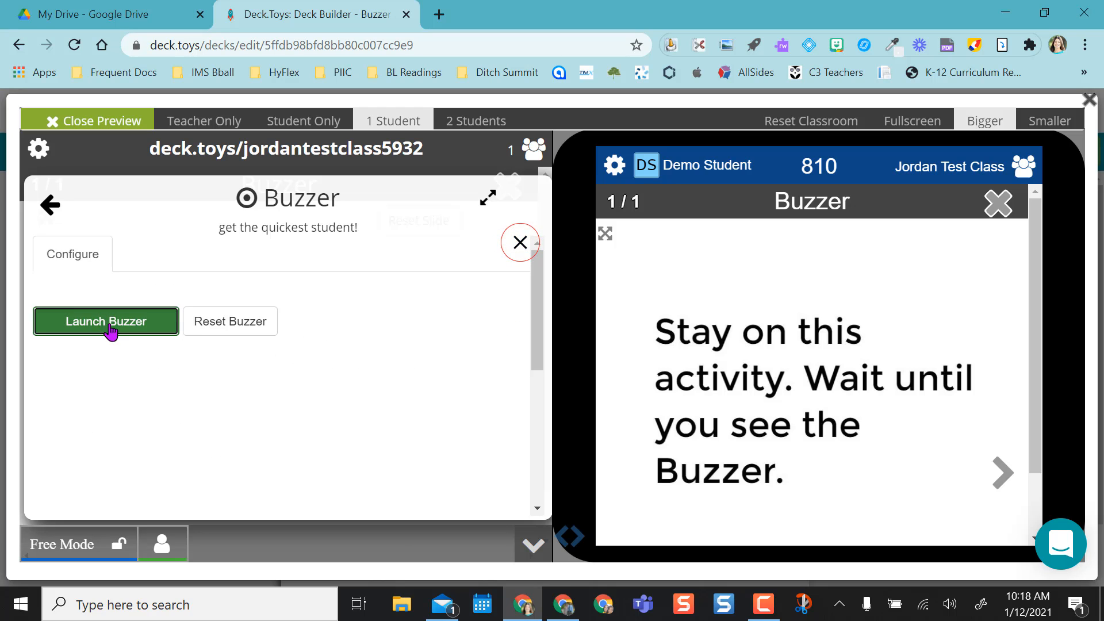
# Launch the buzzer, buzz in as the demo student, and grade it correct (+30 points).
pyautogui.click(105, 321)
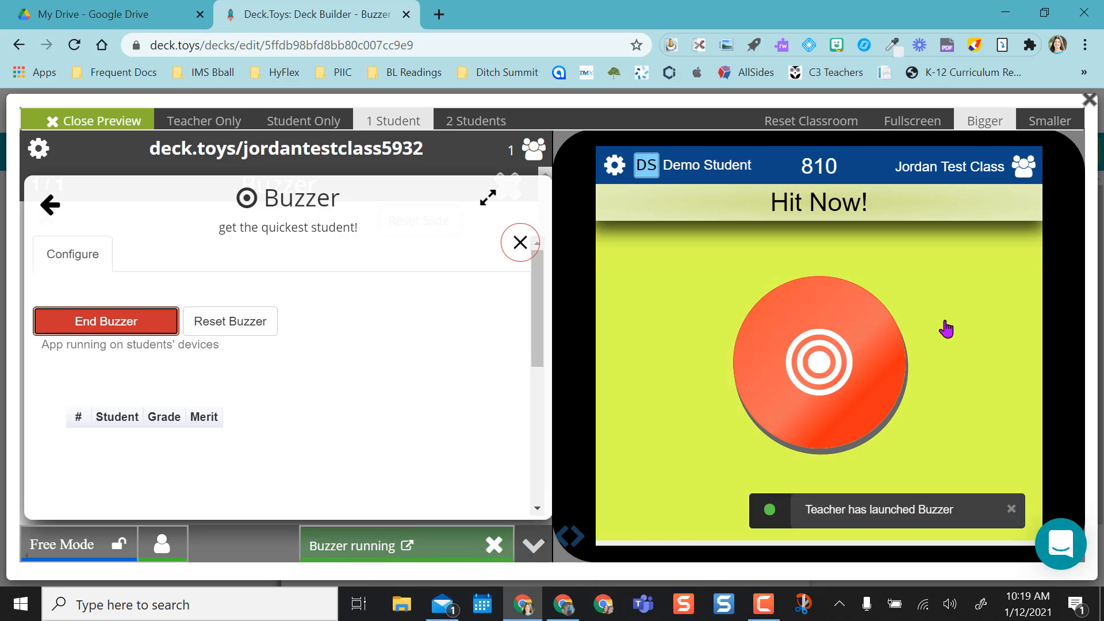
pyautogui.click(817, 361)
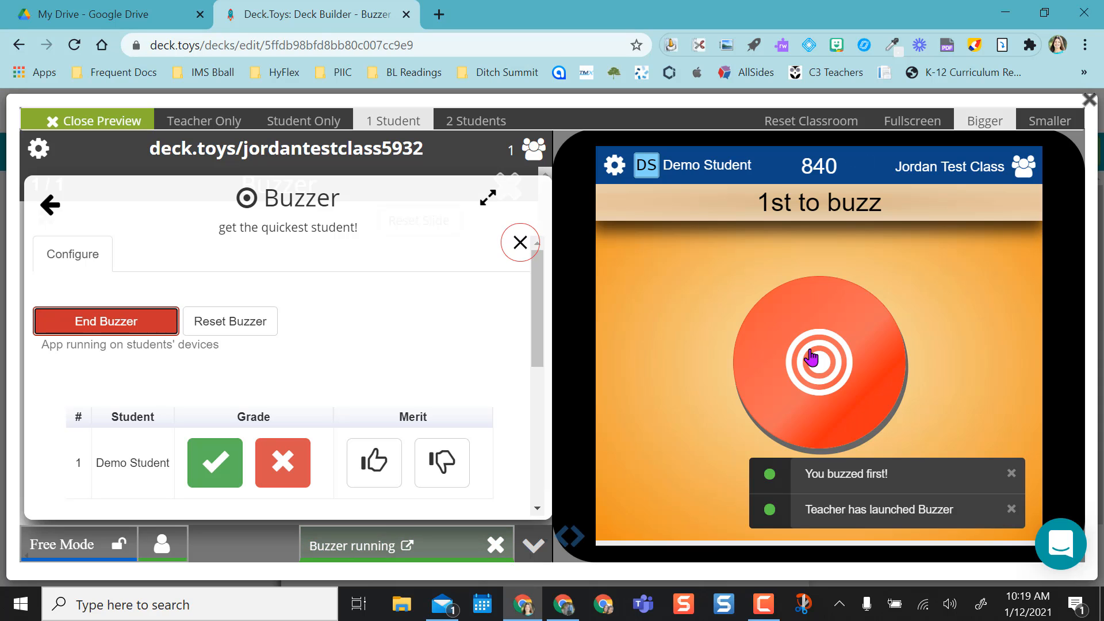
pyautogui.moveTo(527, 322)
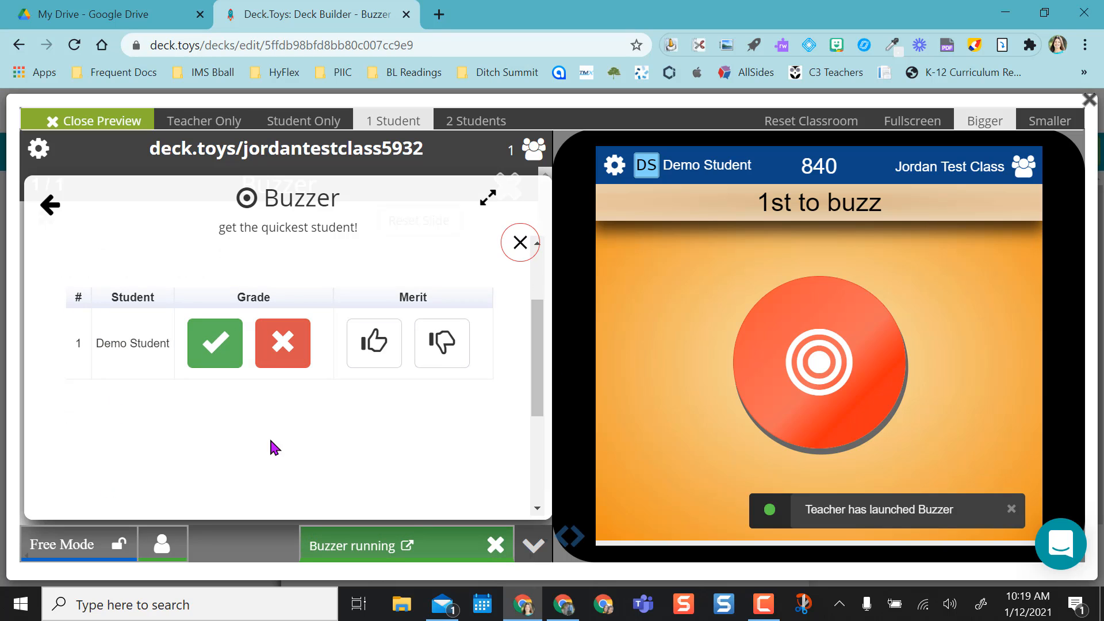
pyautogui.click(214, 344)
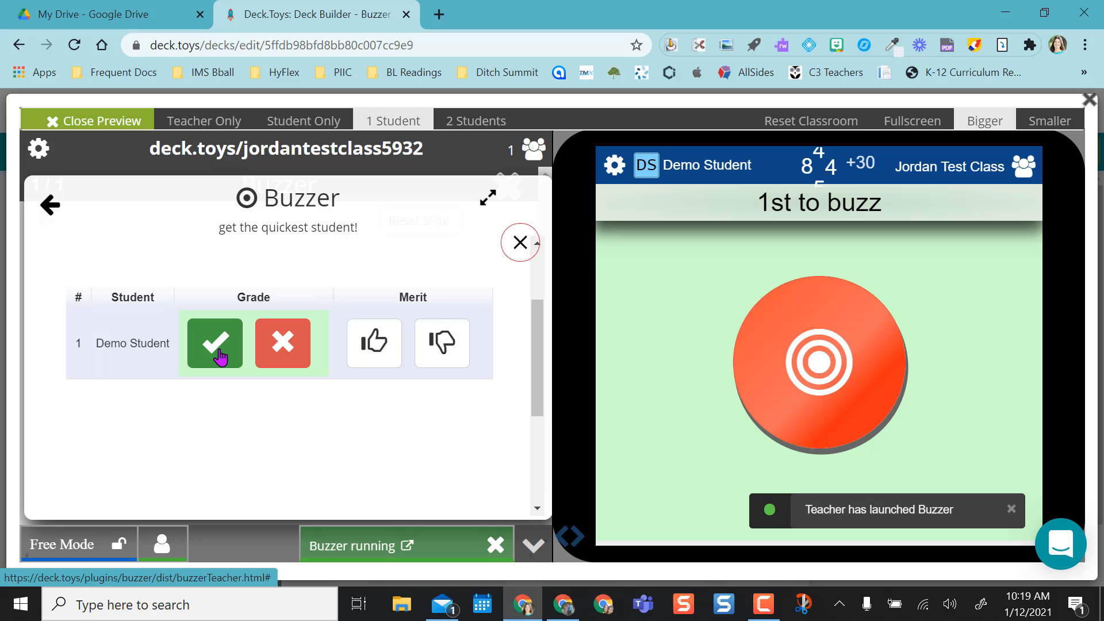
pyautogui.click(214, 344)
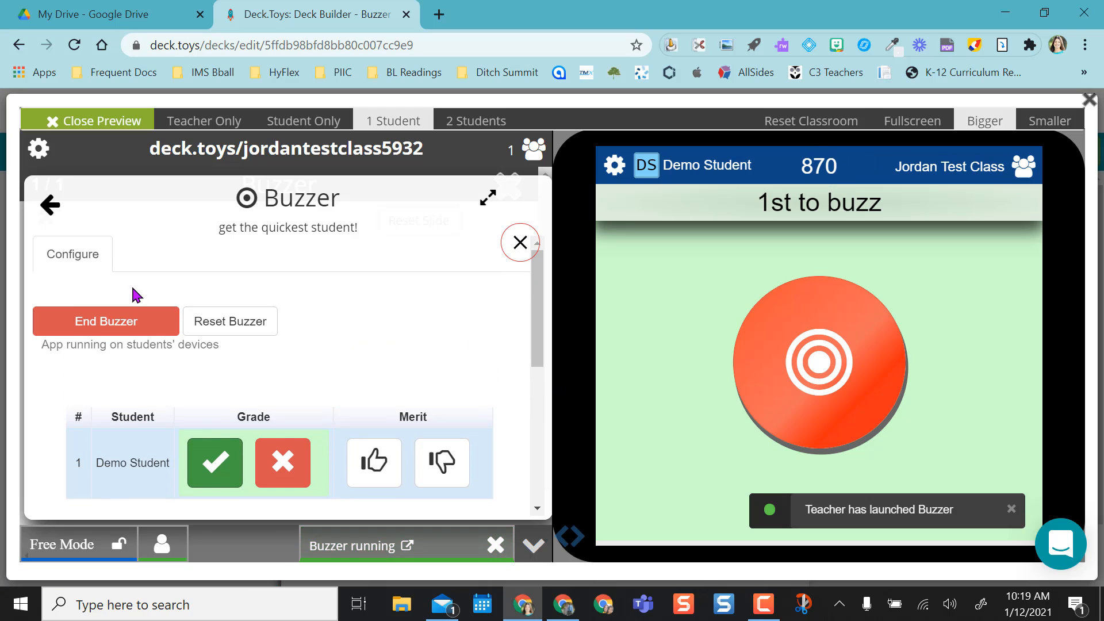
# Reset the buzzer, end it, and launch it again.
pyautogui.click(230, 321)
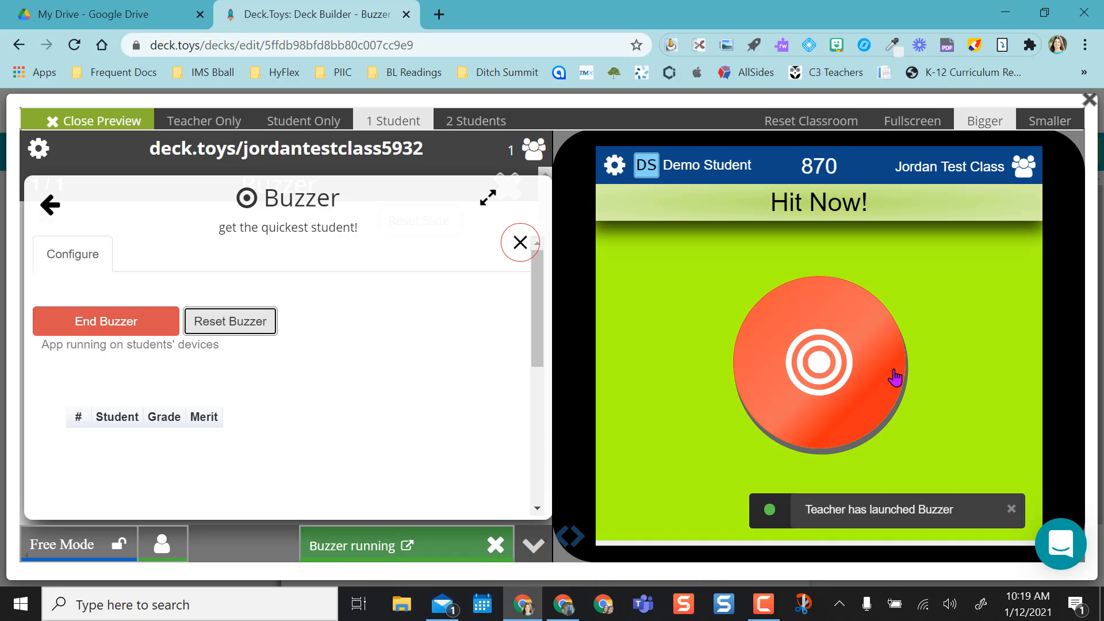
pyautogui.click(106, 321)
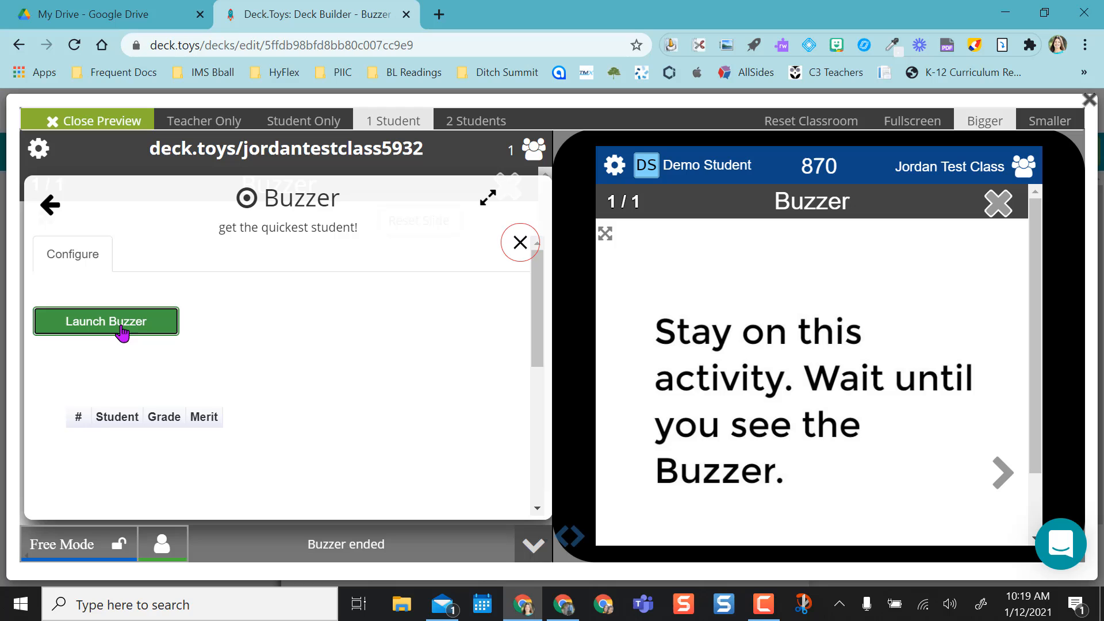
pyautogui.moveTo(145, 351)
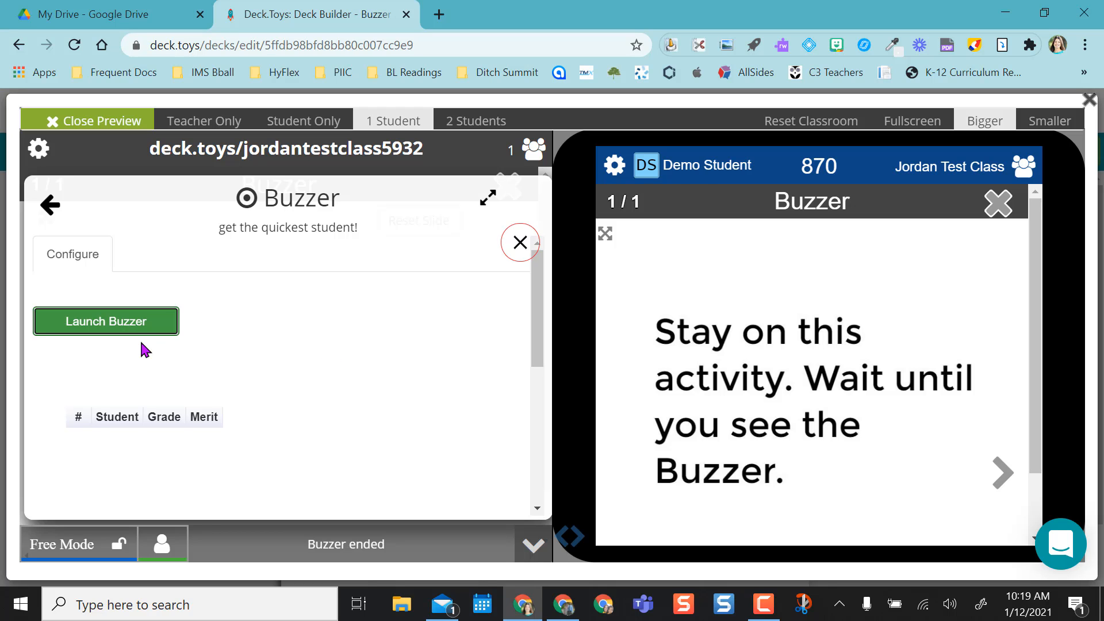
pyautogui.click(106, 321)
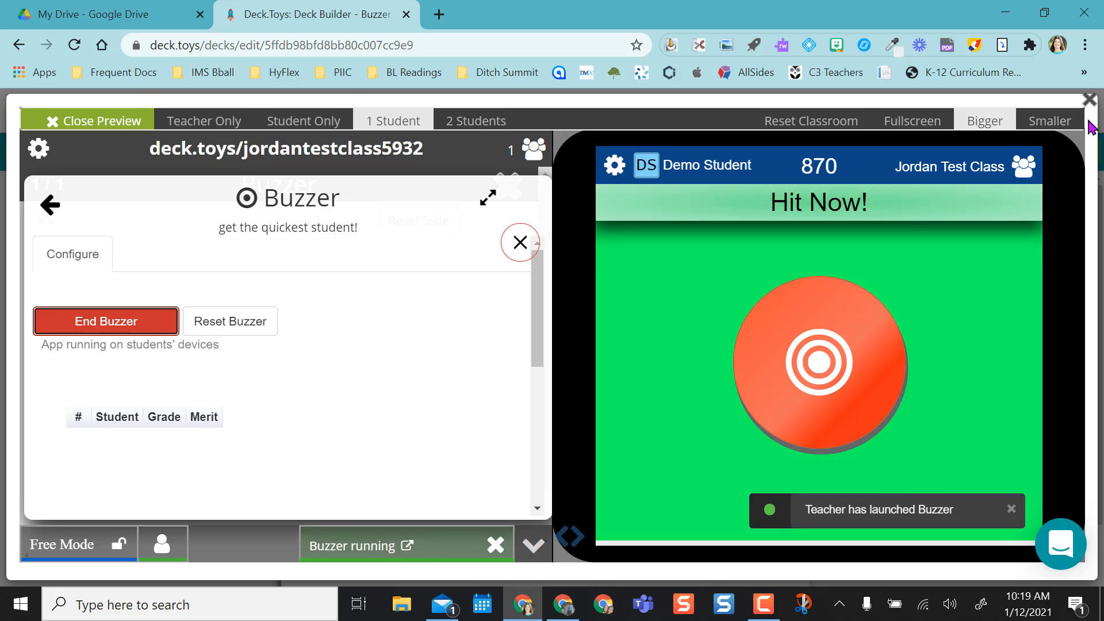
# Close the preview and log out of the teacher account.
pyautogui.click(87, 120)
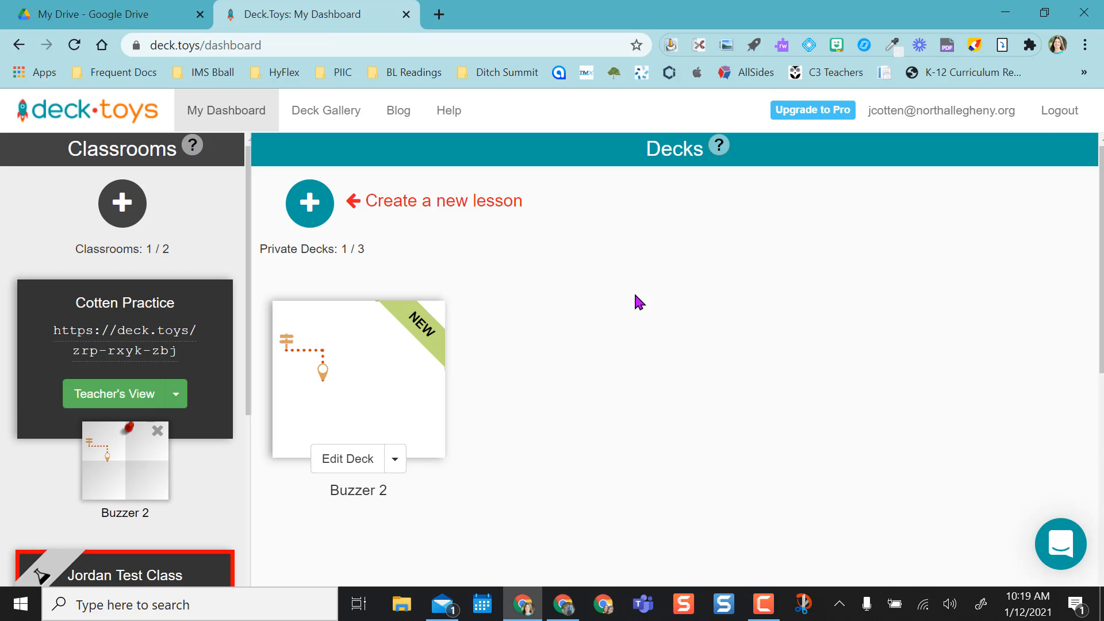
pyautogui.click(1059, 110)
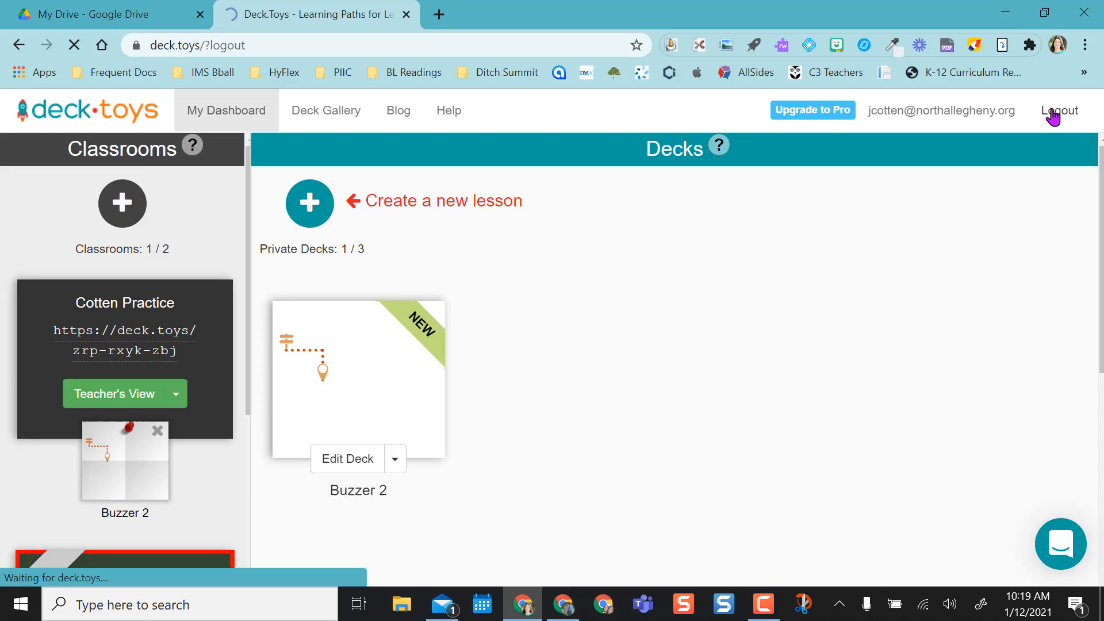
pyautogui.click(1059, 110)
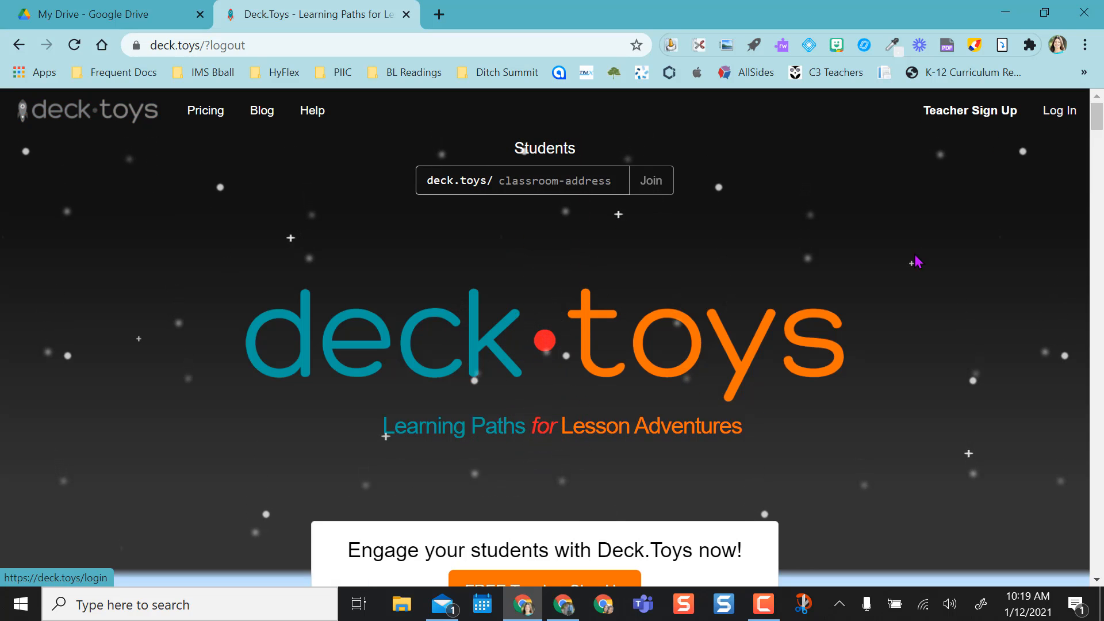
pyautogui.scroll(-3)
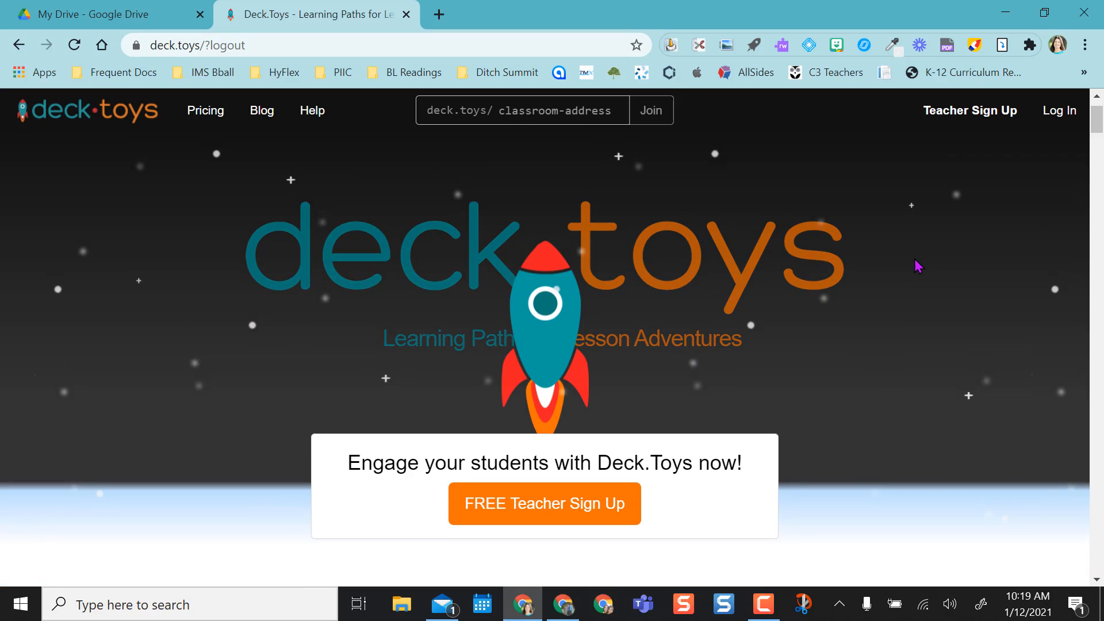
# Log back in using Sign in with Google and the teacher's account.
pyautogui.click(1059, 110)
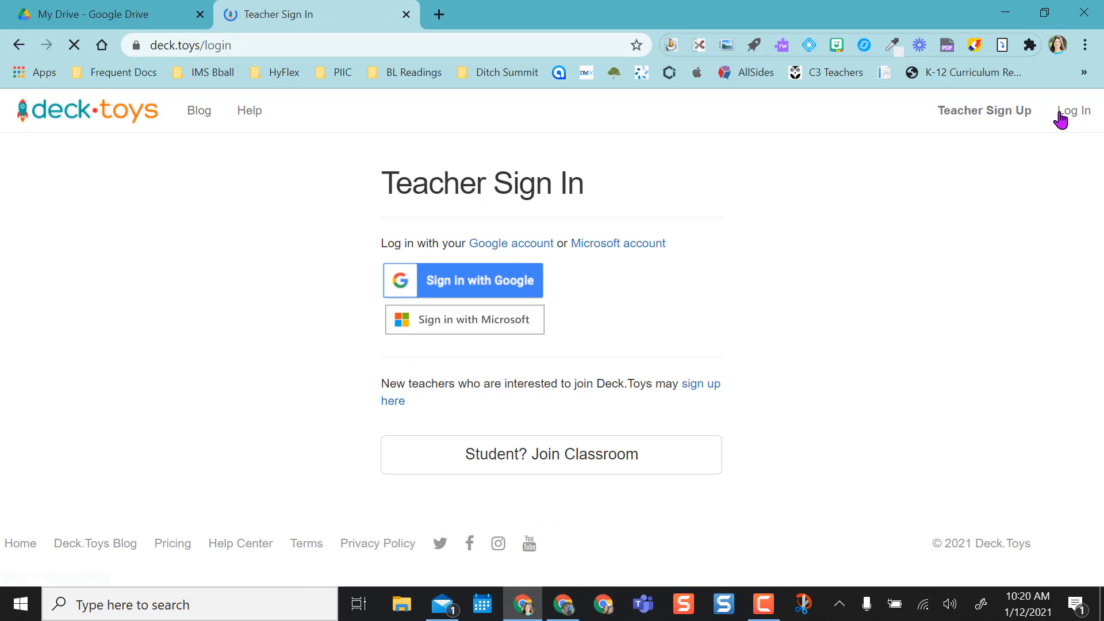
pyautogui.click(463, 280)
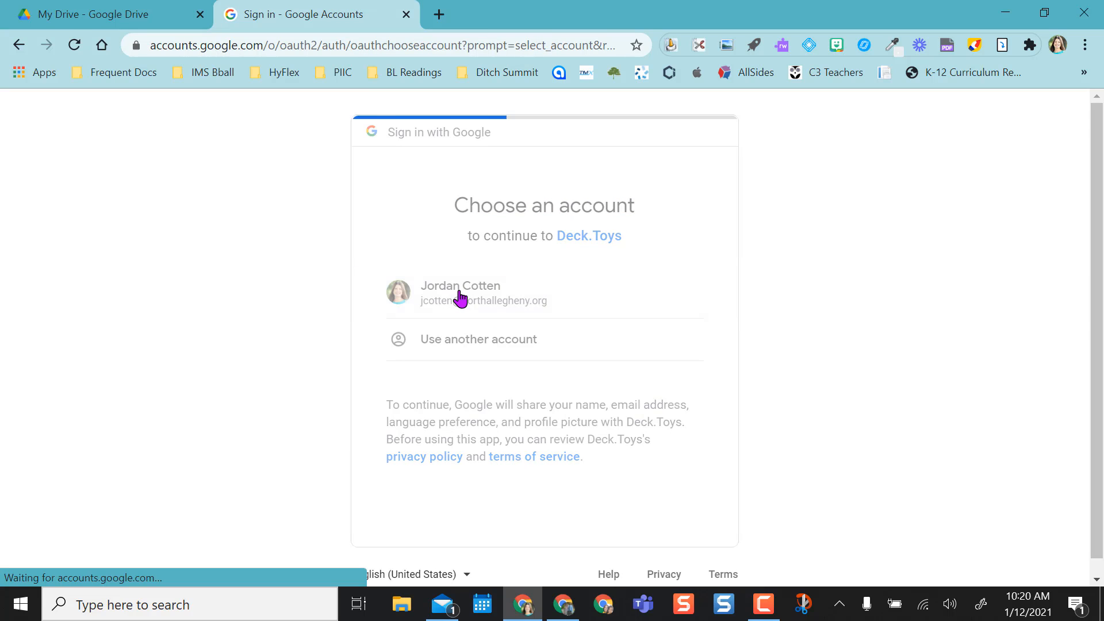
pyautogui.click(460, 292)
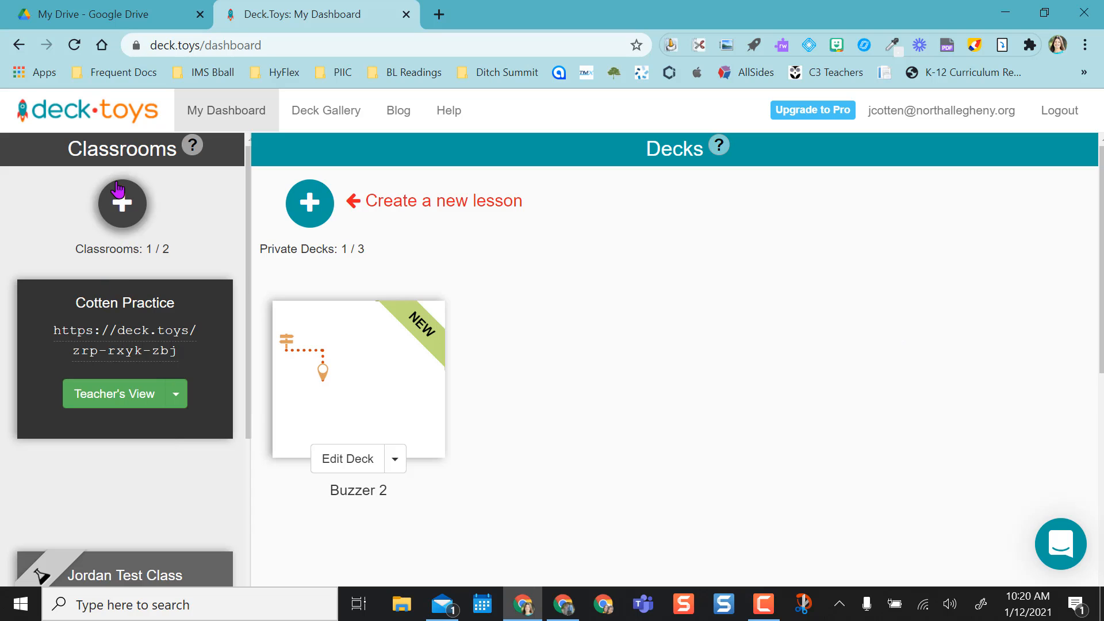
pyautogui.moveTo(196, 337)
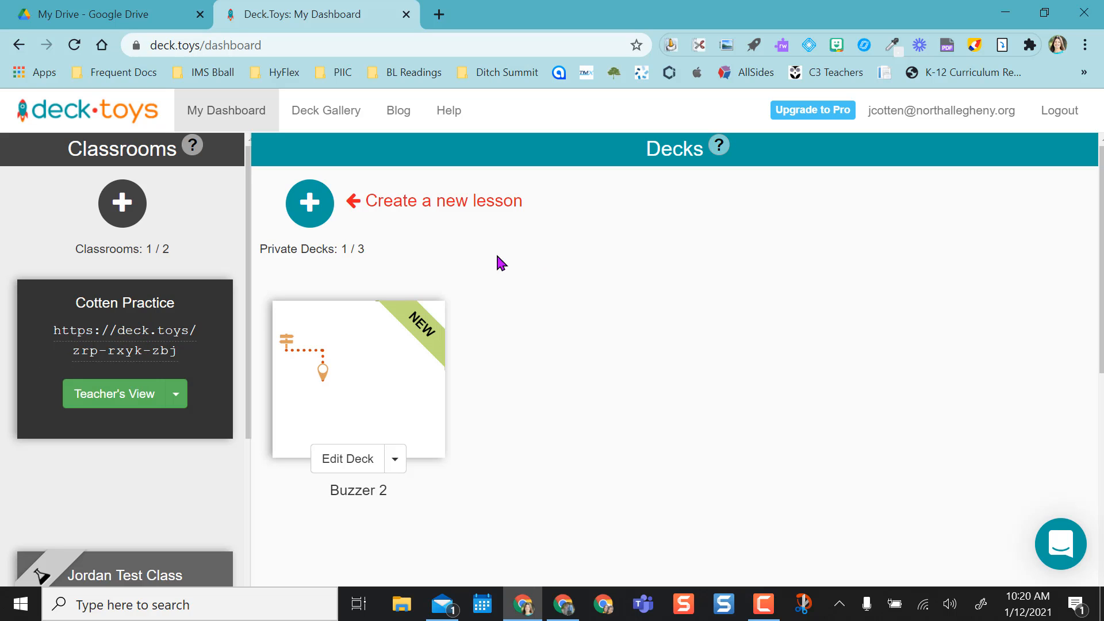
pyautogui.moveTo(310, 203)
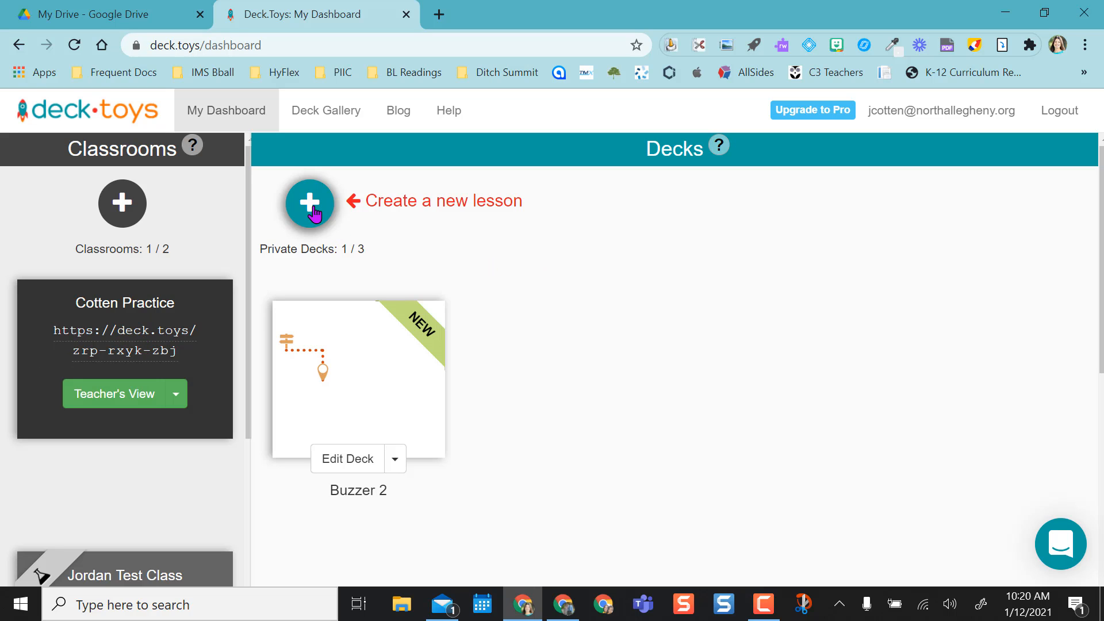
# Create a new deck named 'Buzzer' and go to the wizard's Customize Activities step.
pyautogui.click(308, 205)
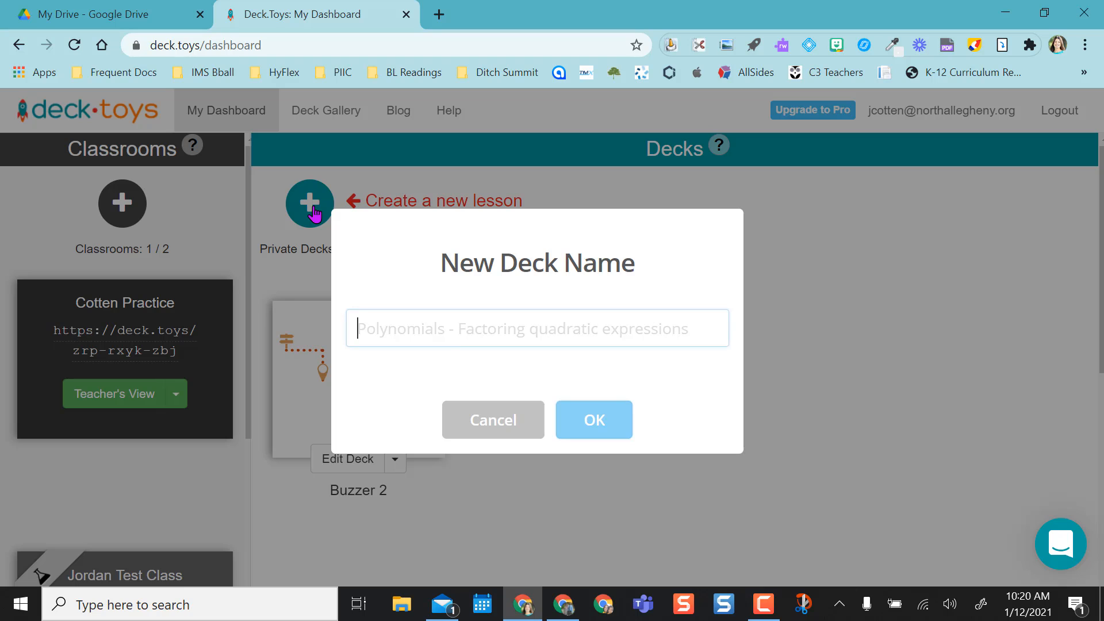
pyautogui.write('Buzzer')
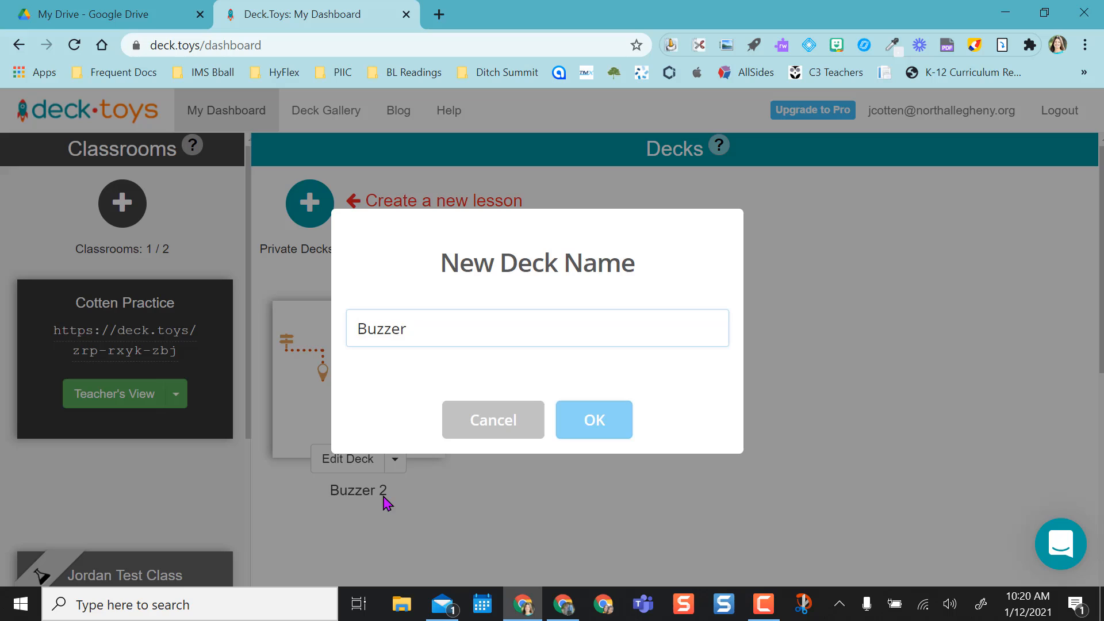
pyautogui.click(593, 420)
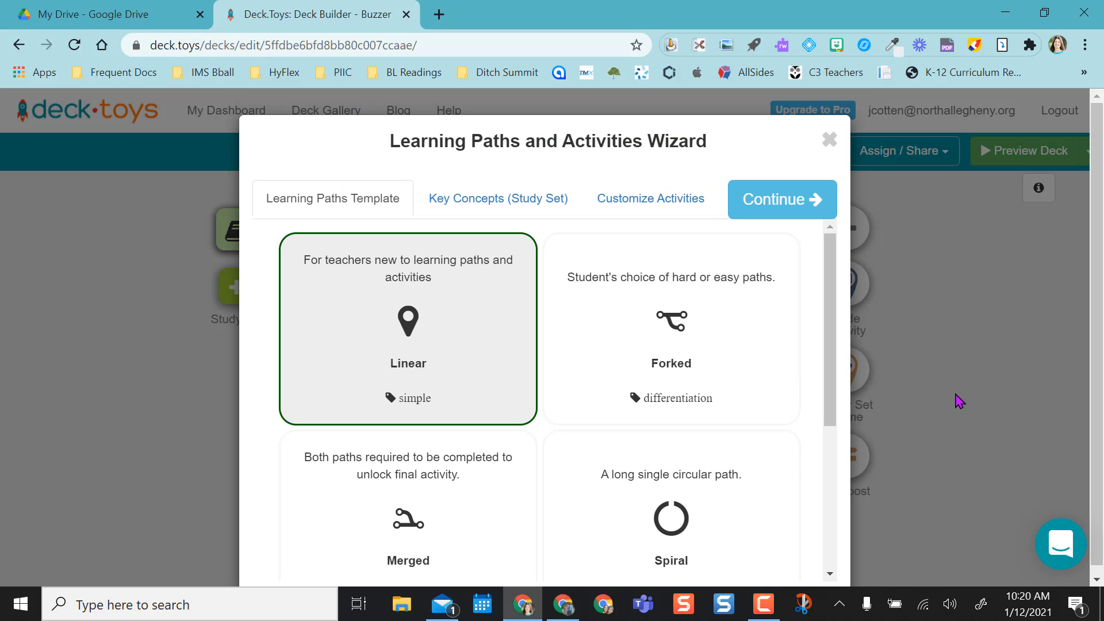
pyautogui.moveTo(634, 537)
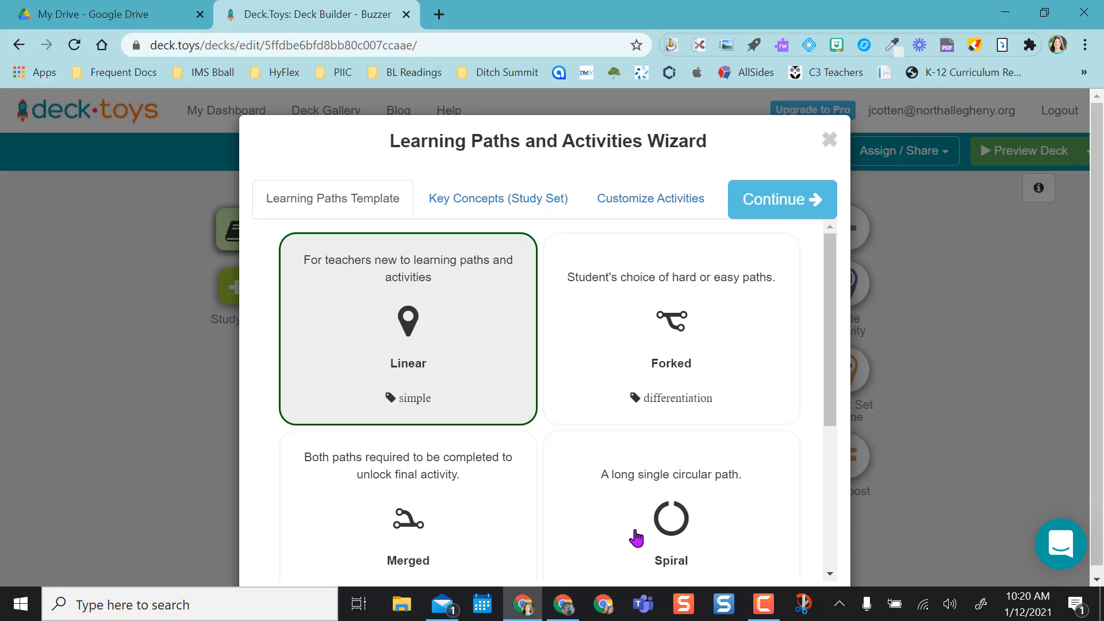
pyautogui.moveTo(650, 198)
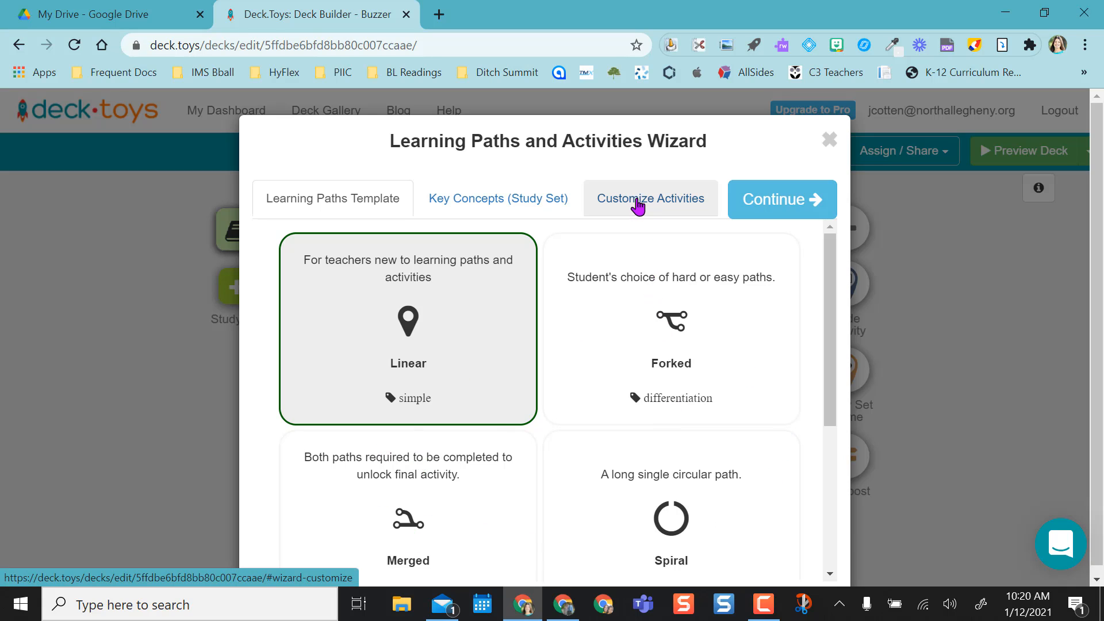
pyautogui.click(650, 198)
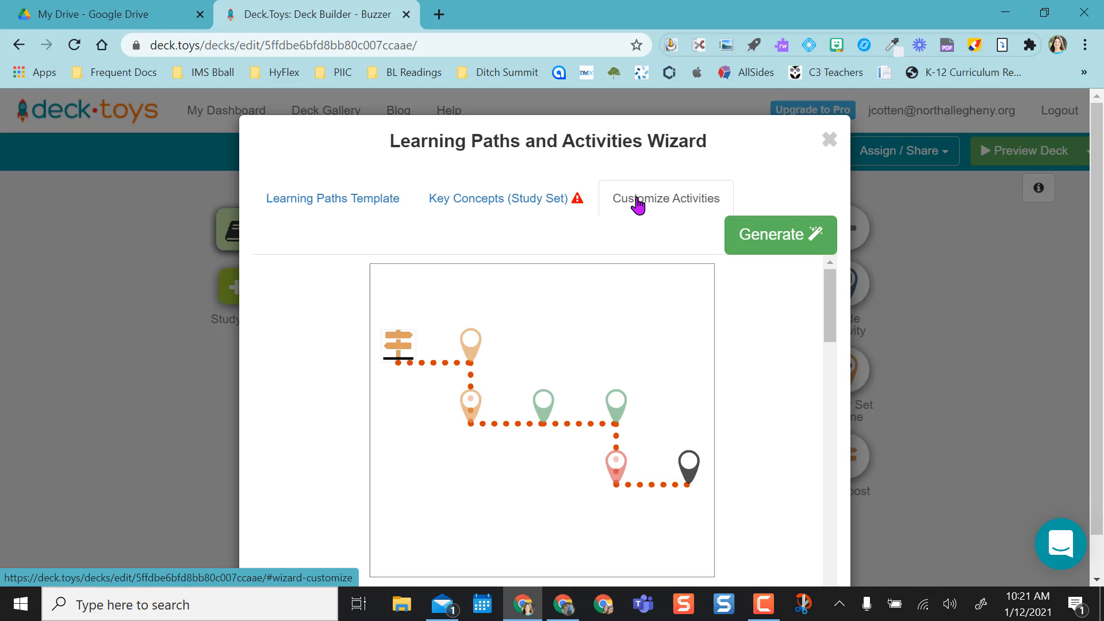
# Replace the Signpost Content text with 'Go to the next activity to find the buzzer.'.
pyautogui.click(664, 198)
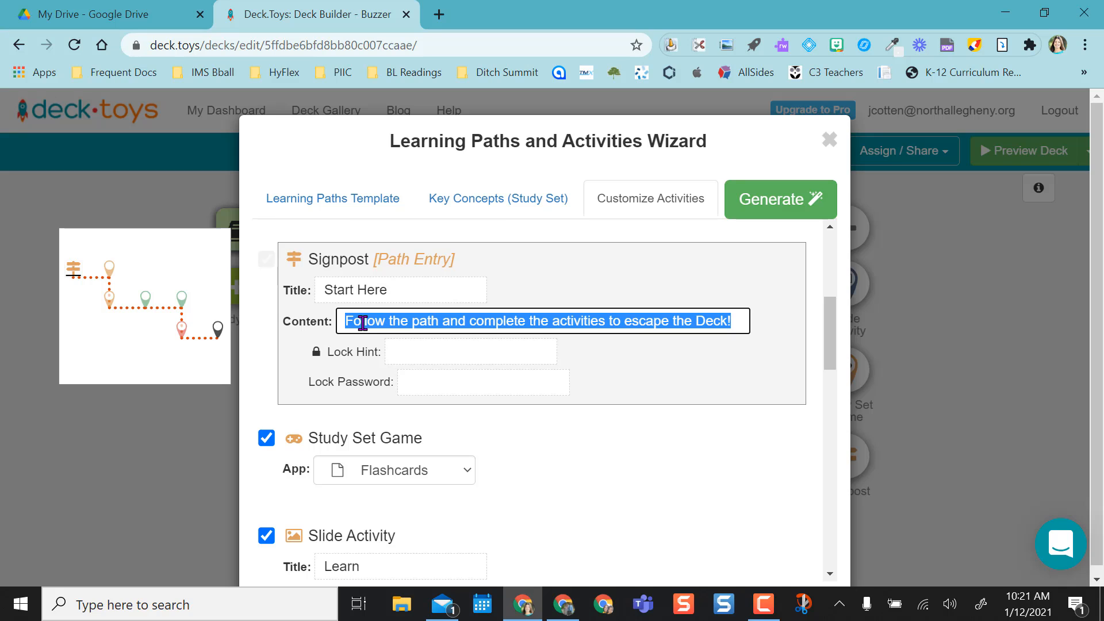
pyautogui.write('Go to the next activity')
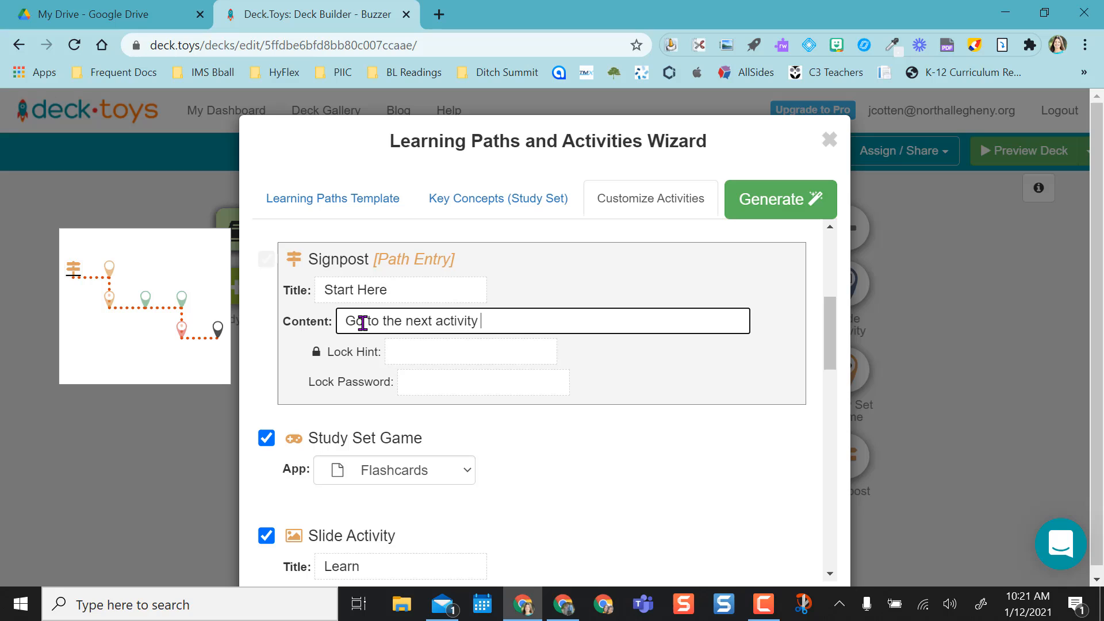
pyautogui.write('to')
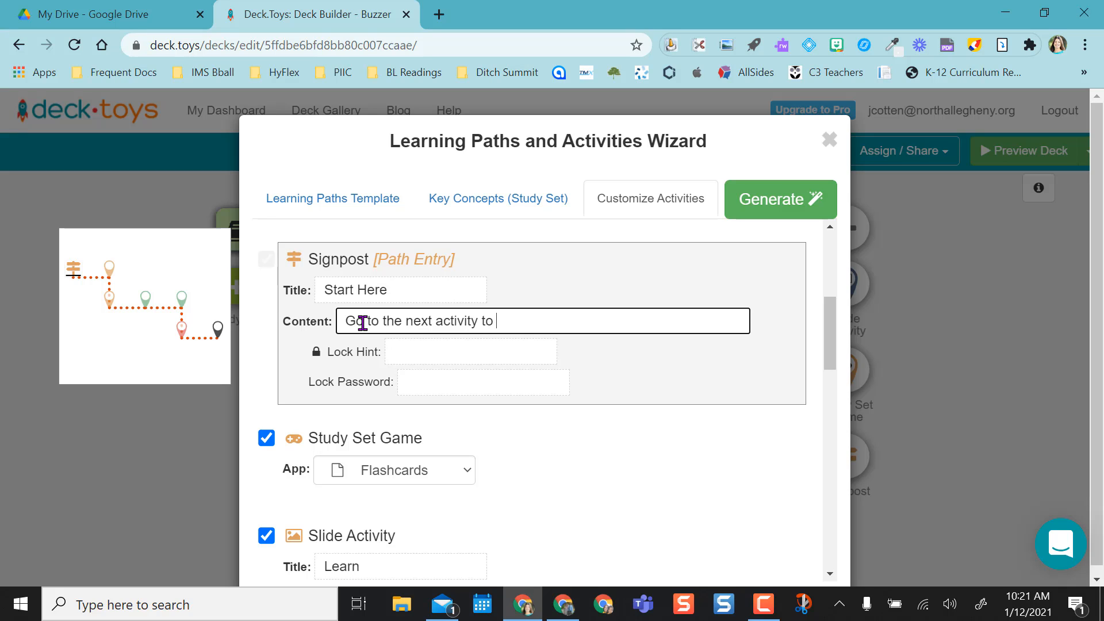
pyautogui.write('find the buzz')
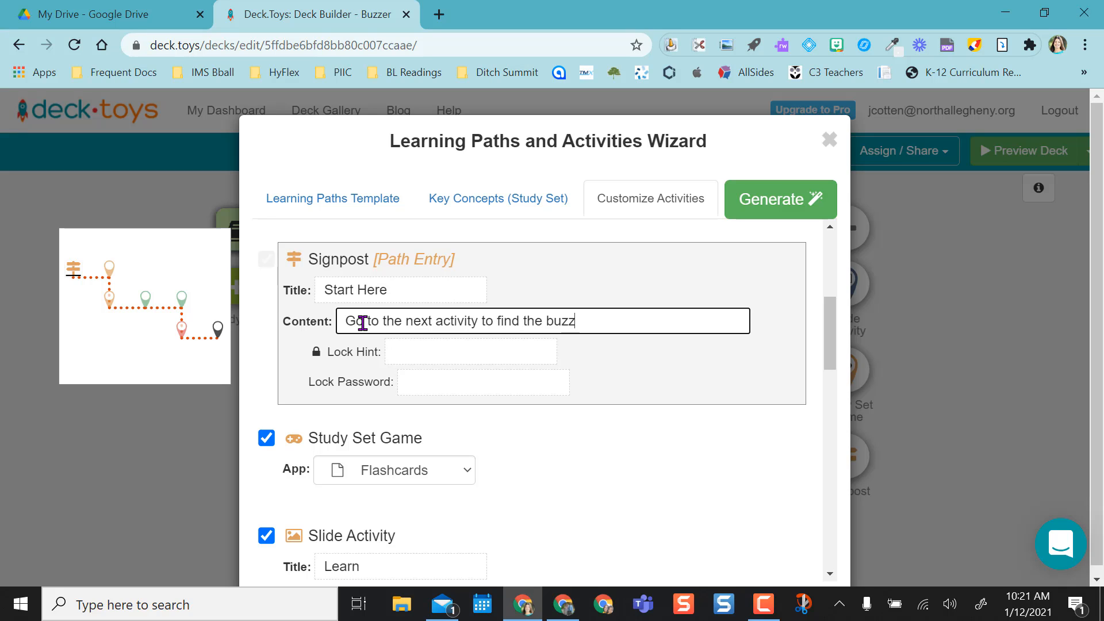
pyautogui.write('er.')
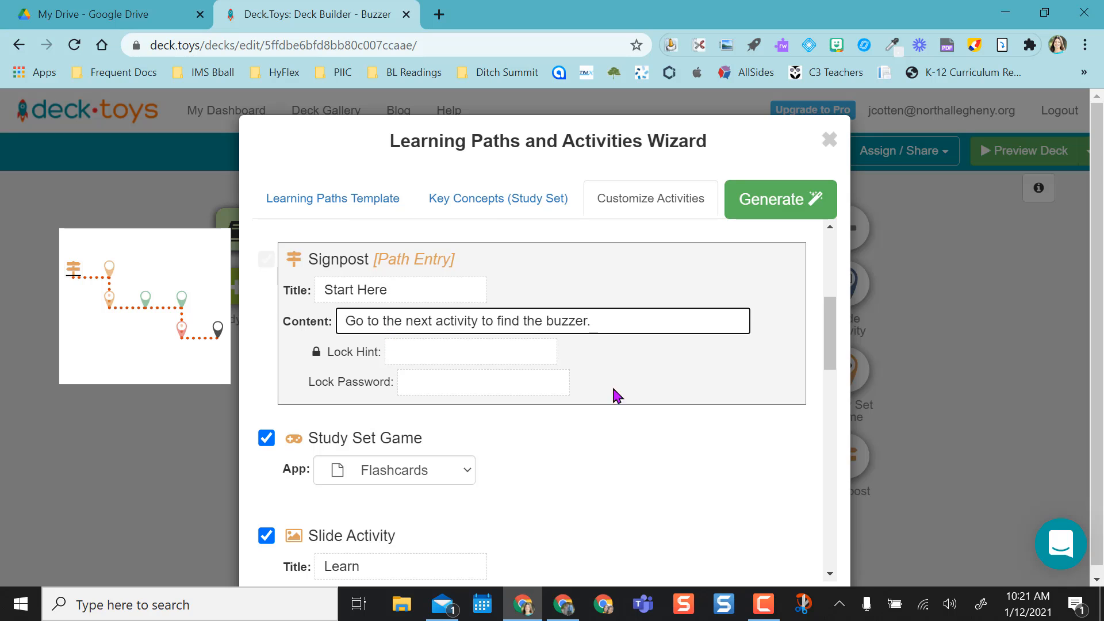
# Uncheck the second slide and the Match study set game in the activity list.
pyautogui.scroll(-3)
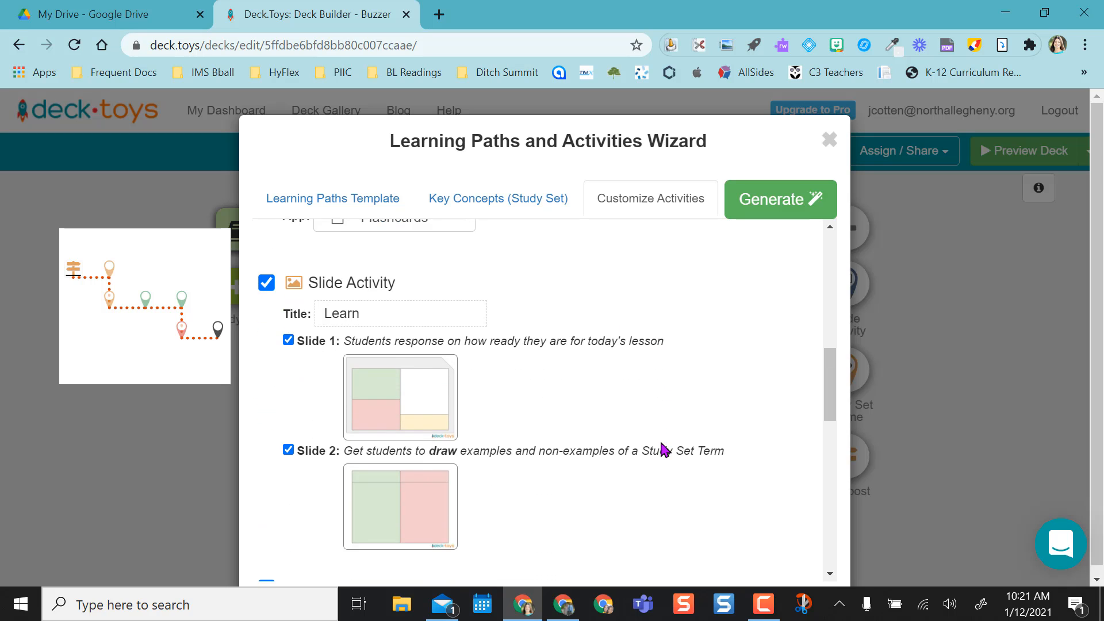
pyautogui.scroll(-3)
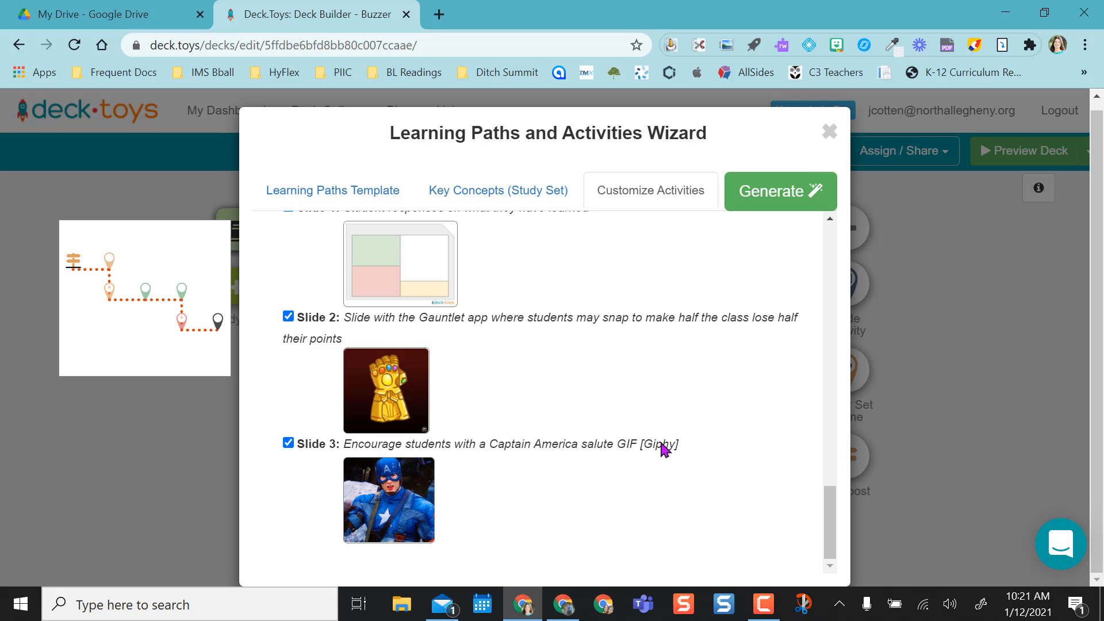
pyautogui.scroll(3)
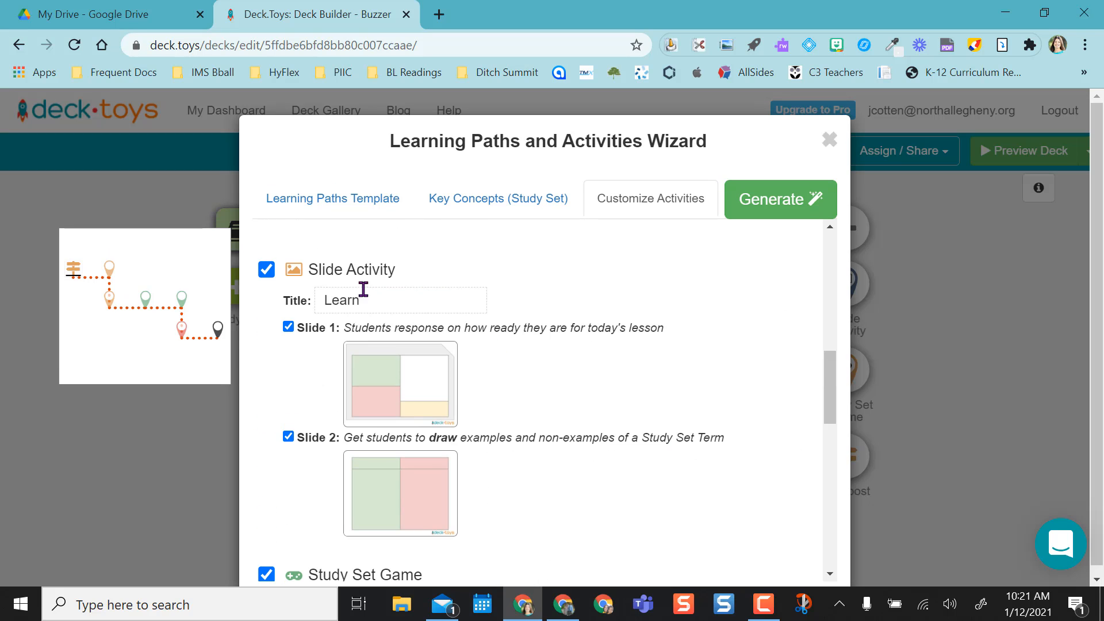
pyautogui.scroll(3)
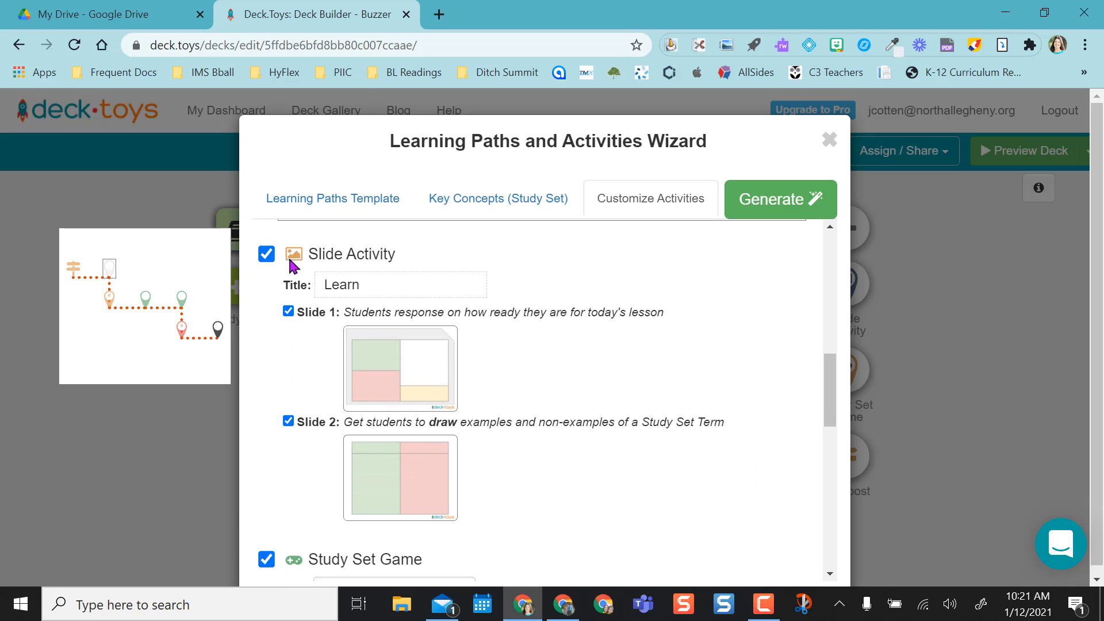
pyautogui.scroll(-3)
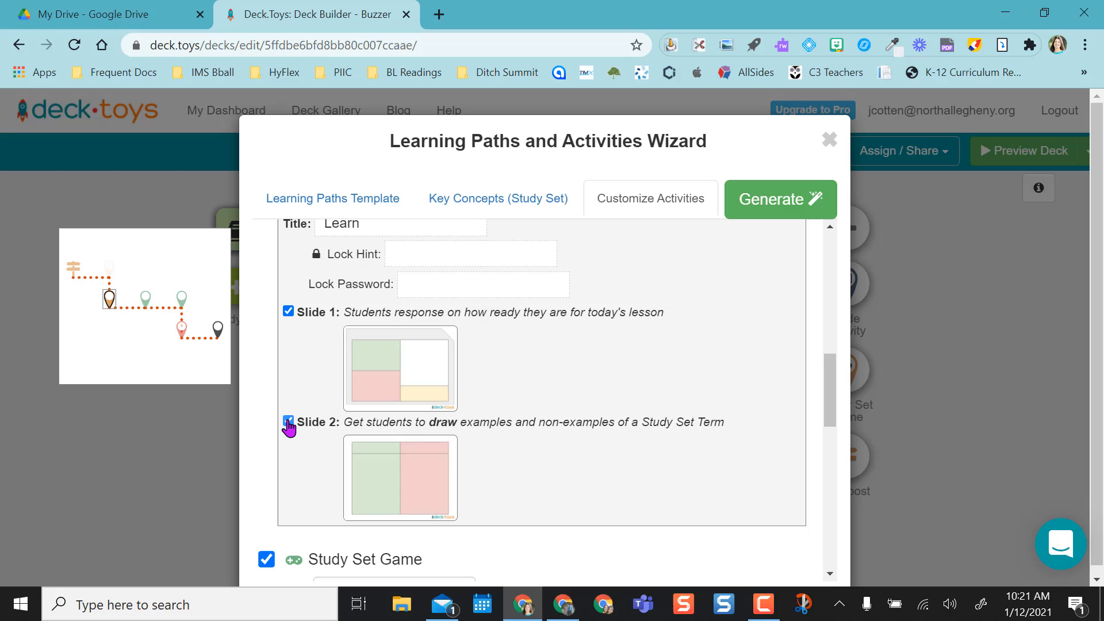
pyautogui.click(288, 422)
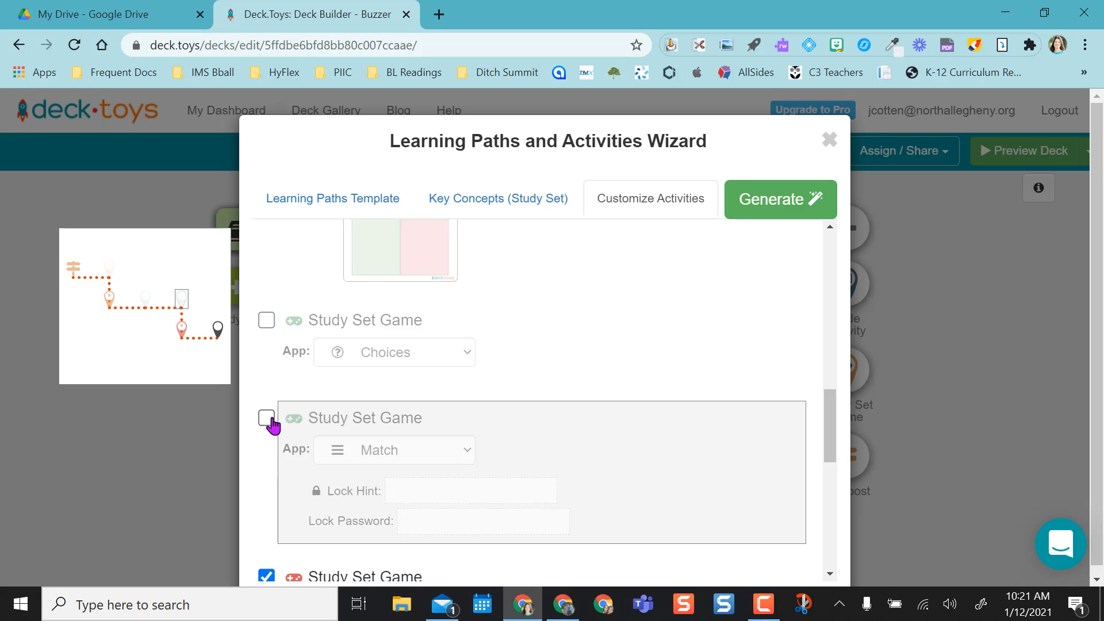
pyautogui.click(267, 418)
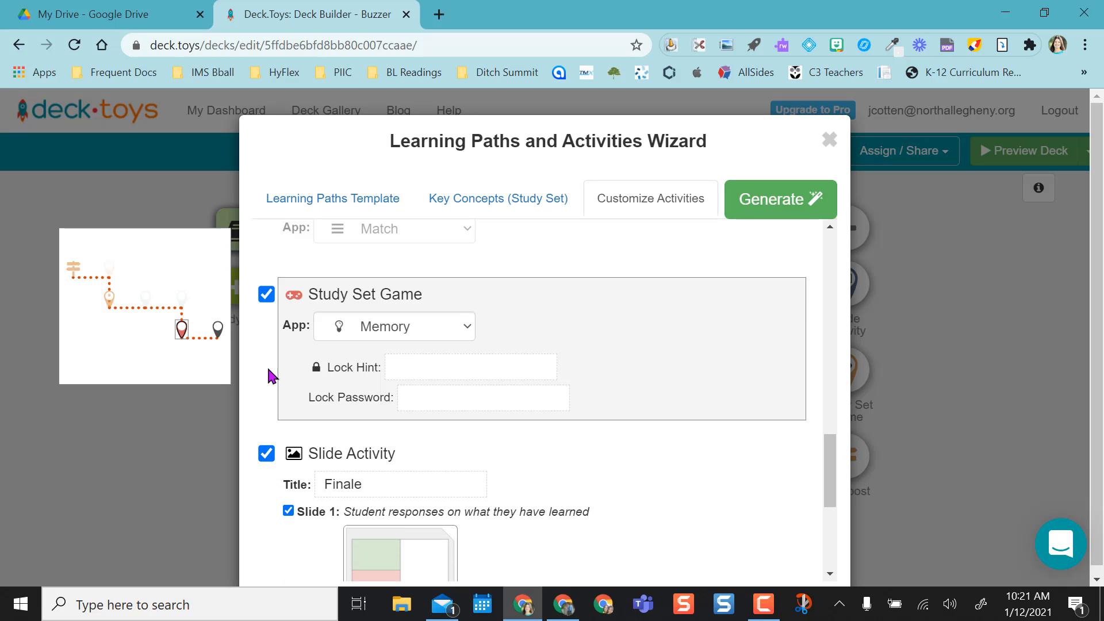
pyautogui.scroll(3)
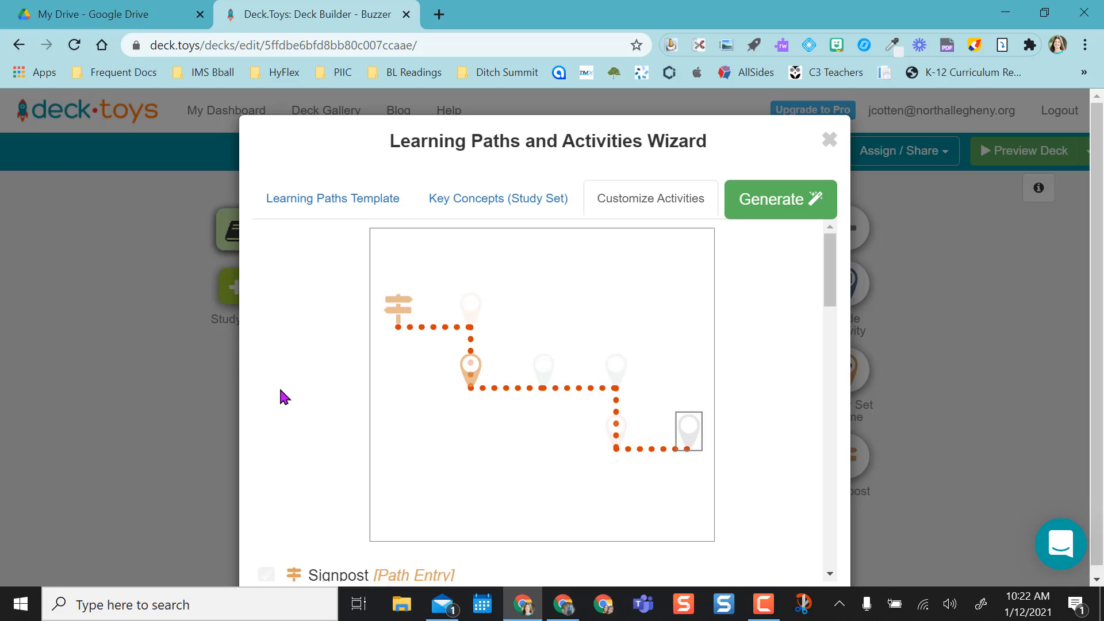
pyautogui.moveTo(470, 339)
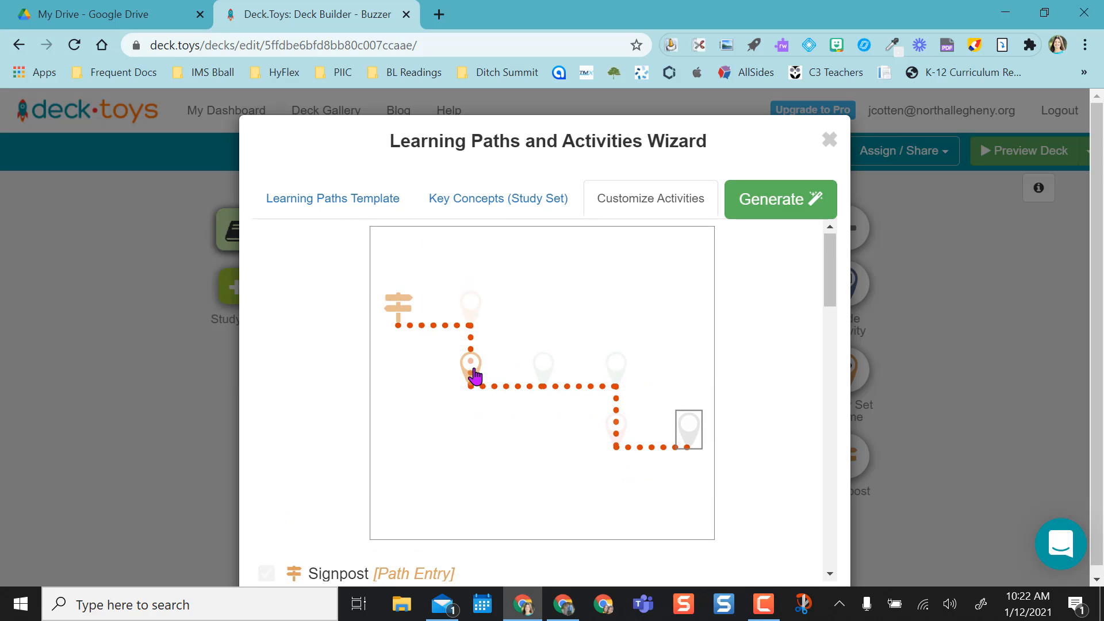
pyautogui.moveTo(775, 304)
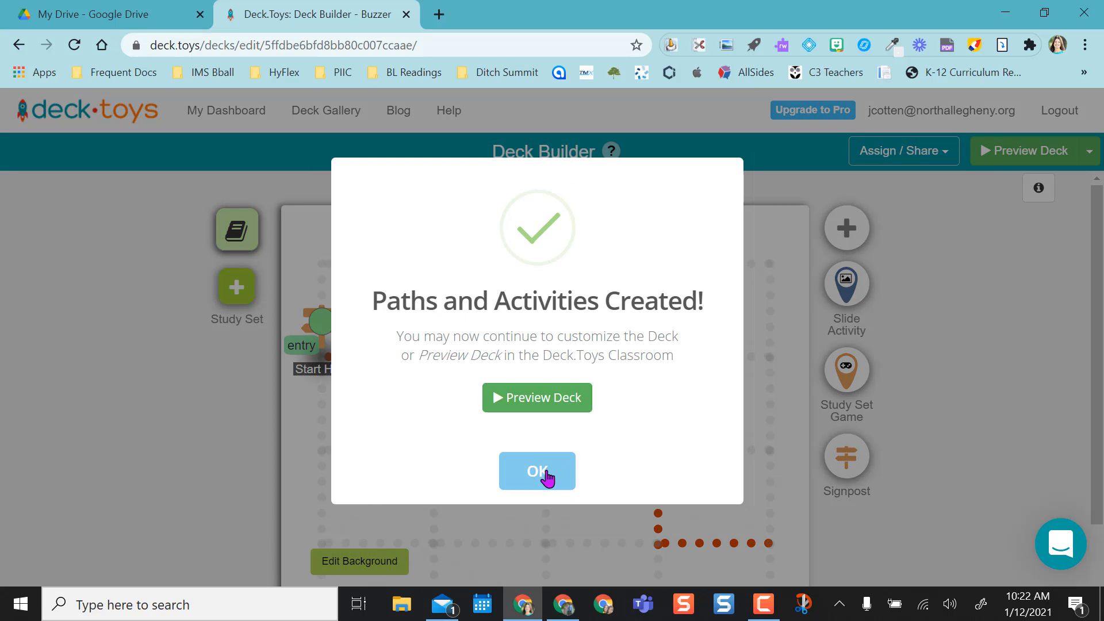
# Confirm the Paths and Activities Created dialog to reach the Buzzer deck map.
pyautogui.click(537, 470)
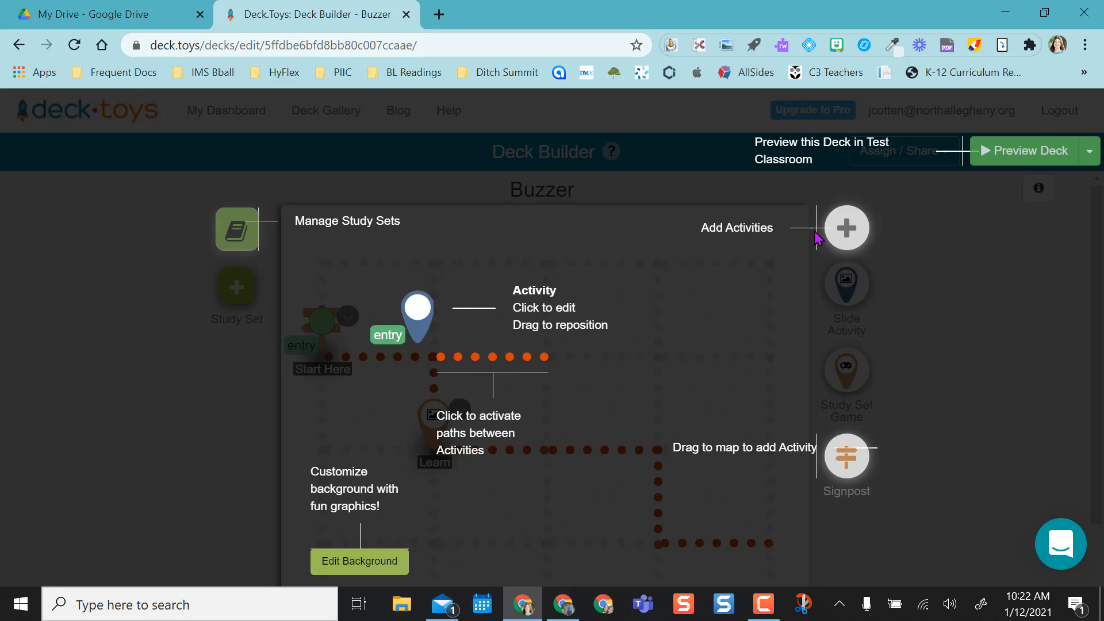
pyautogui.moveTo(479, 402)
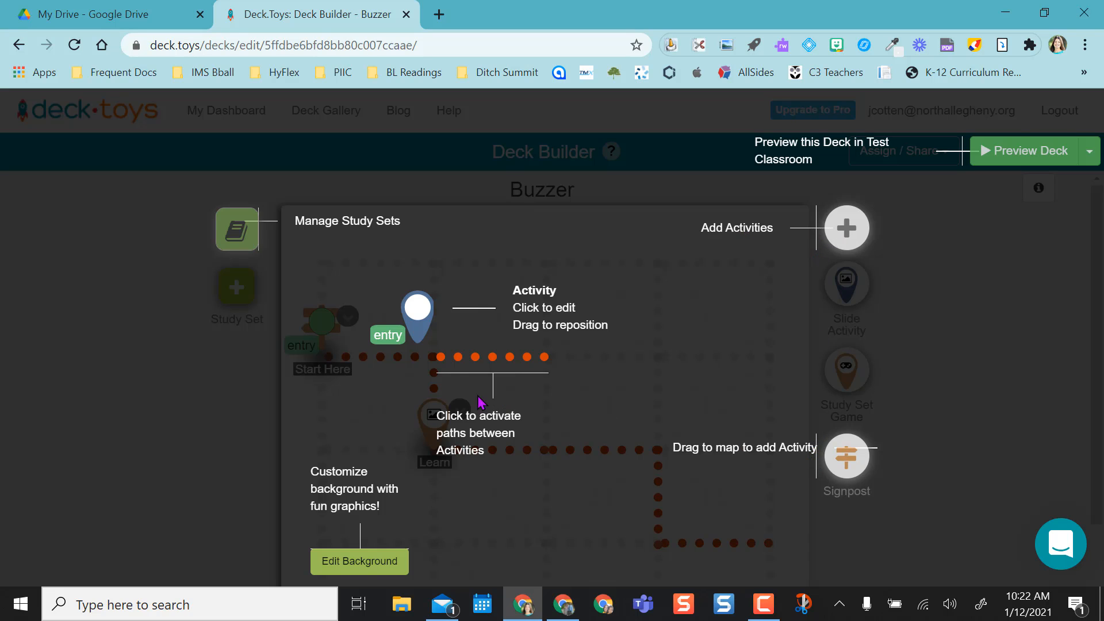
pyautogui.moveTo(427, 556)
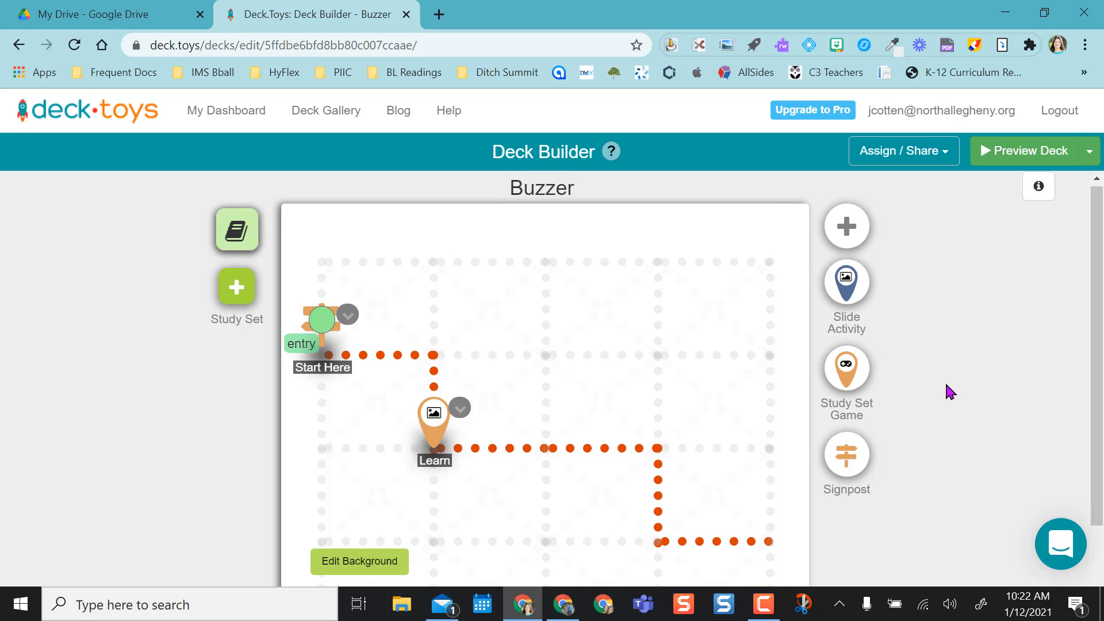
pyautogui.moveTo(661, 495)
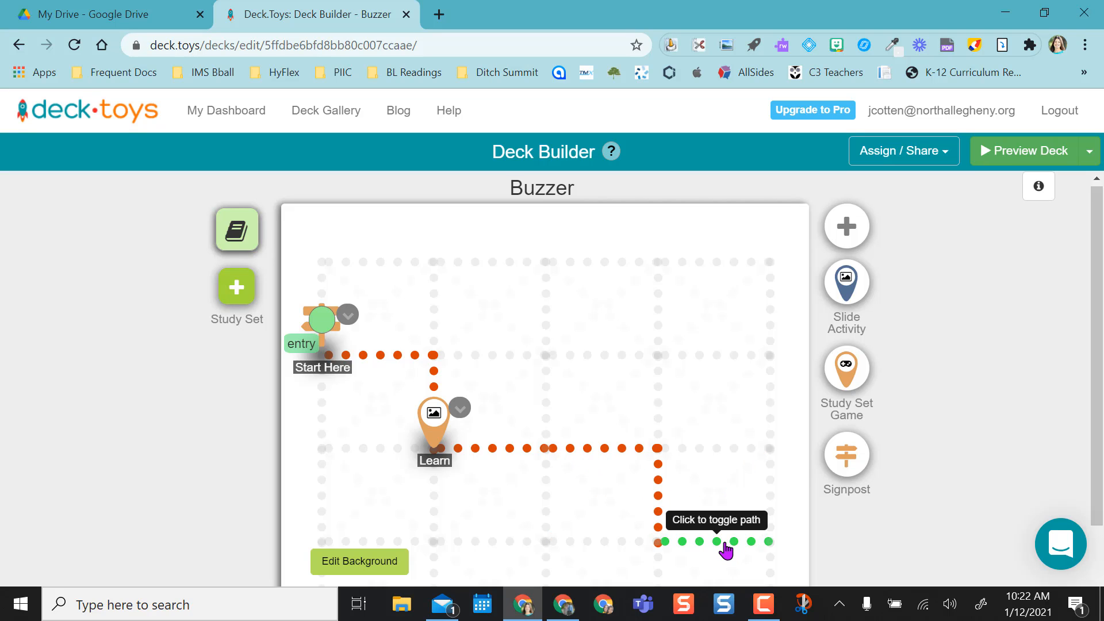
# Toggle off the dotted paths at the bottom right and to the right of Learn.
pyautogui.click(725, 543)
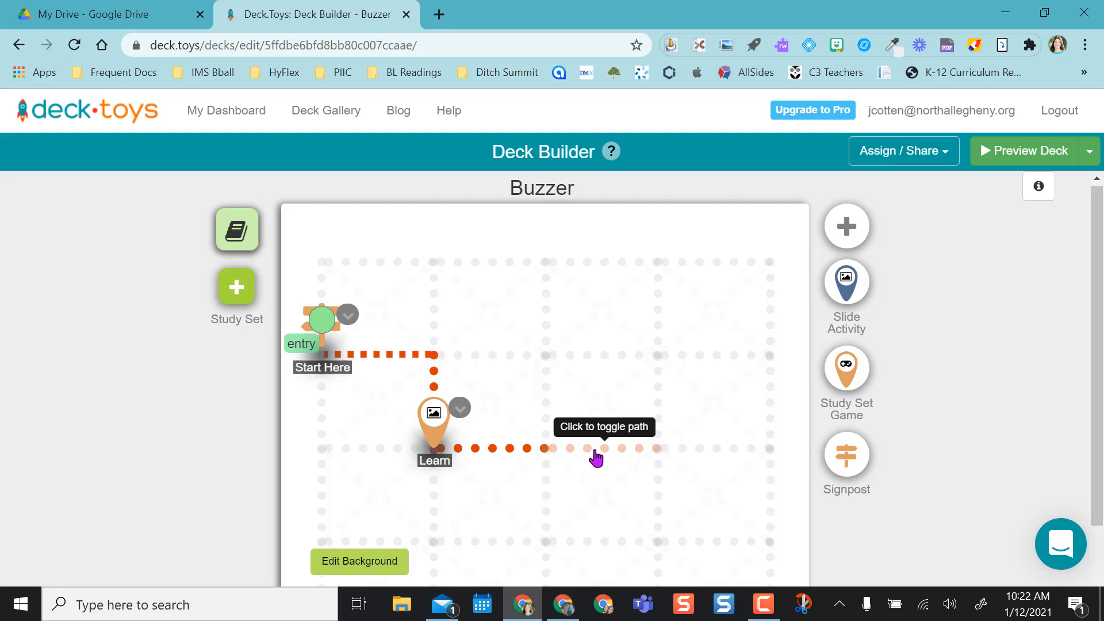
pyautogui.click(596, 449)
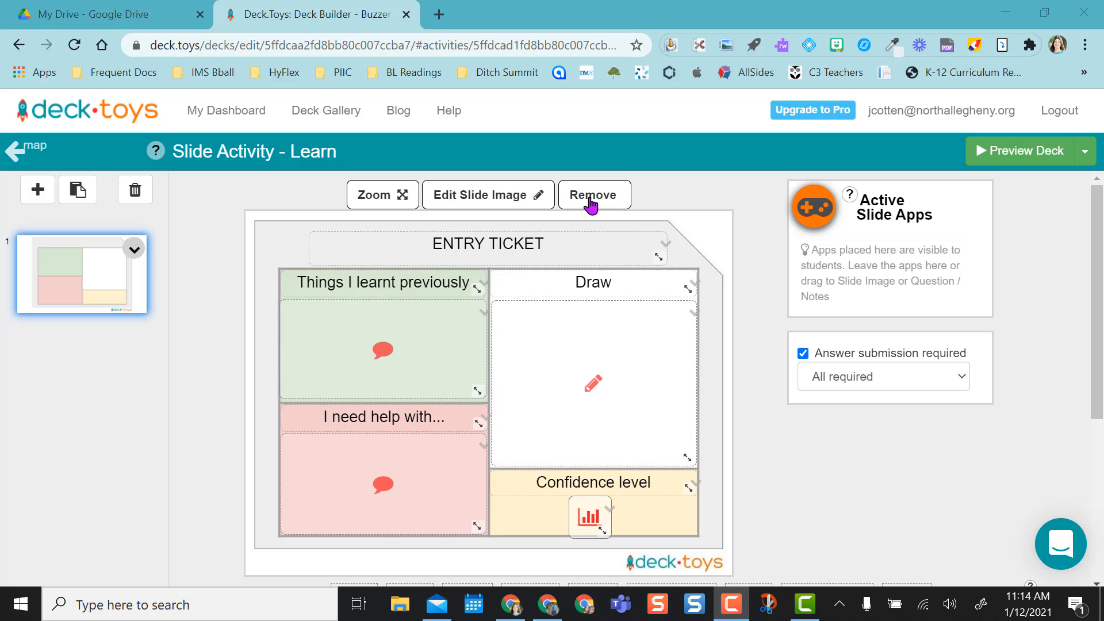
pyautogui.moveTo(391, 349)
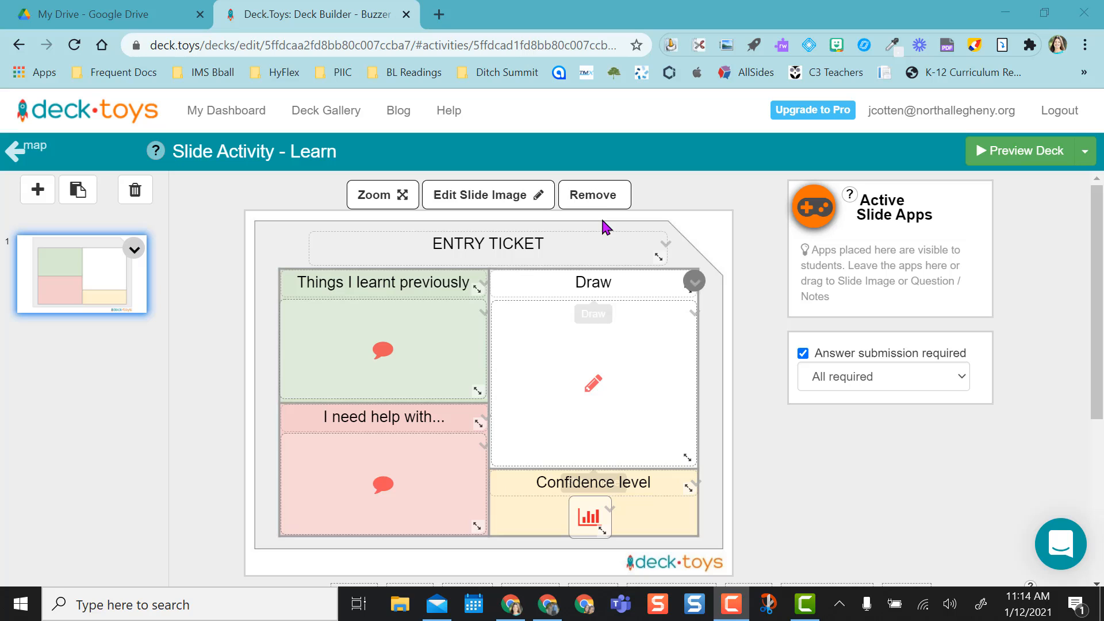
# Remove the Entry Ticket image from Learn's slide, confirm, and choose Blank Image.
pyautogui.click(593, 195)
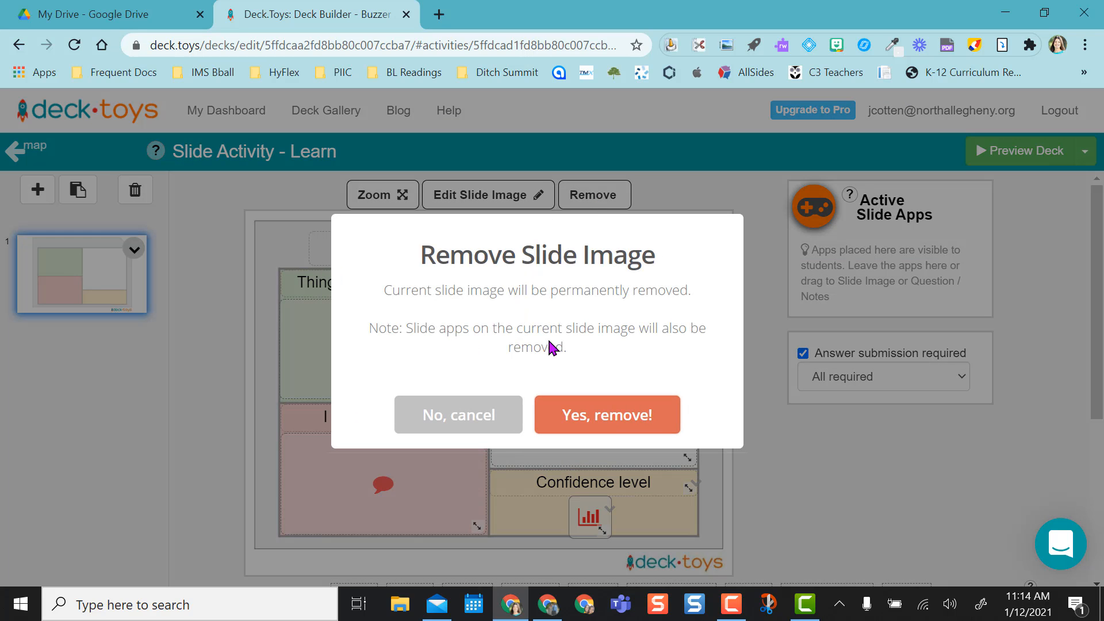
pyautogui.moveTo(599, 352)
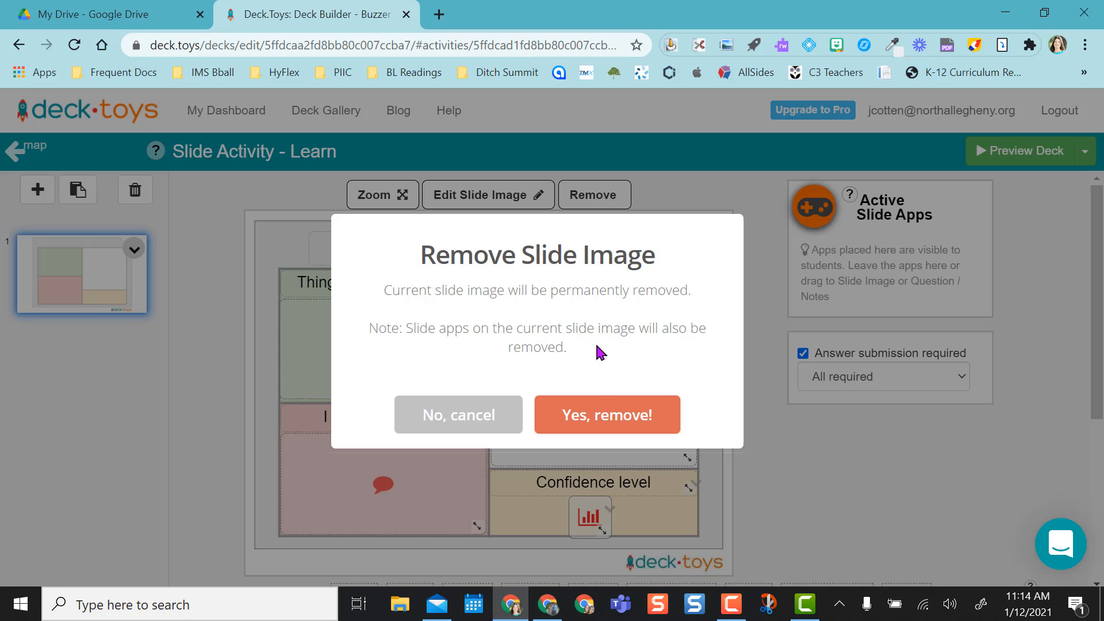
pyautogui.click(606, 414)
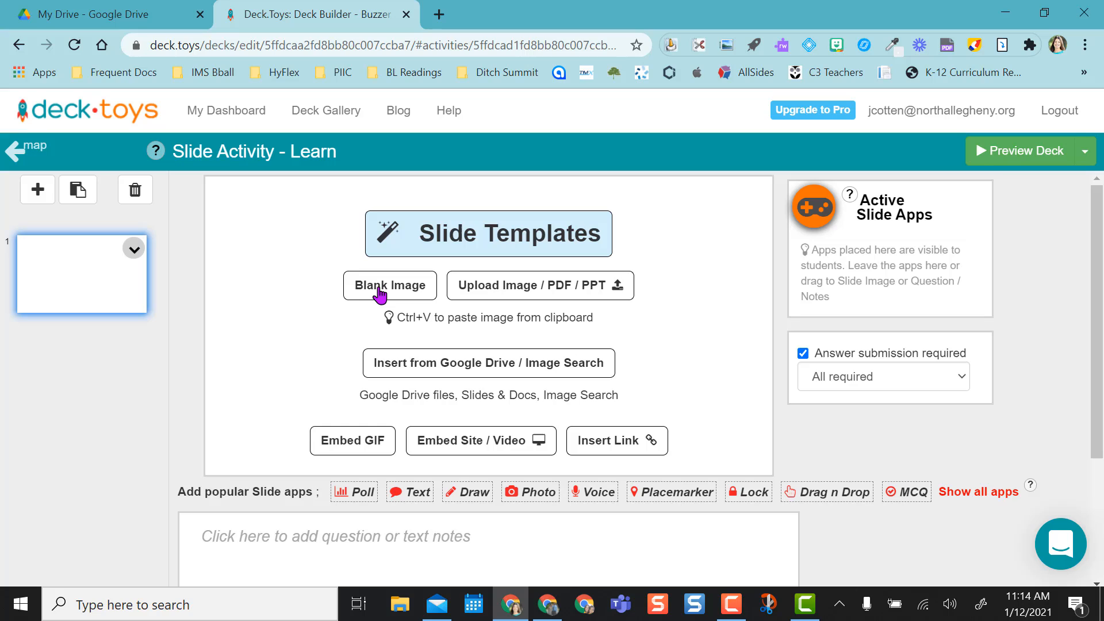
pyautogui.click(390, 285)
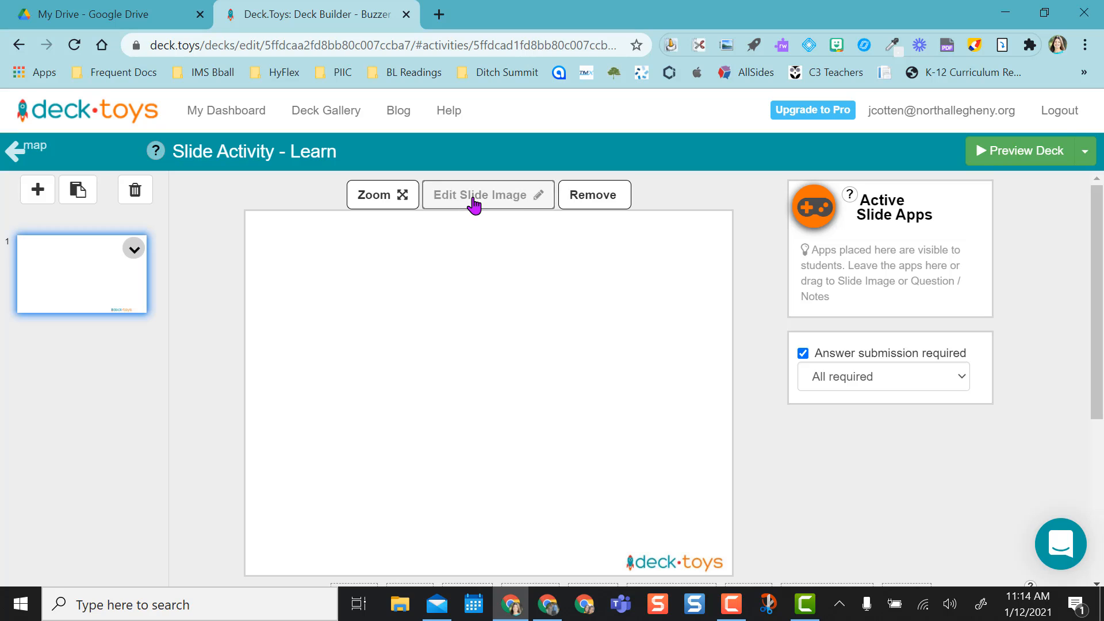
# Add the text 'Stay on this activity. Wait until you see the buzzer.' to the slide image and save.
pyautogui.click(487, 194)
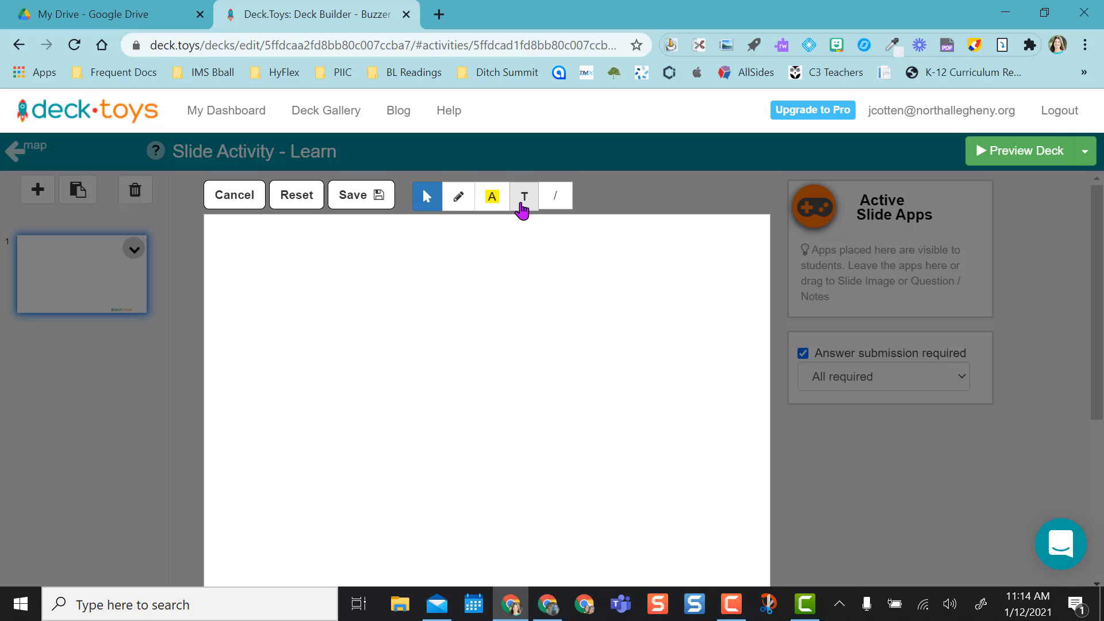
pyautogui.click(524, 195)
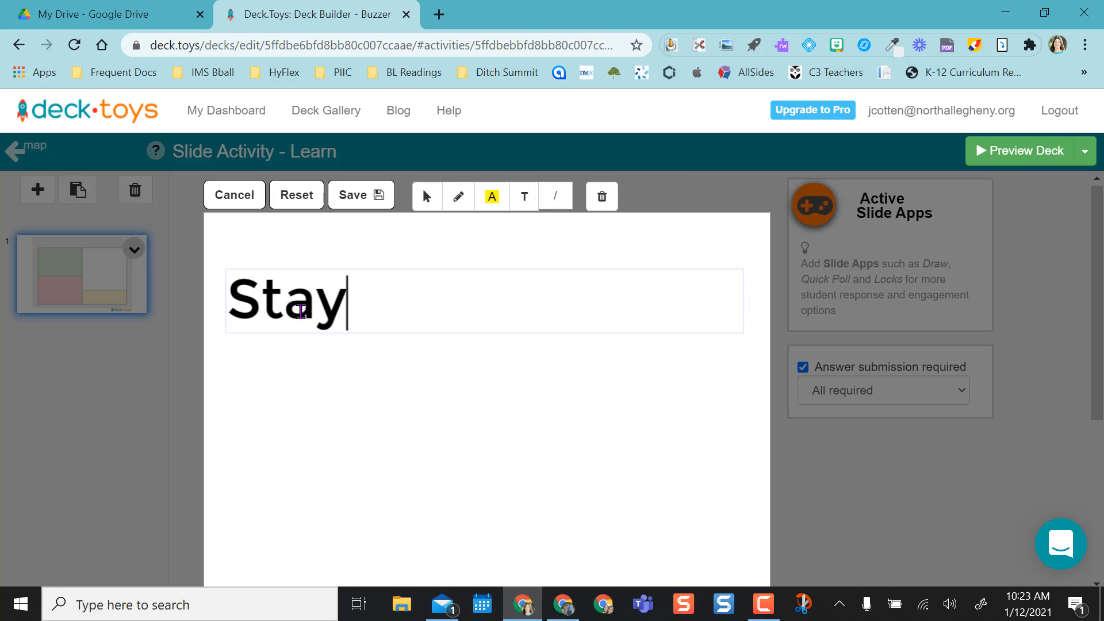
pyautogui.write('on this activity')
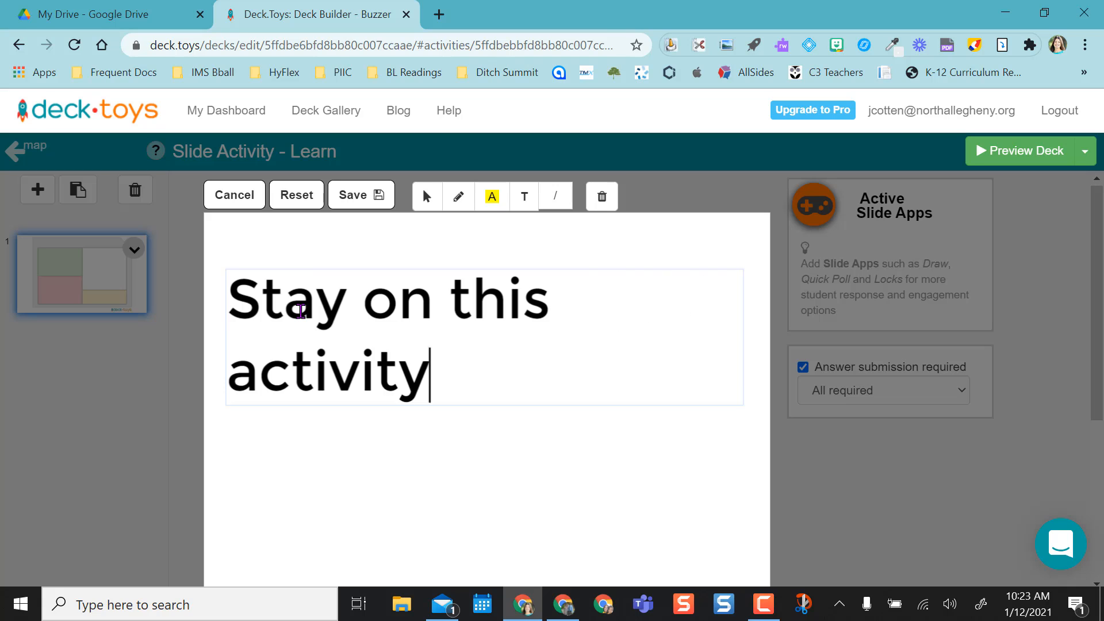
pyautogui.write('. Wait until yo')
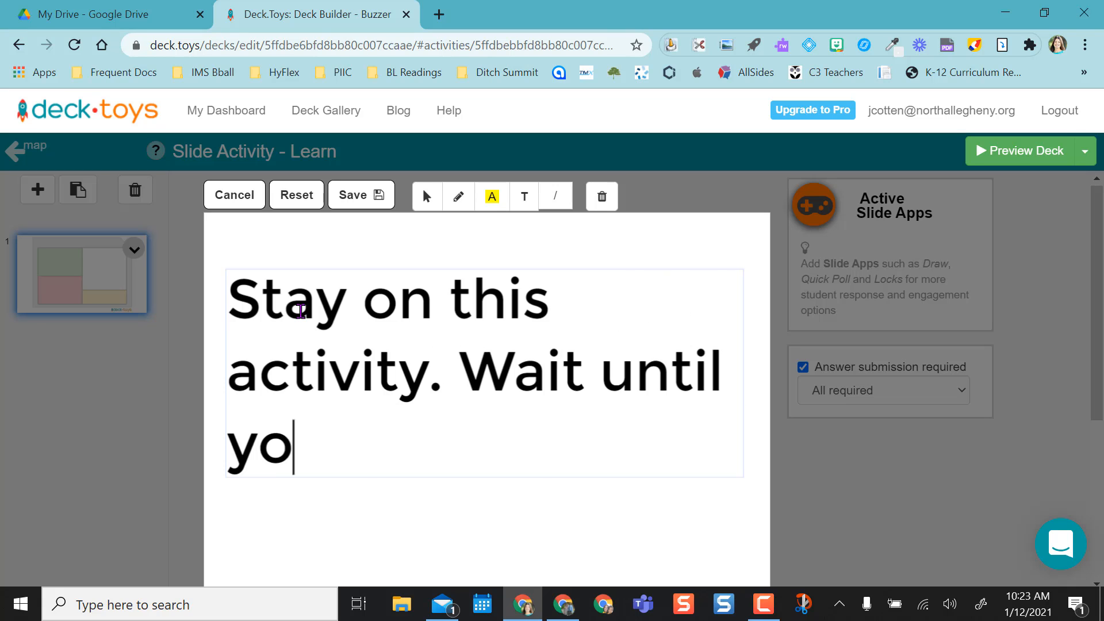
pyautogui.write('u see the buzzer.')
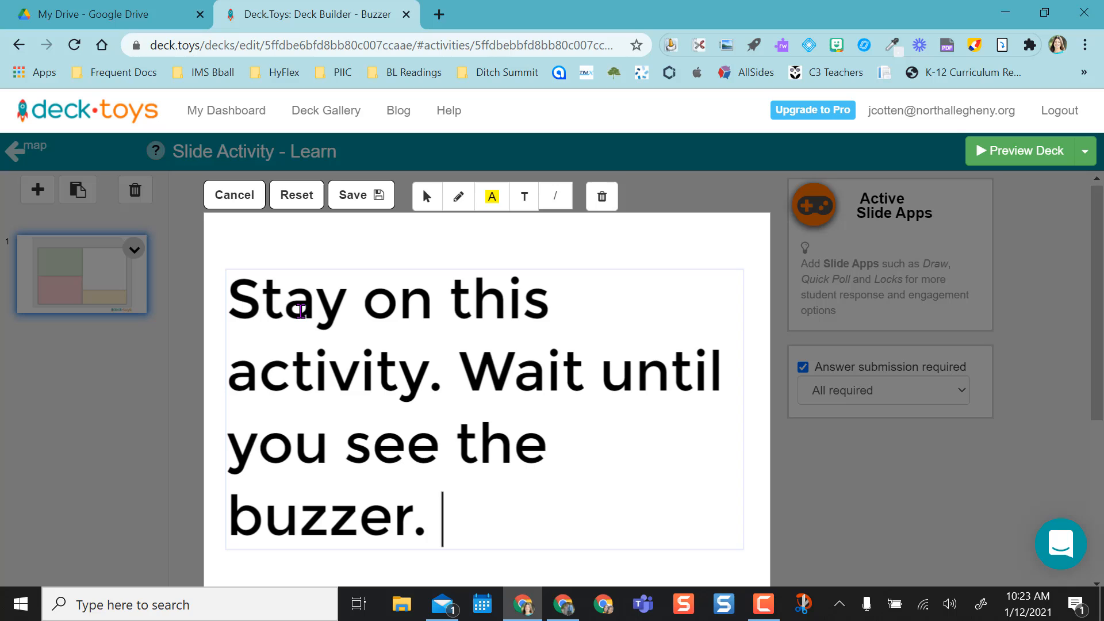
pyautogui.click(361, 195)
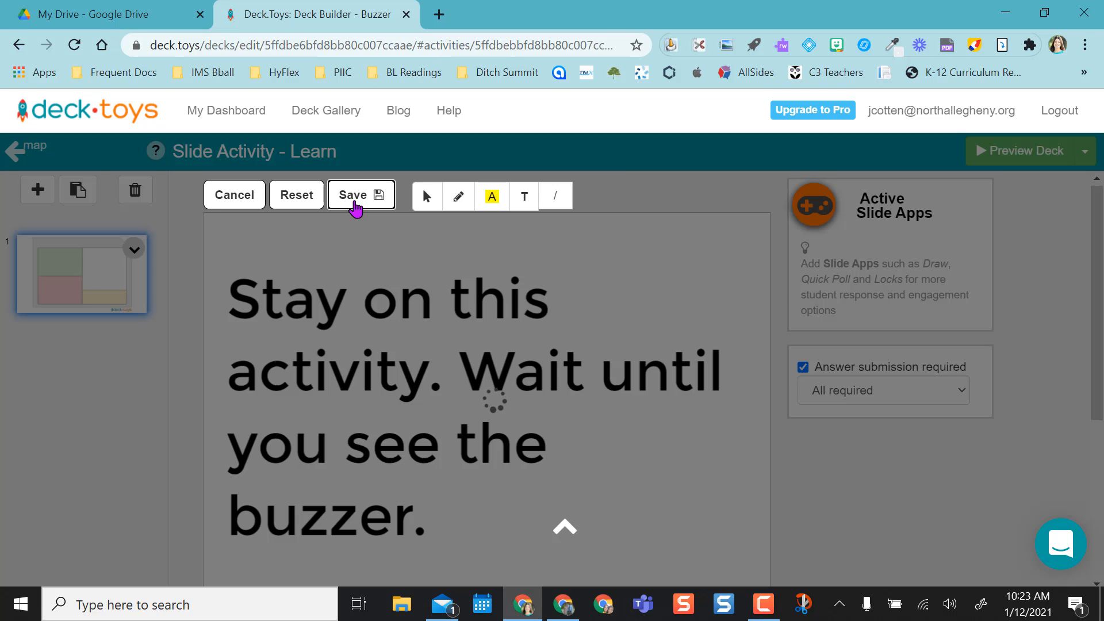
pyautogui.click(360, 195)
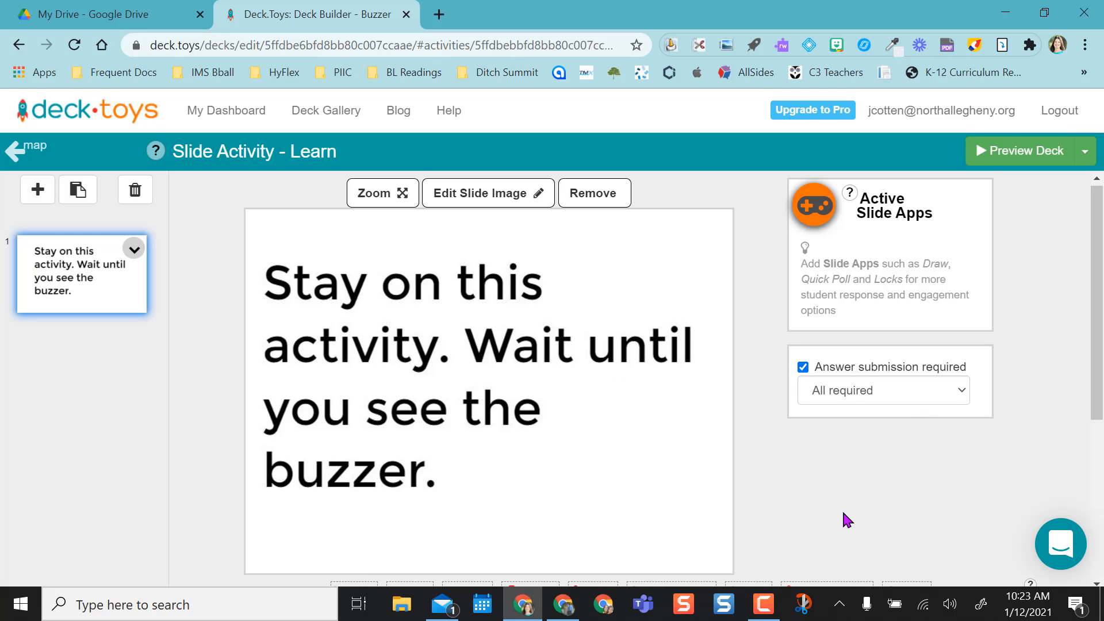
pyautogui.scroll(-3)
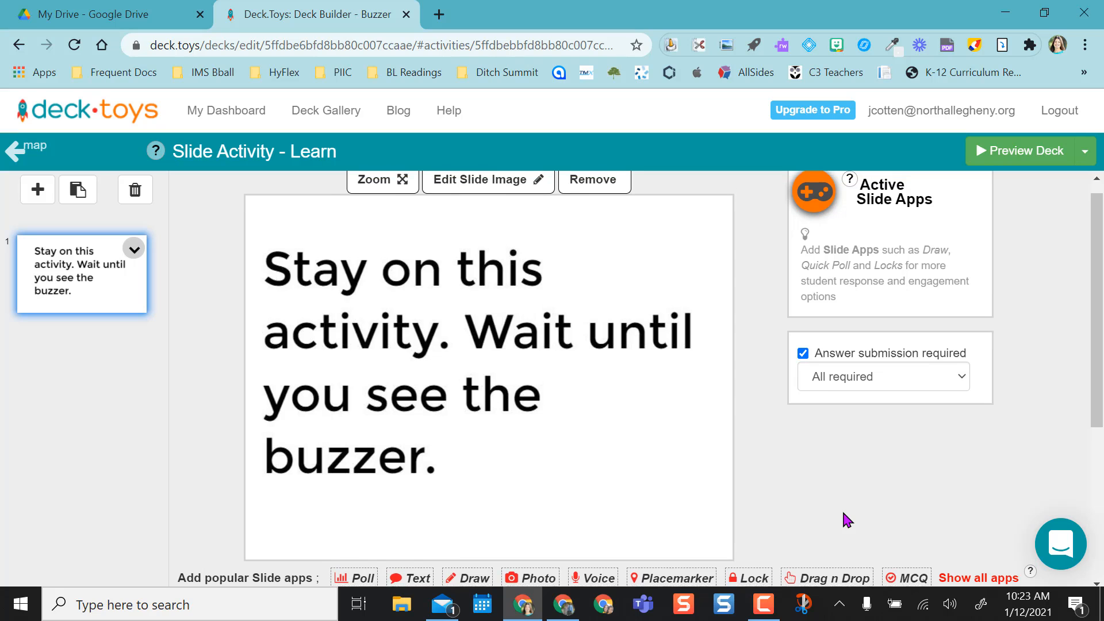
pyautogui.scroll(3)
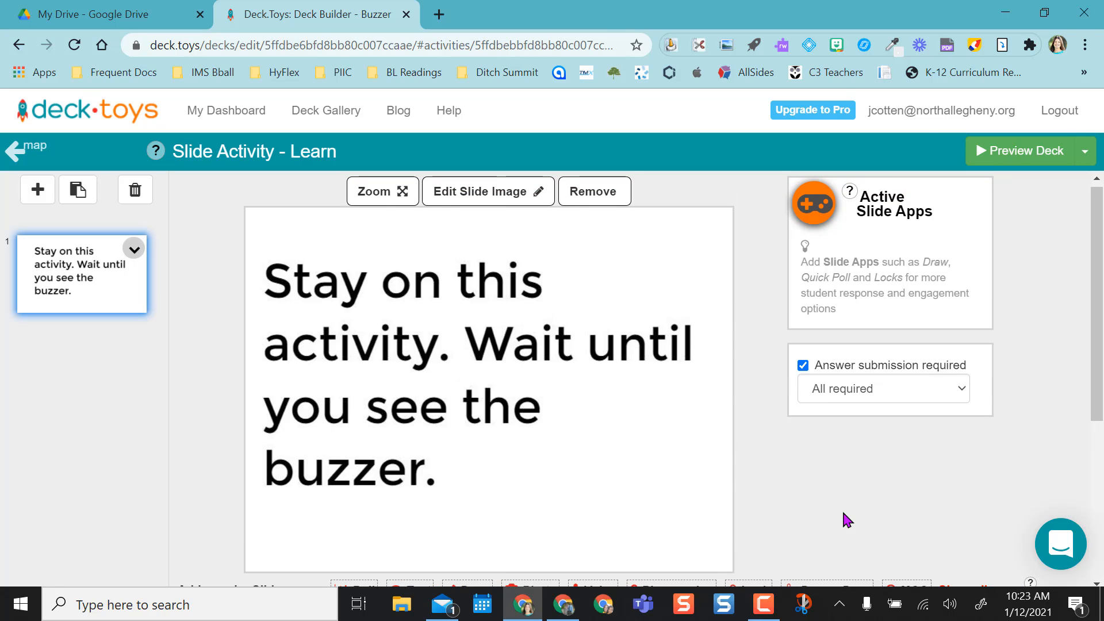
pyautogui.moveTo(755, 494)
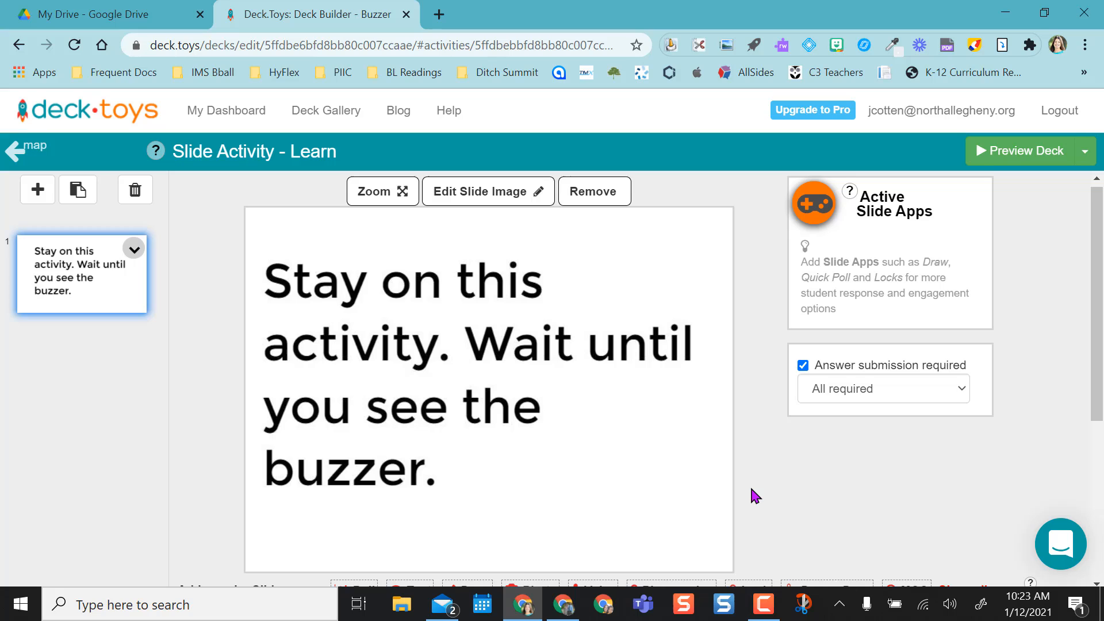
pyautogui.moveTo(760, 366)
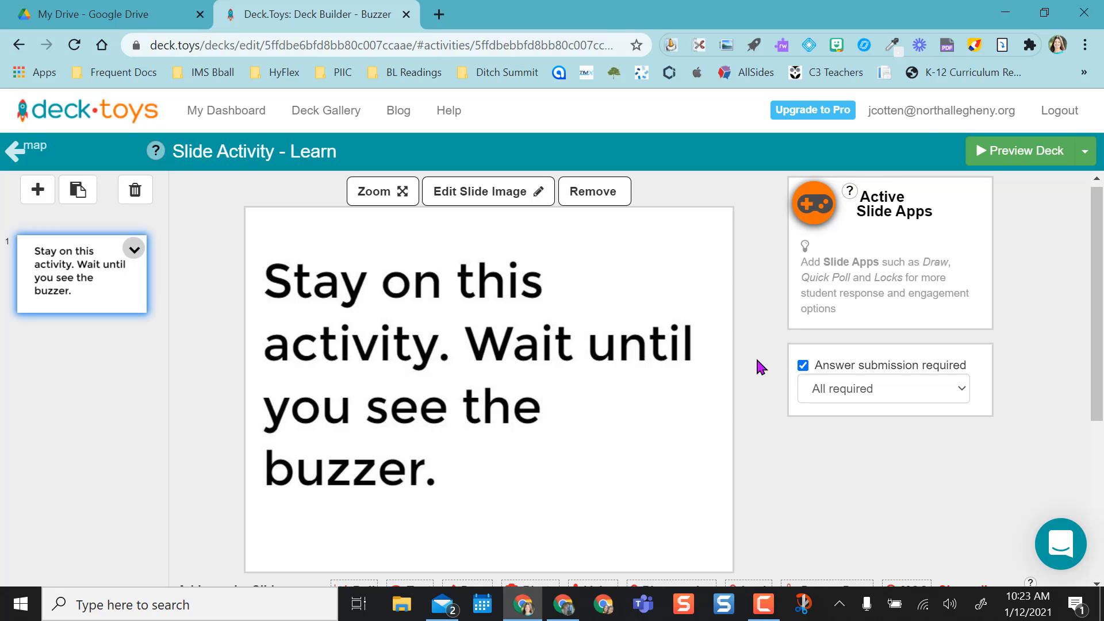
pyautogui.moveTo(813, 205)
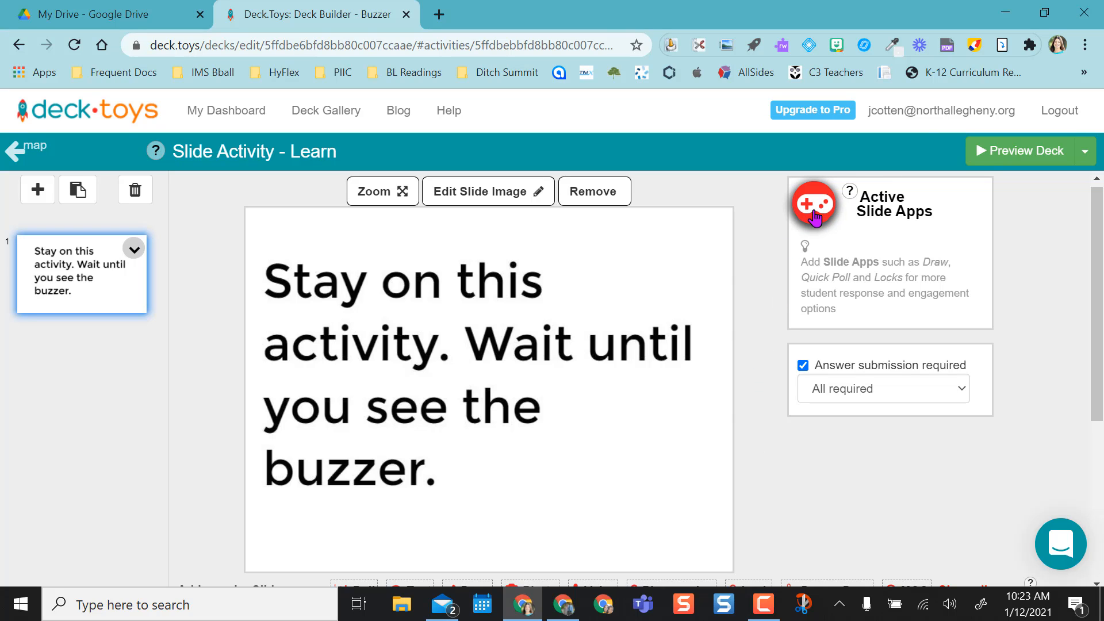
# Attach the Buzzer tool from Insert Slide App to the Learn slide.
pyautogui.click(813, 204)
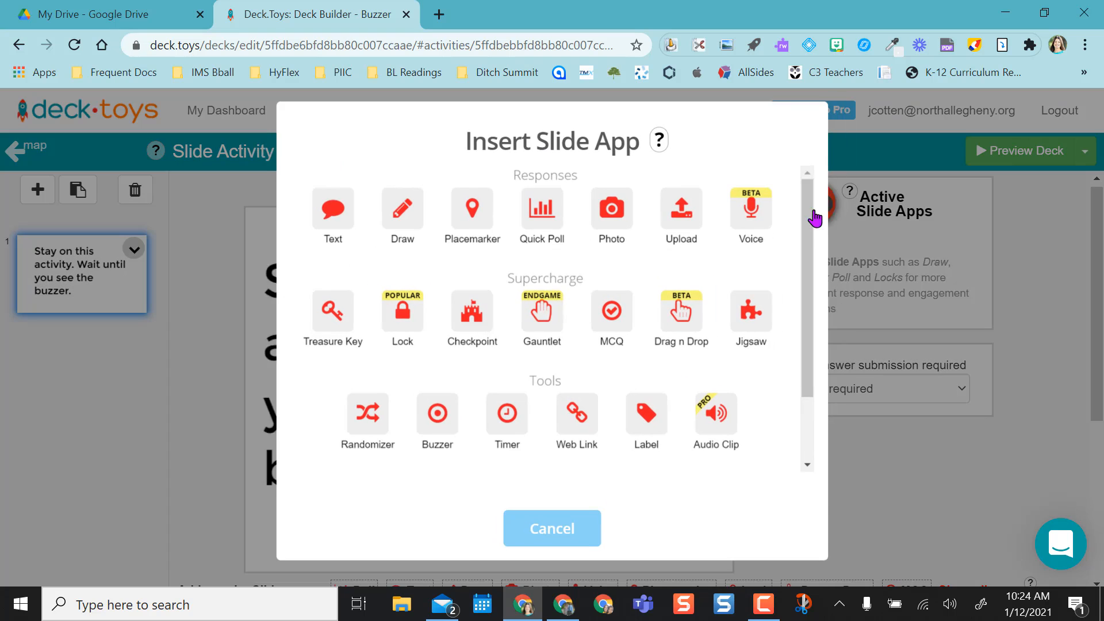
pyautogui.moveTo(759, 310)
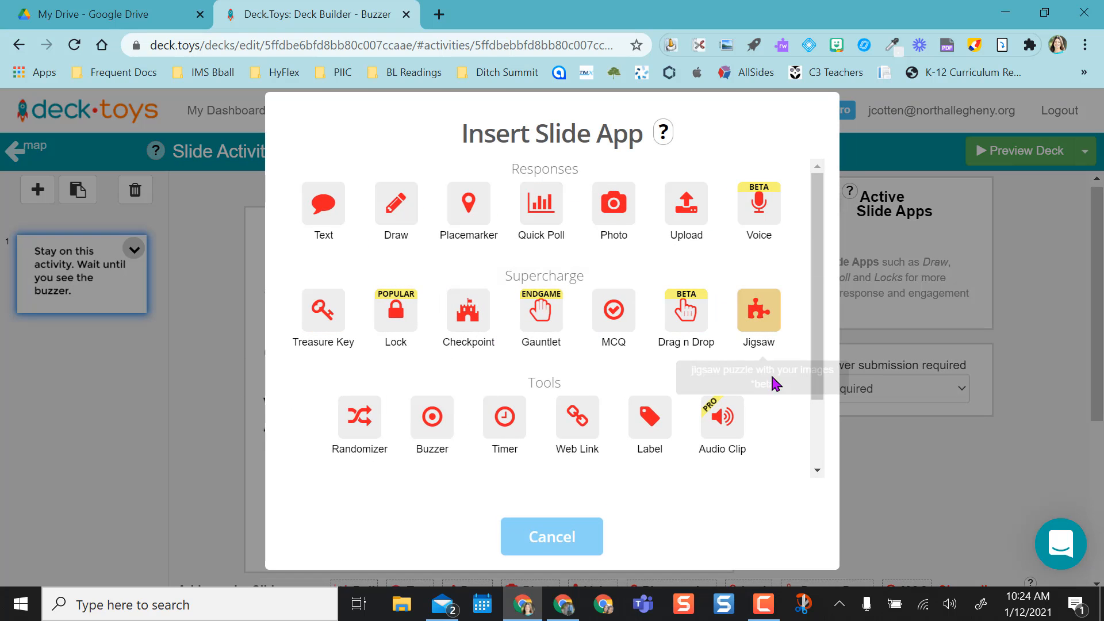
pyautogui.moveTo(432, 417)
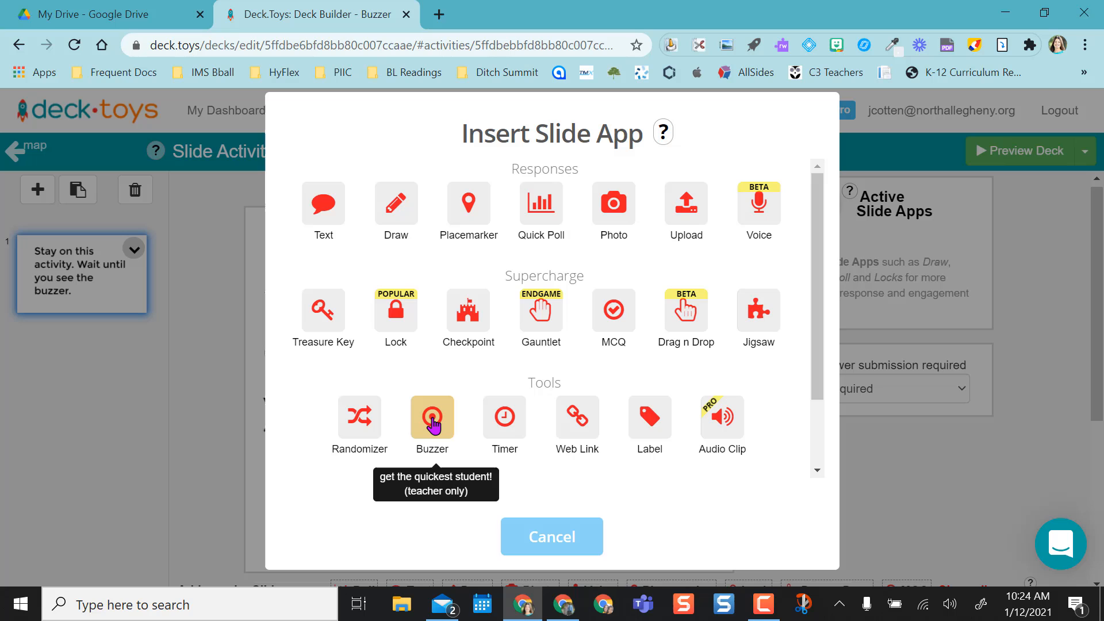
pyautogui.click(432, 417)
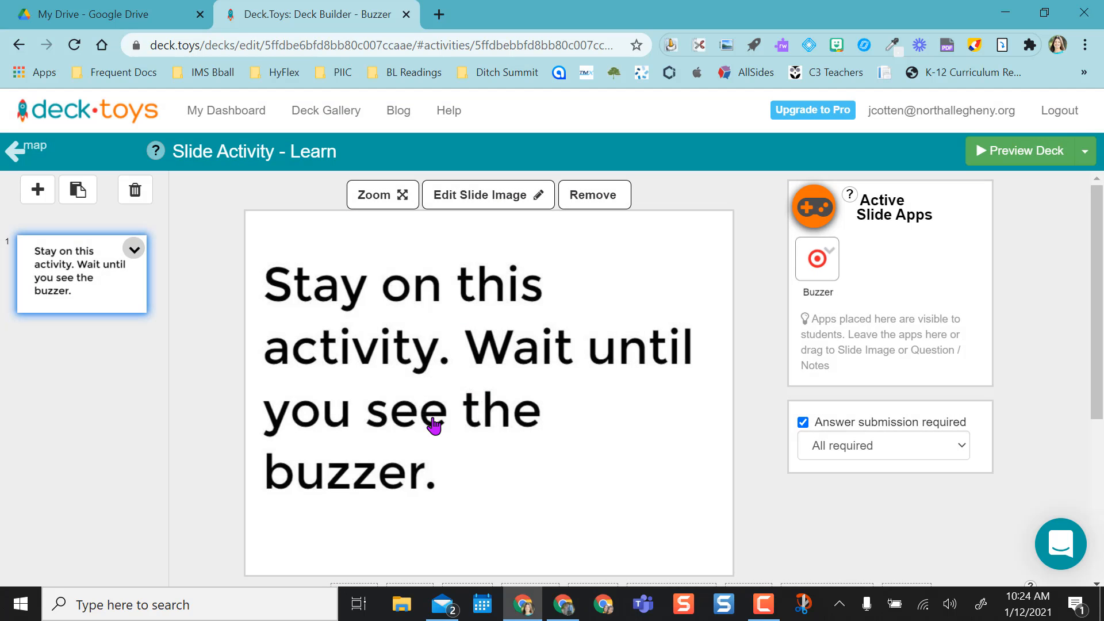
pyautogui.moveTo(816, 258)
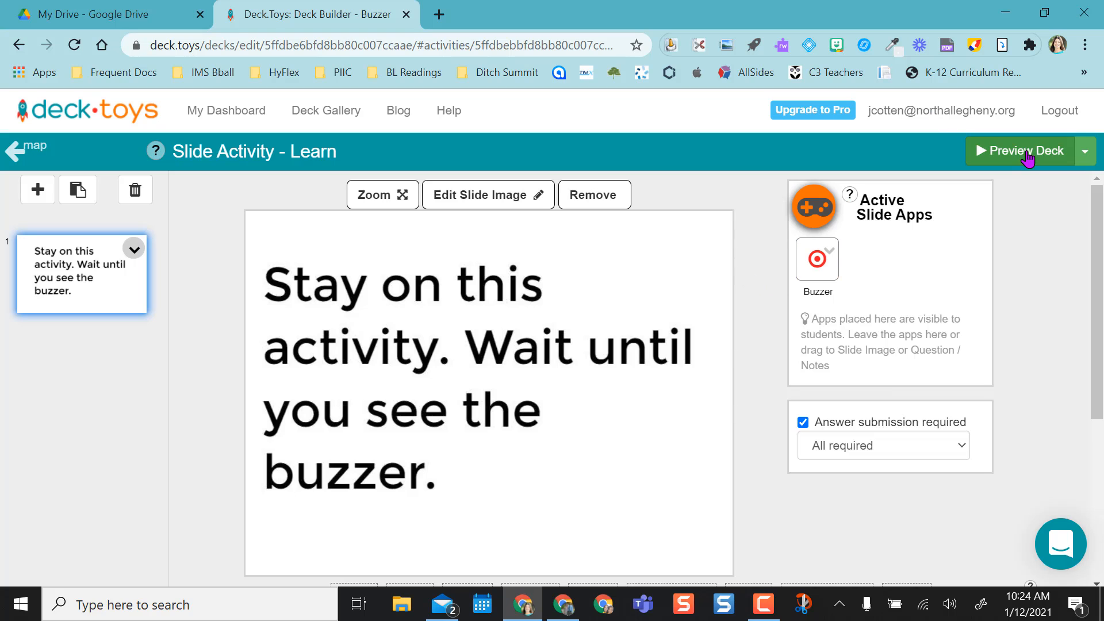
# Preview the deck, end and relaunch the buzzer, then return to My Dashboard.
pyautogui.click(1023, 151)
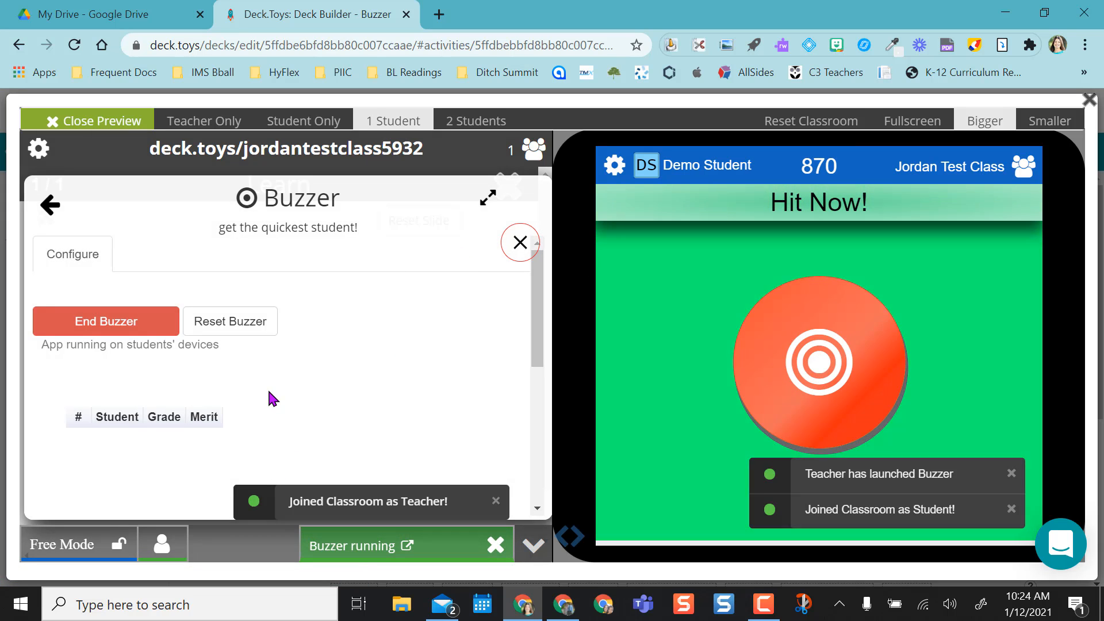
pyautogui.click(106, 321)
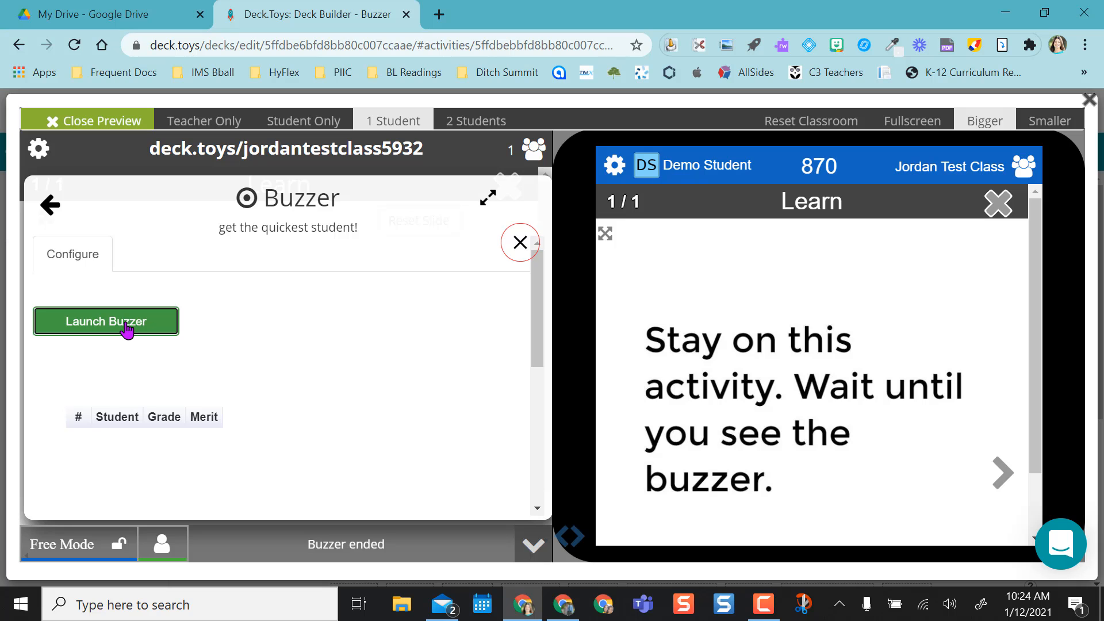
pyautogui.click(106, 320)
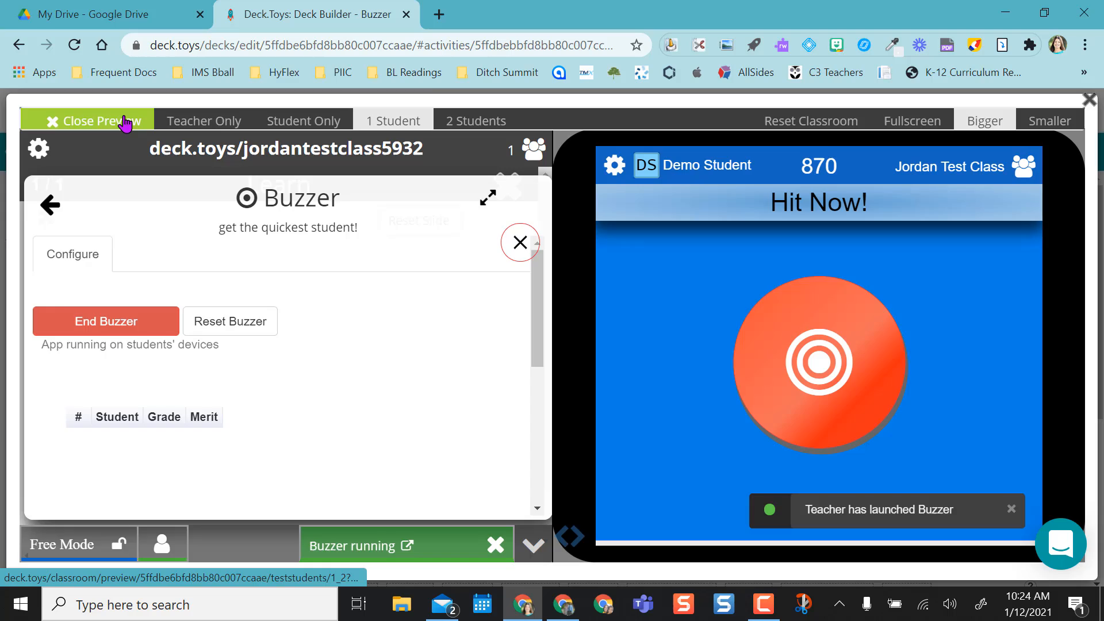
pyautogui.click(95, 120)
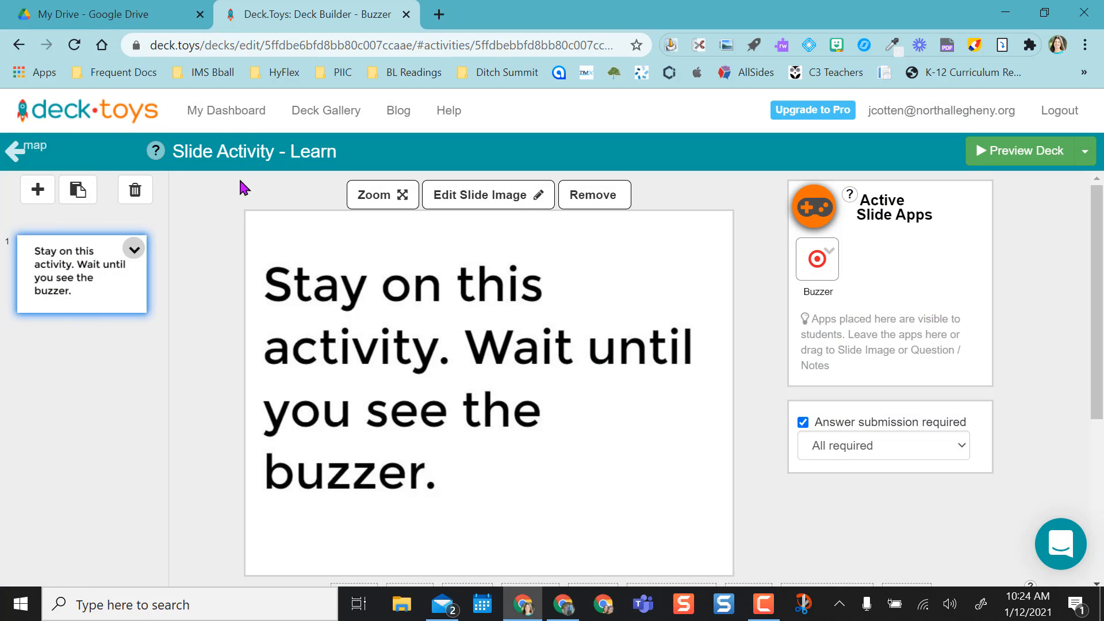
pyautogui.click(226, 110)
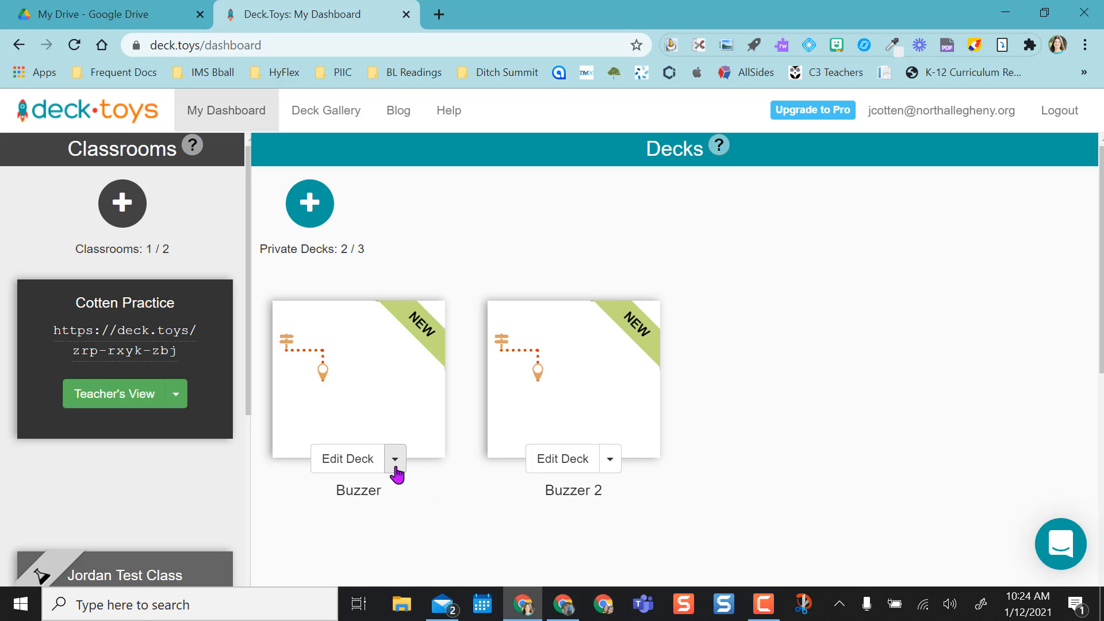
# Assign the Buzzer deck to the Cotton Practice classroom and dismiss the confirmation.
pyautogui.click(394, 459)
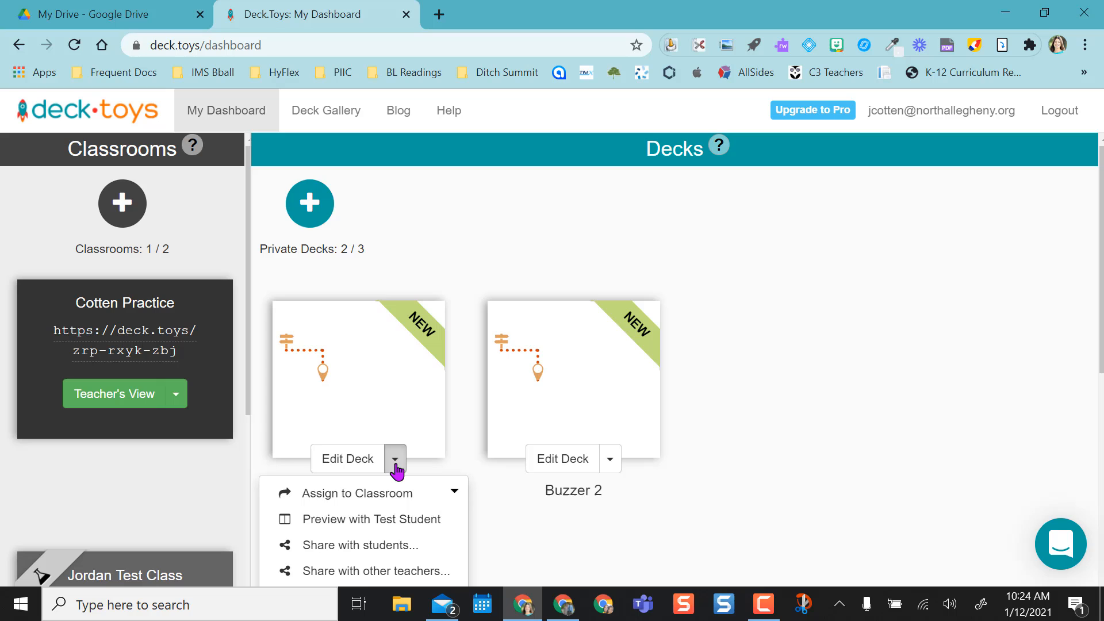
pyautogui.click(455, 493)
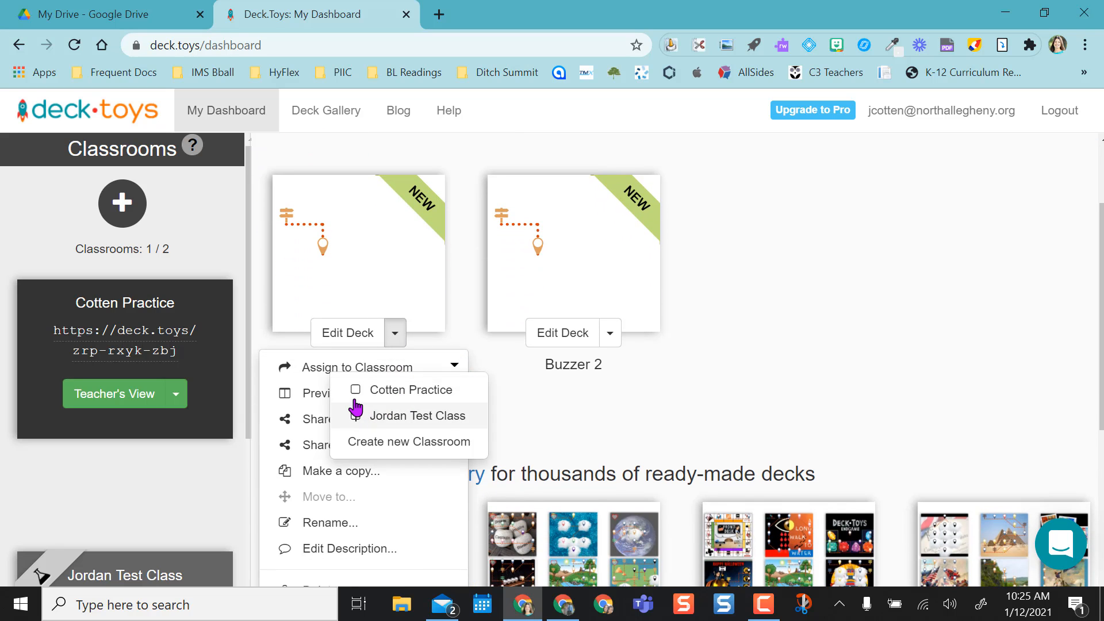
pyautogui.click(424, 415)
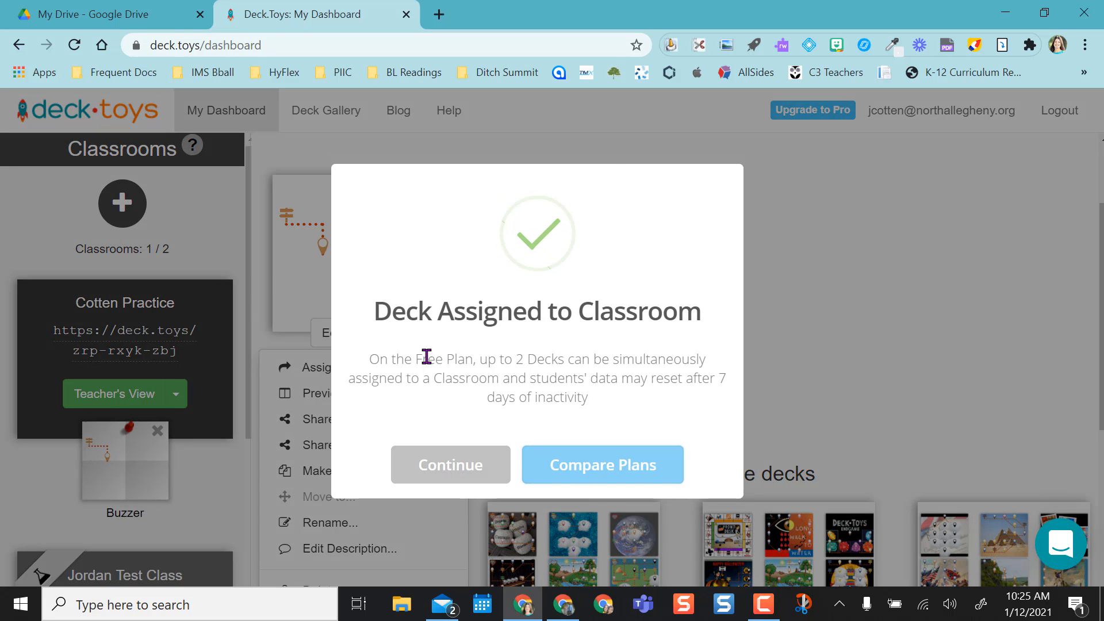
pyautogui.click(449, 464)
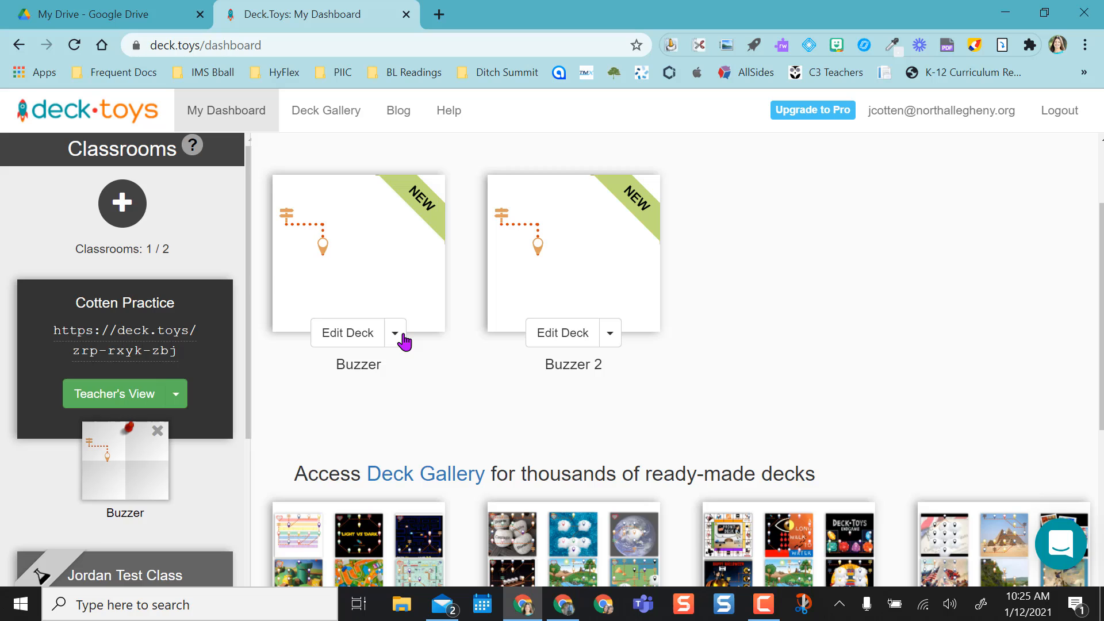
# Recheck the Buzzer deck's options and select the Cotton Practice join address.
pyautogui.click(395, 333)
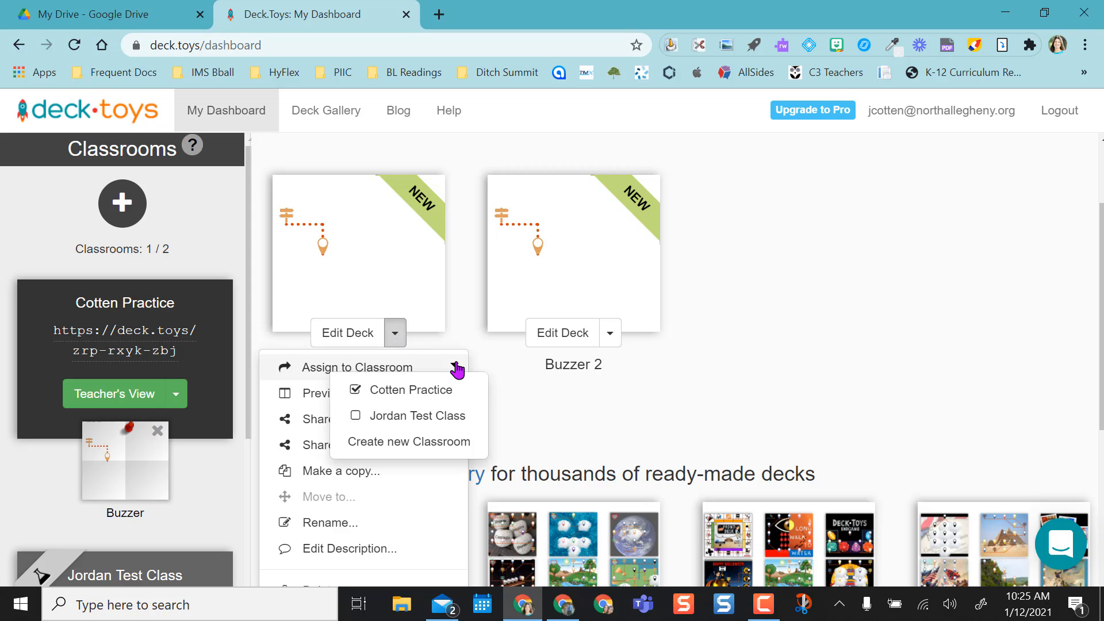
pyautogui.click(395, 333)
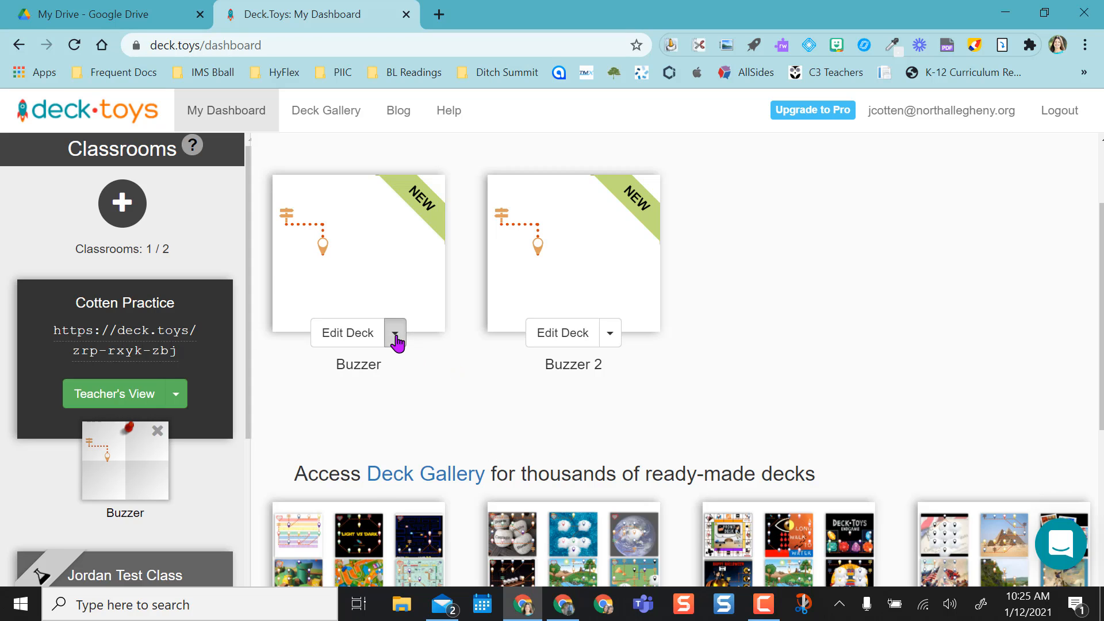
pyautogui.click(395, 333)
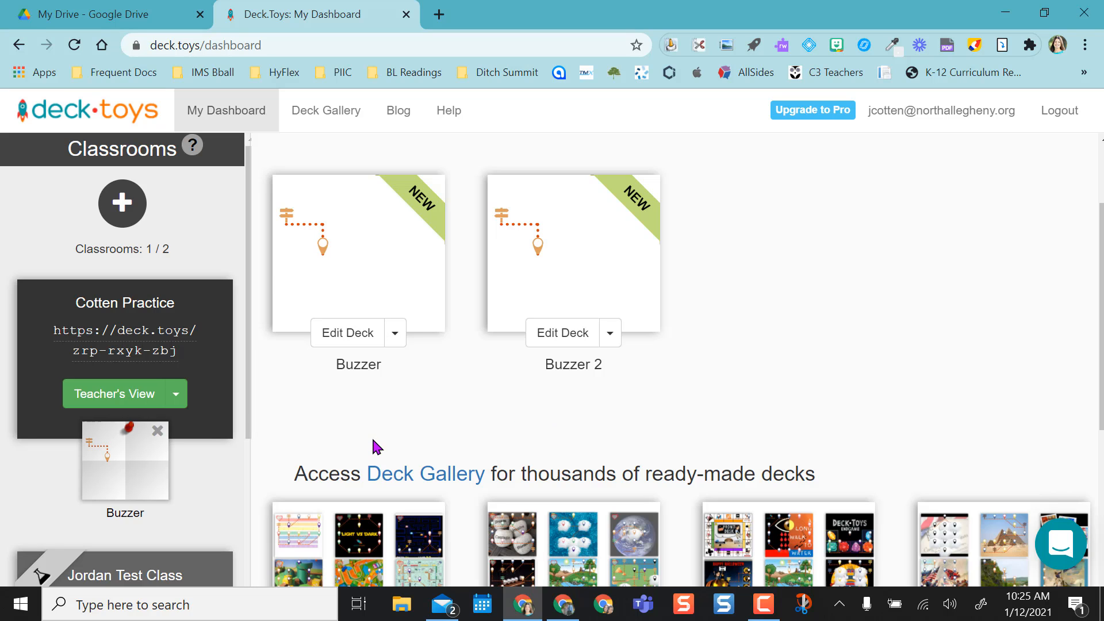
pyautogui.moveTo(131, 331)
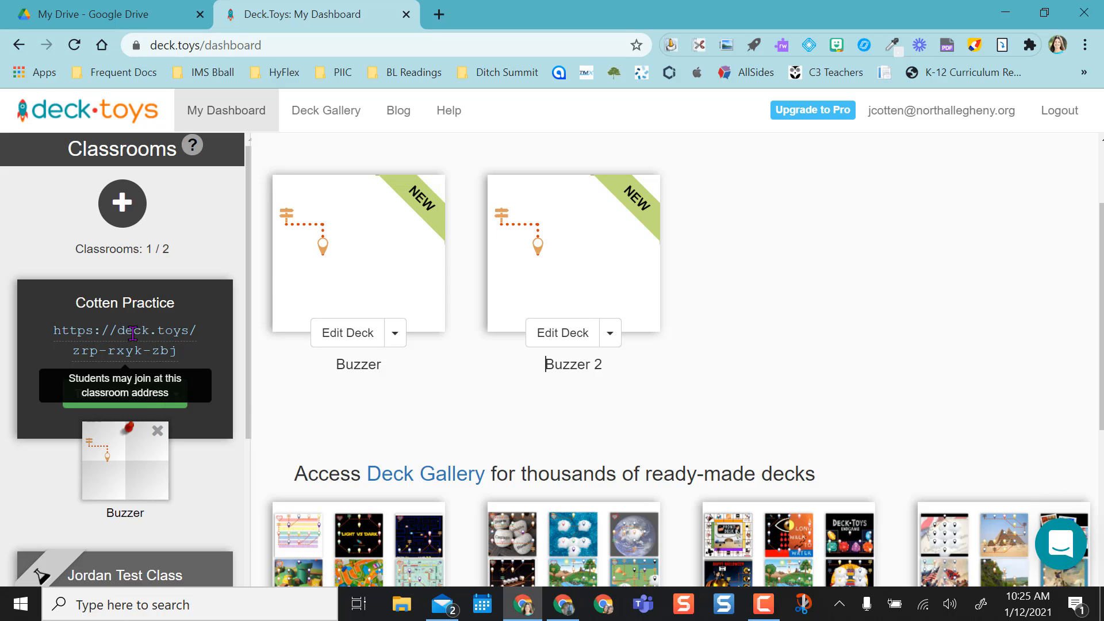
pyautogui.doubleClick(125, 331)
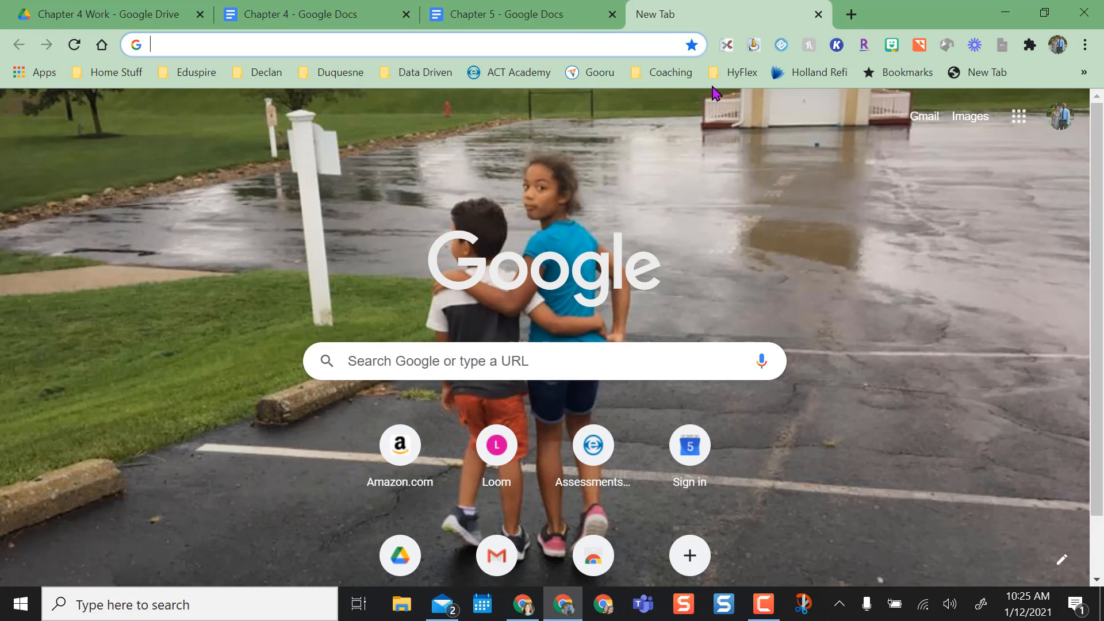
pyautogui.write('https://deck.toys/zrp-rxyk-zbj')
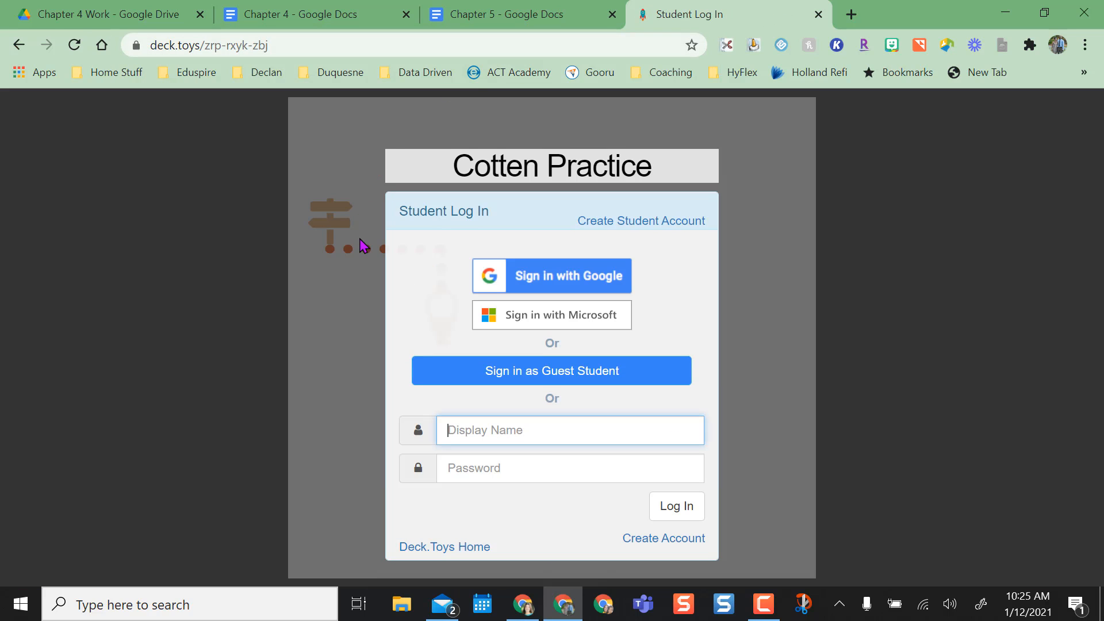
pyautogui.moveTo(553, 315)
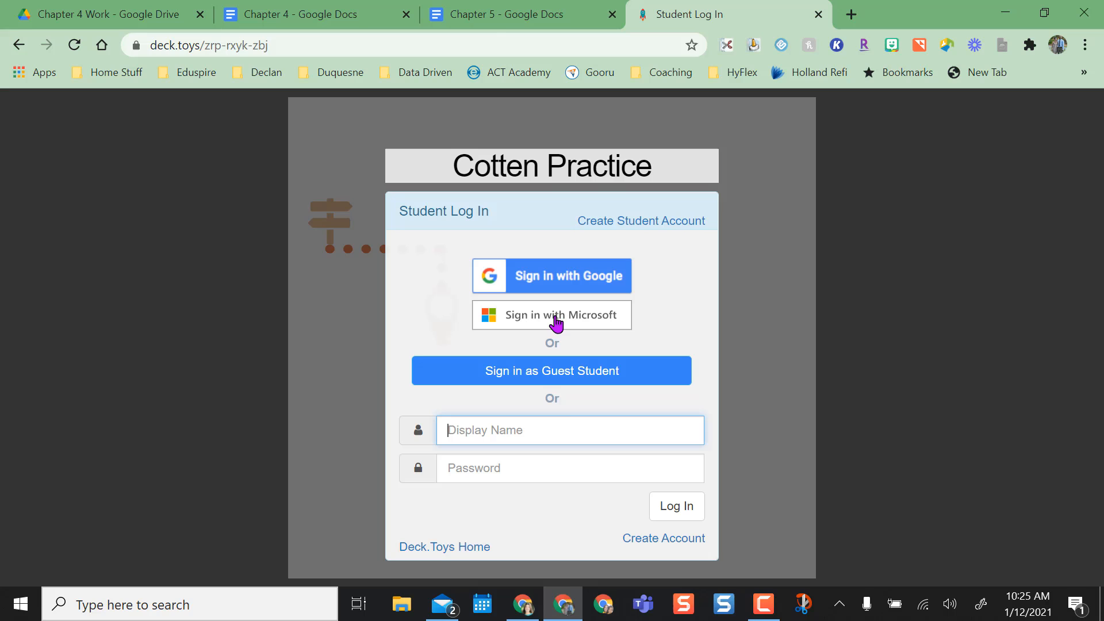
pyautogui.moveTo(551, 371)
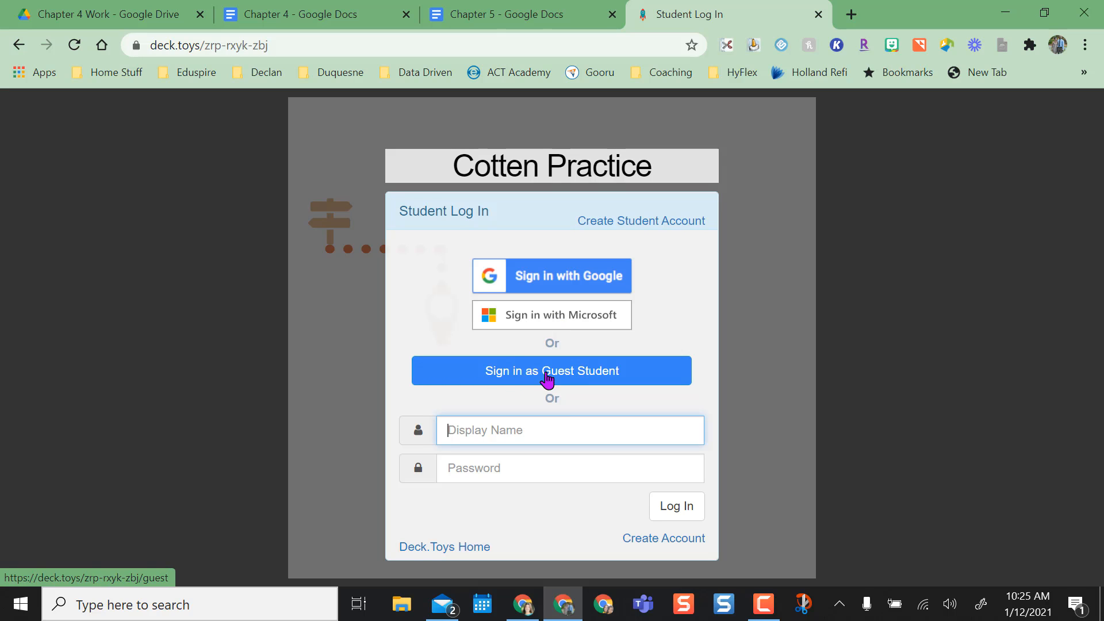
pyautogui.click(552, 371)
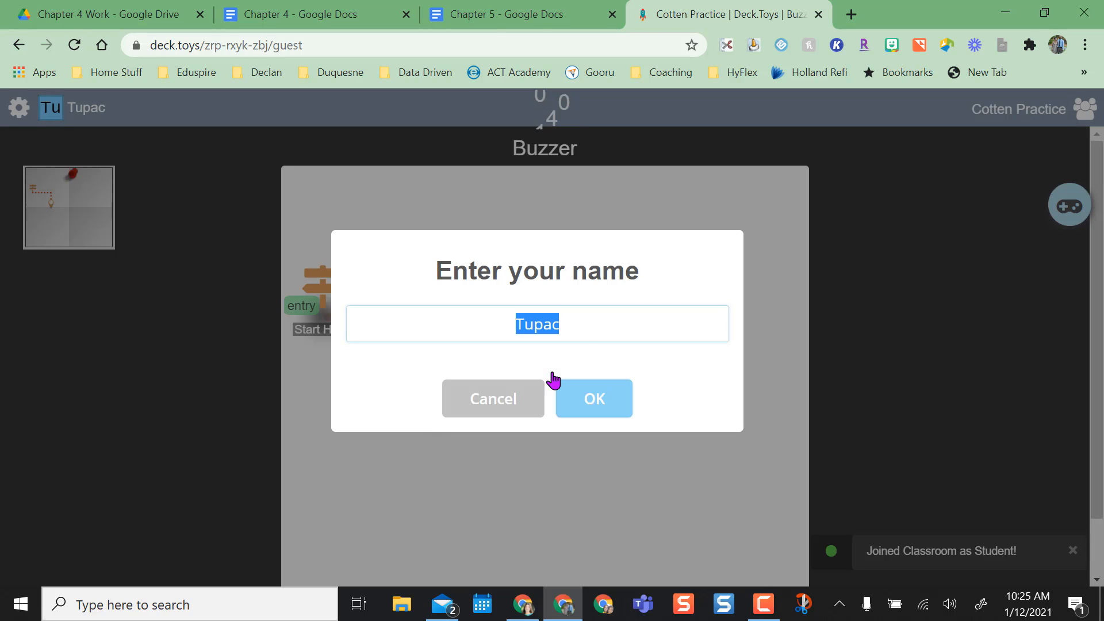
# Confirm the guest name Tupac, complete Start Here for +200 points, and open Learn.
pyautogui.click(564, 324)
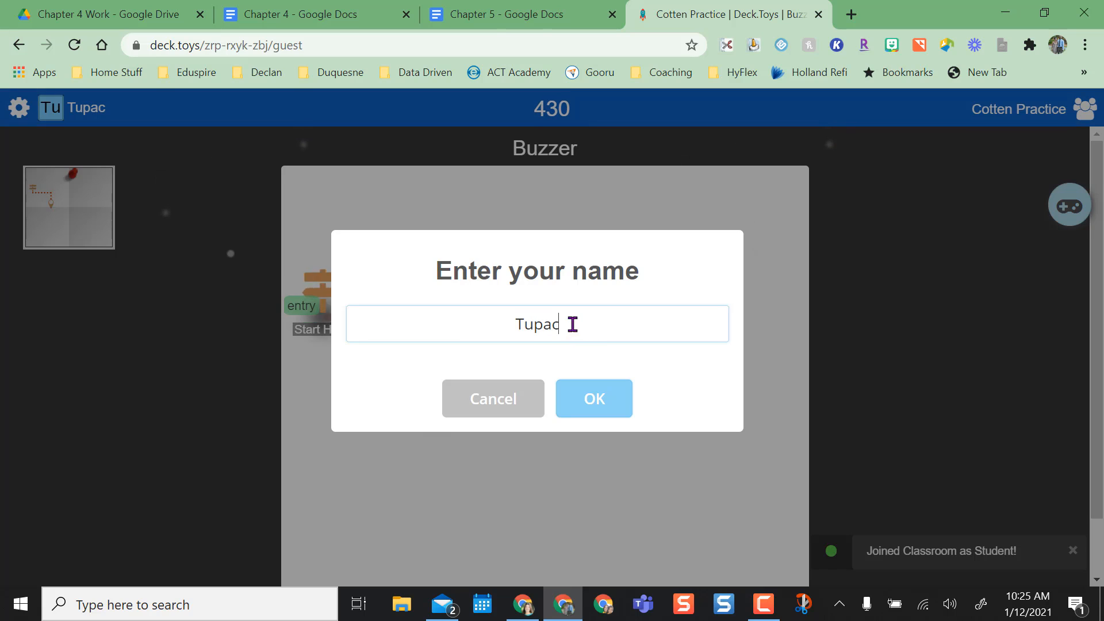
pyautogui.moveTo(602, 326)
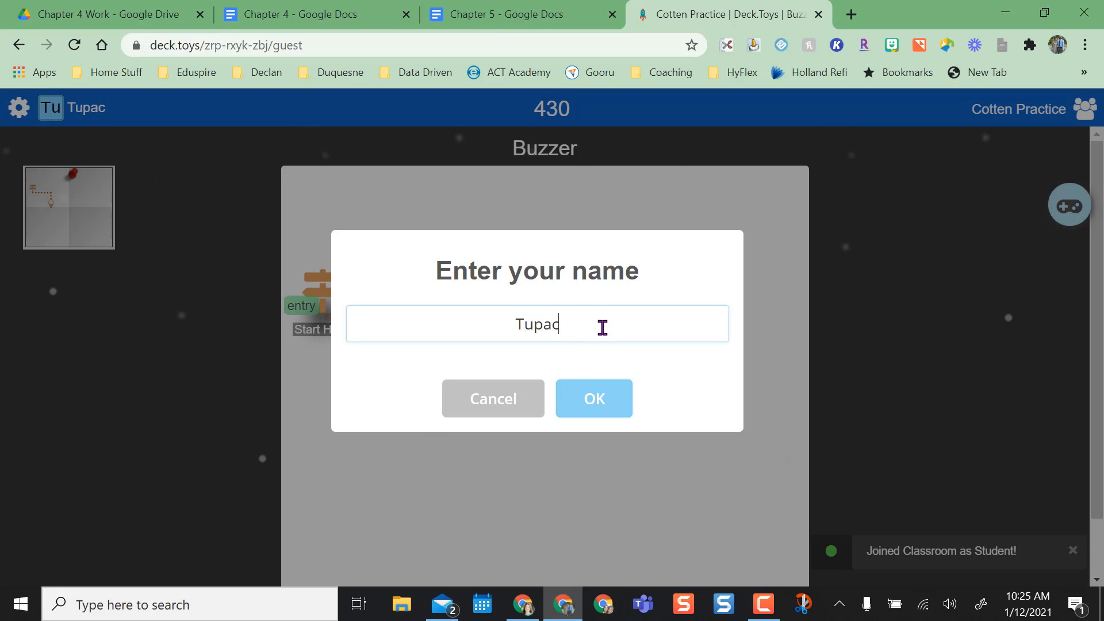
pyautogui.click(593, 398)
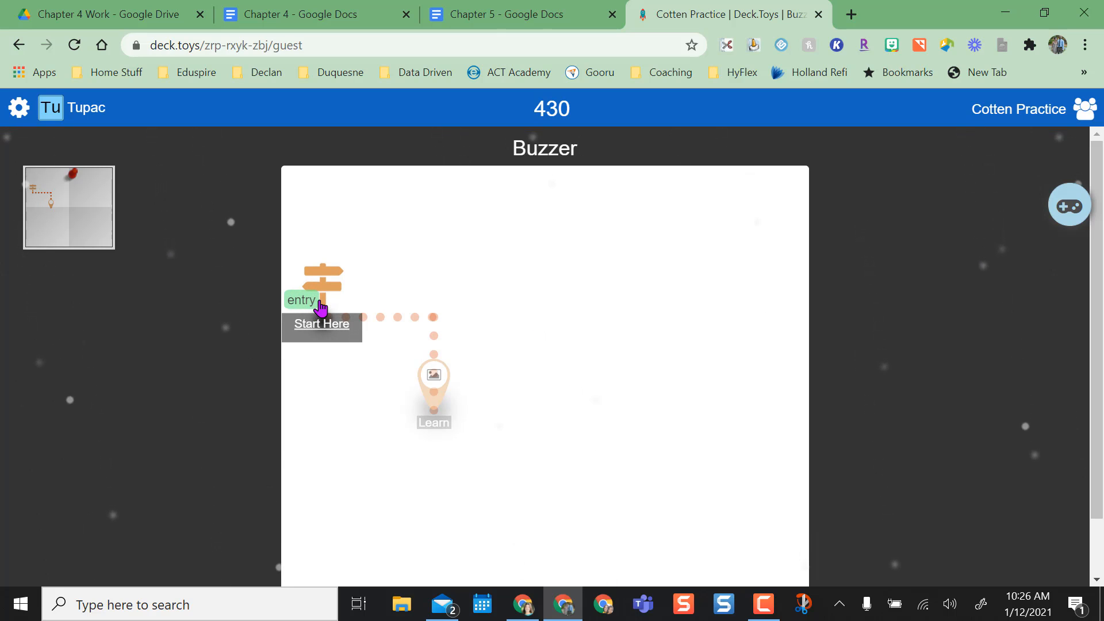
pyautogui.click(321, 323)
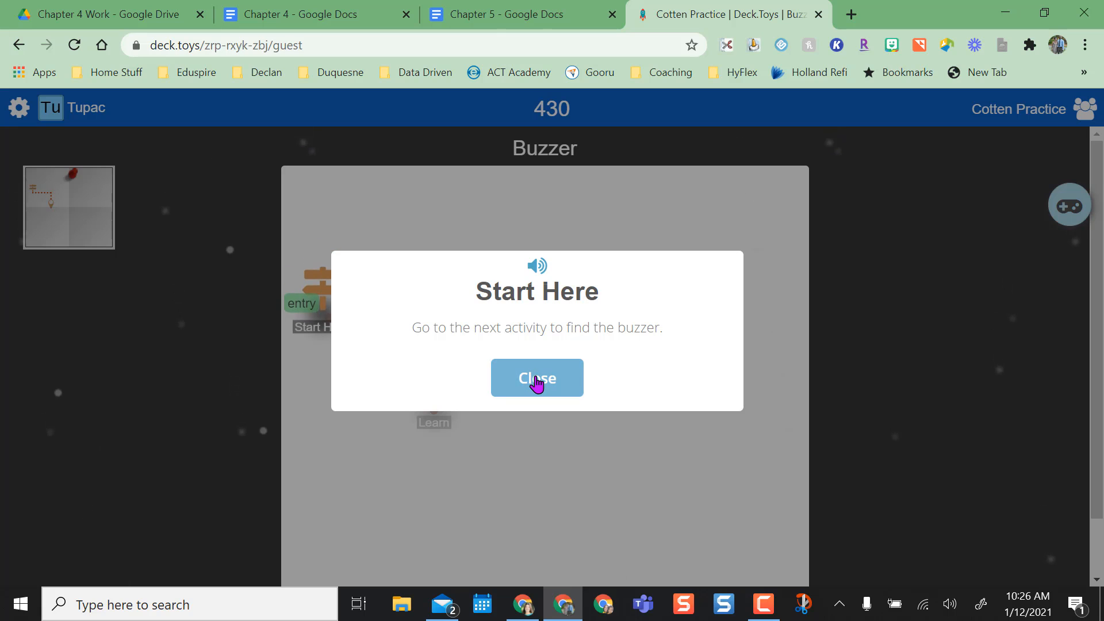
pyautogui.click(537, 378)
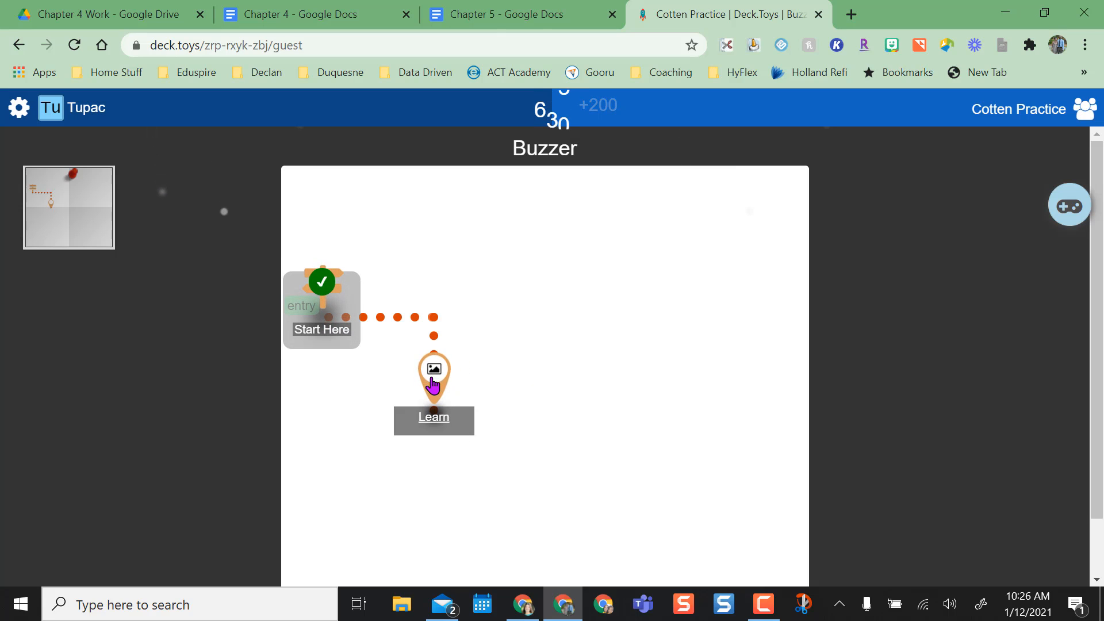
pyautogui.click(433, 369)
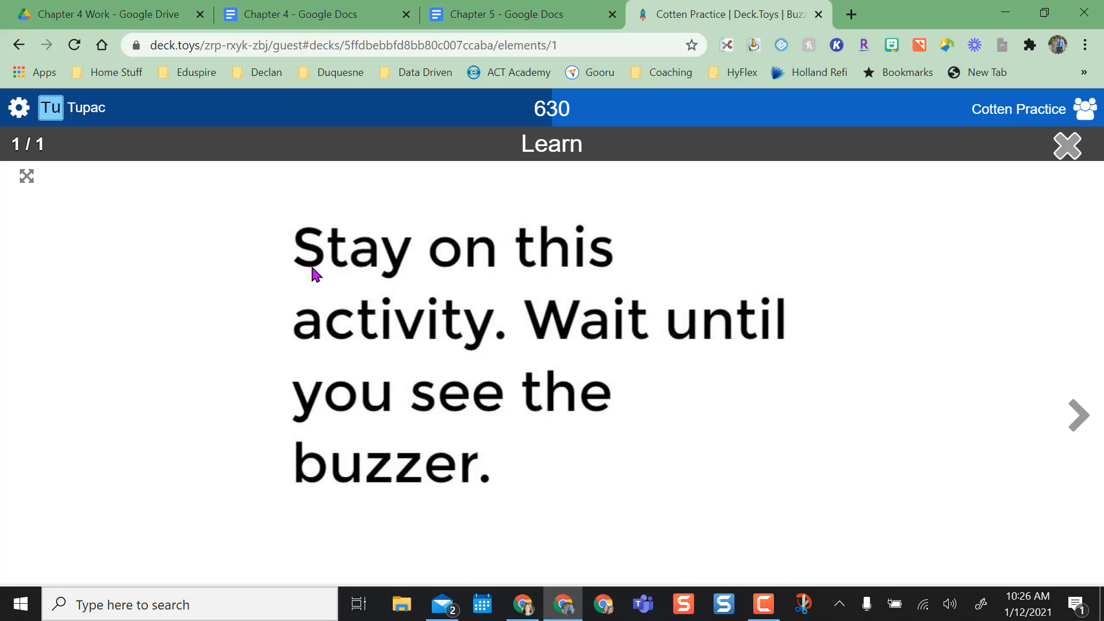
pyautogui.moveTo(505, 273)
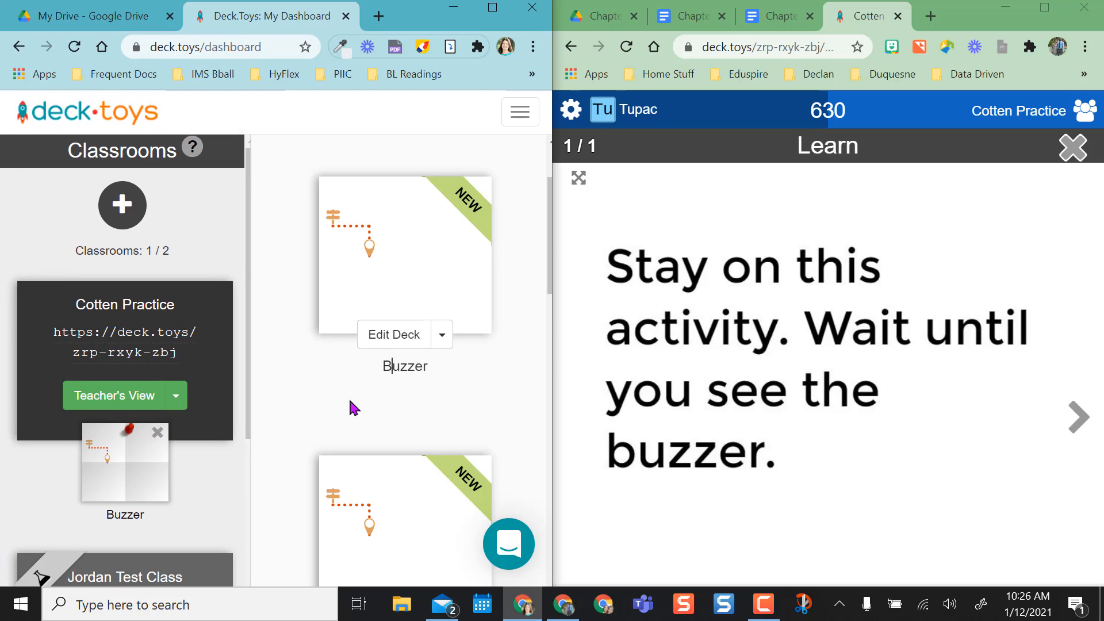
pyautogui.moveTo(109, 395)
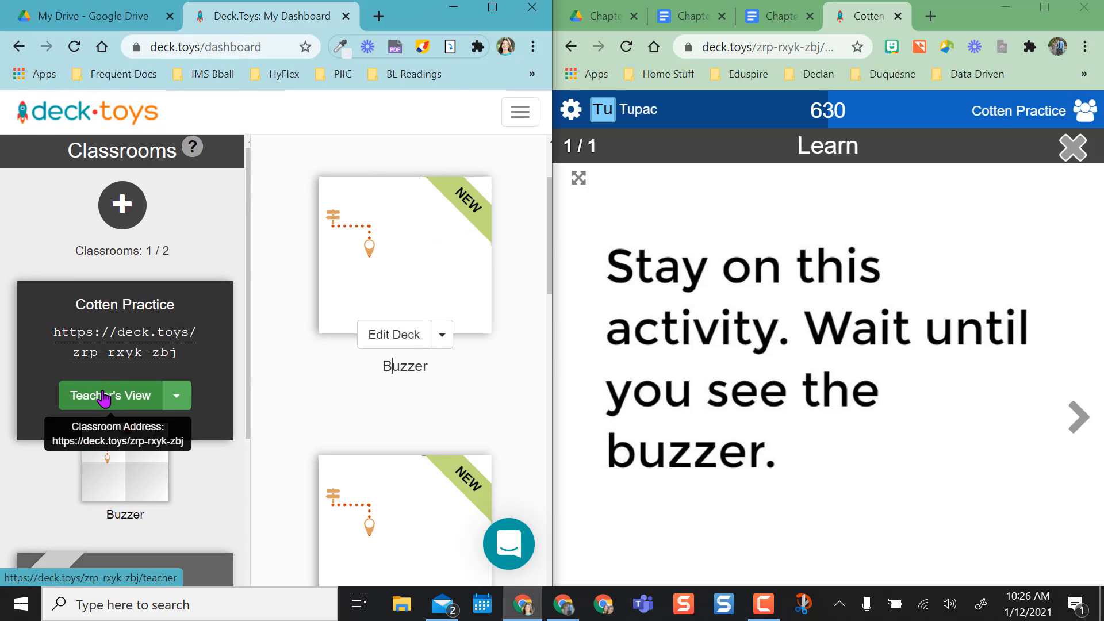
# Open the Cotten Practice classroom in Teacher's View.
pyautogui.click(109, 395)
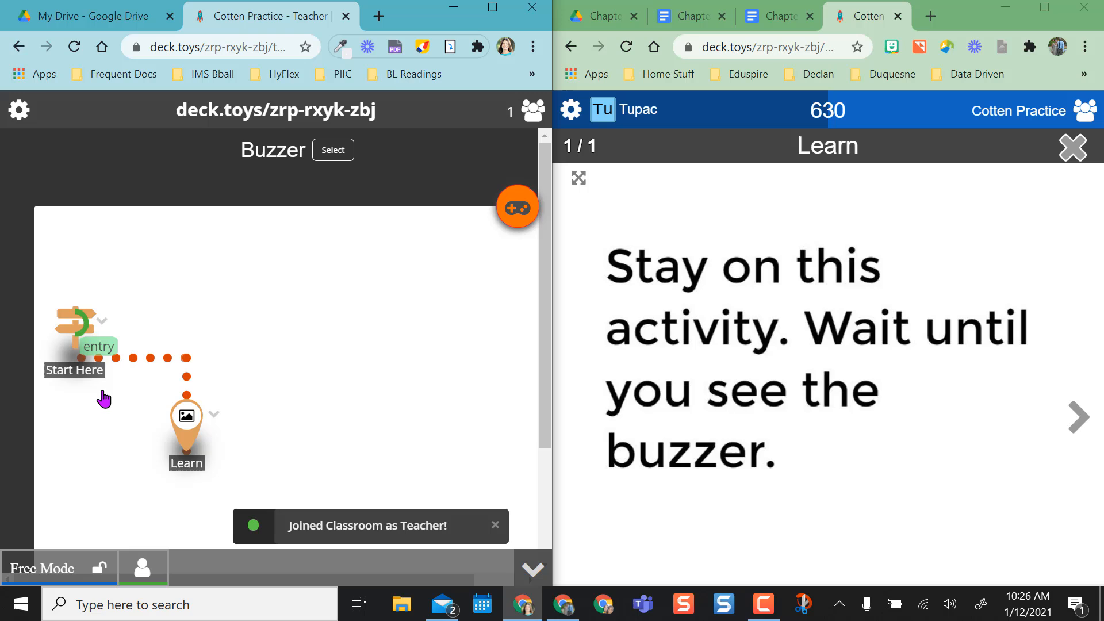
pyautogui.moveTo(528, 322)
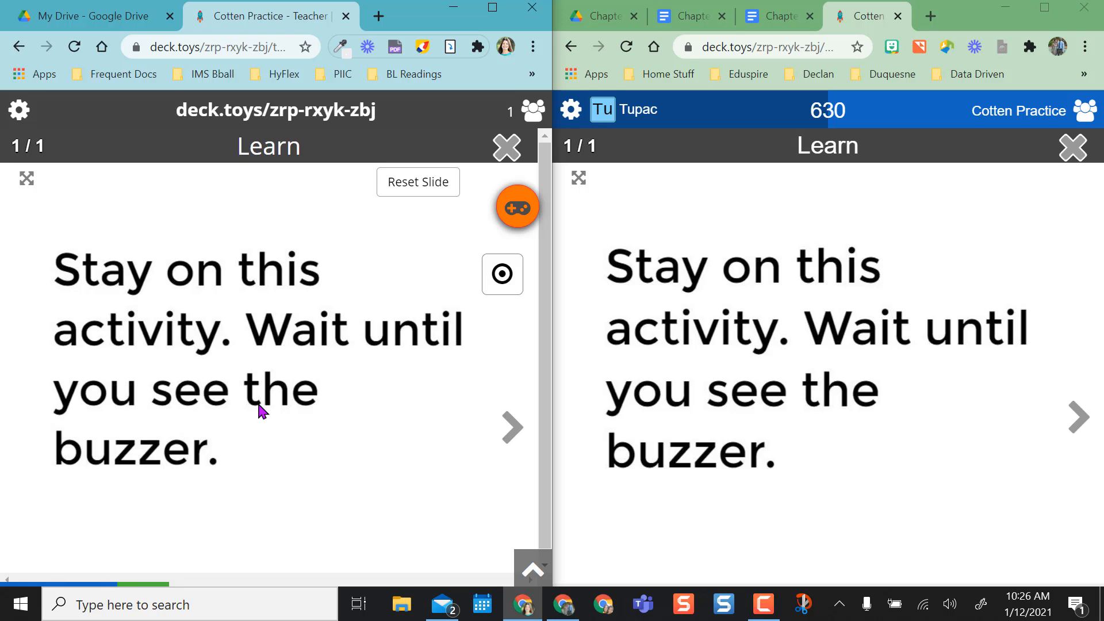
pyautogui.moveTo(502, 275)
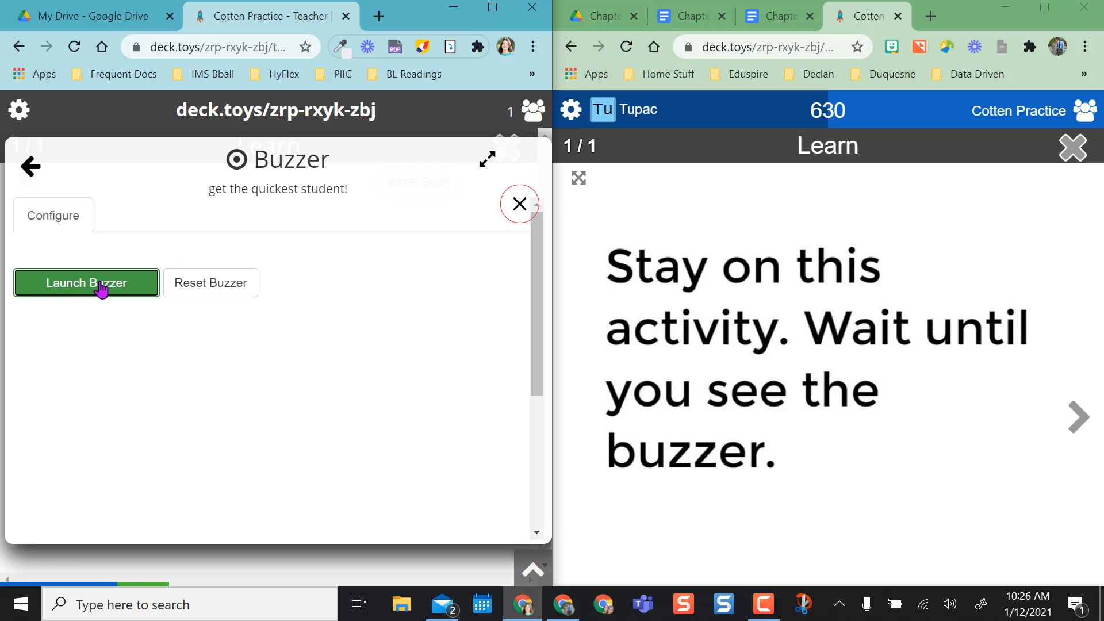
# Run buzzer rounds with Tupac buzzing in first, then close the student's browser tab.
pyautogui.click(85, 282)
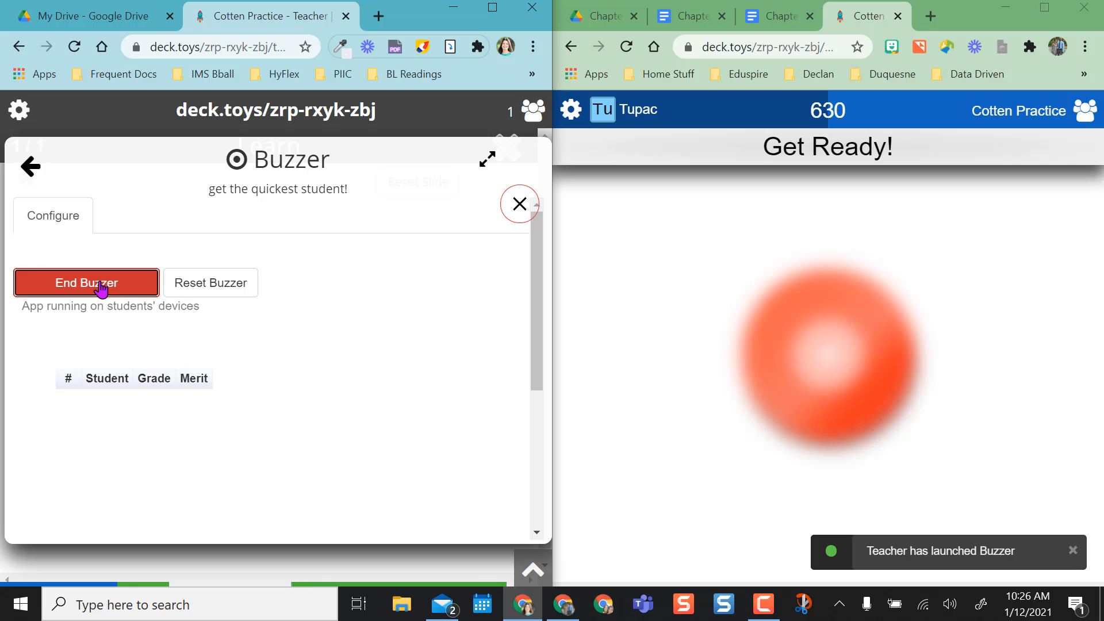
pyautogui.click(828, 358)
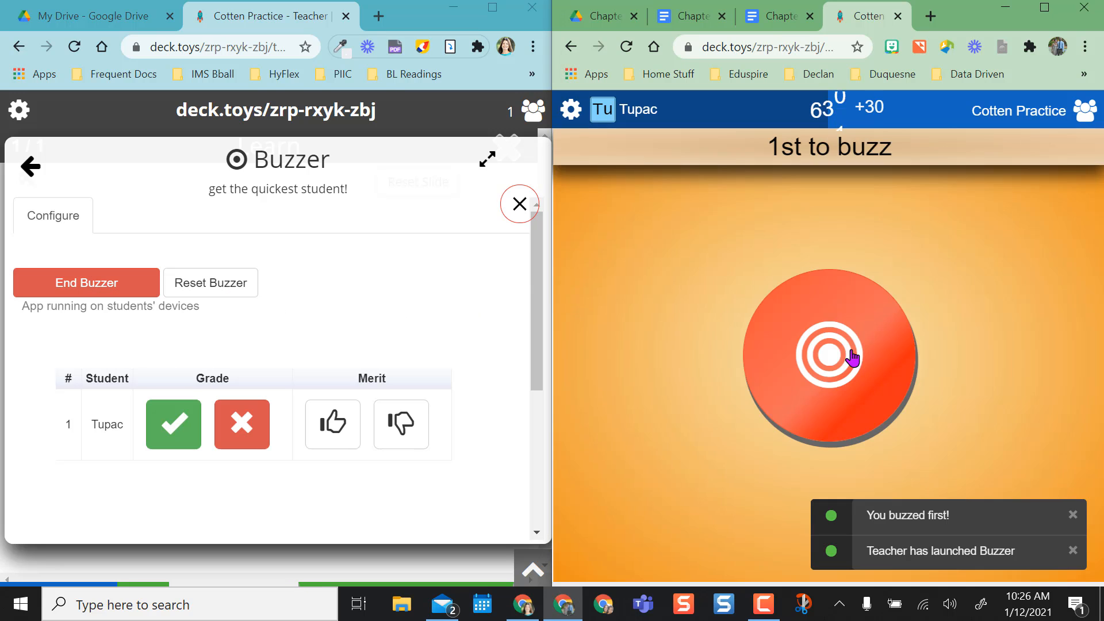
pyautogui.click(173, 424)
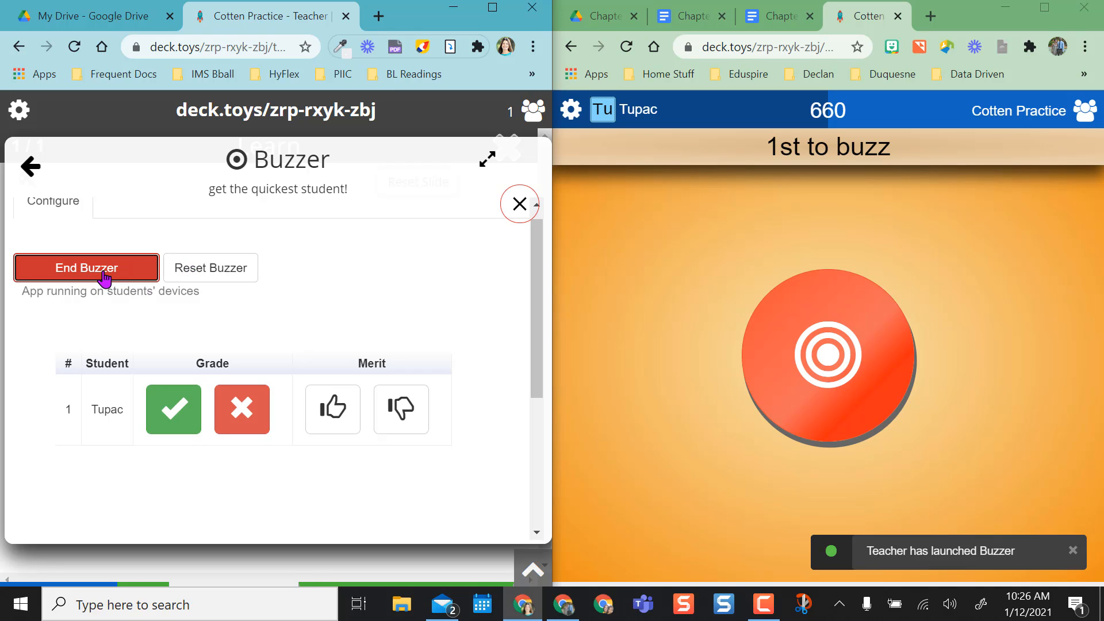
pyautogui.click(86, 267)
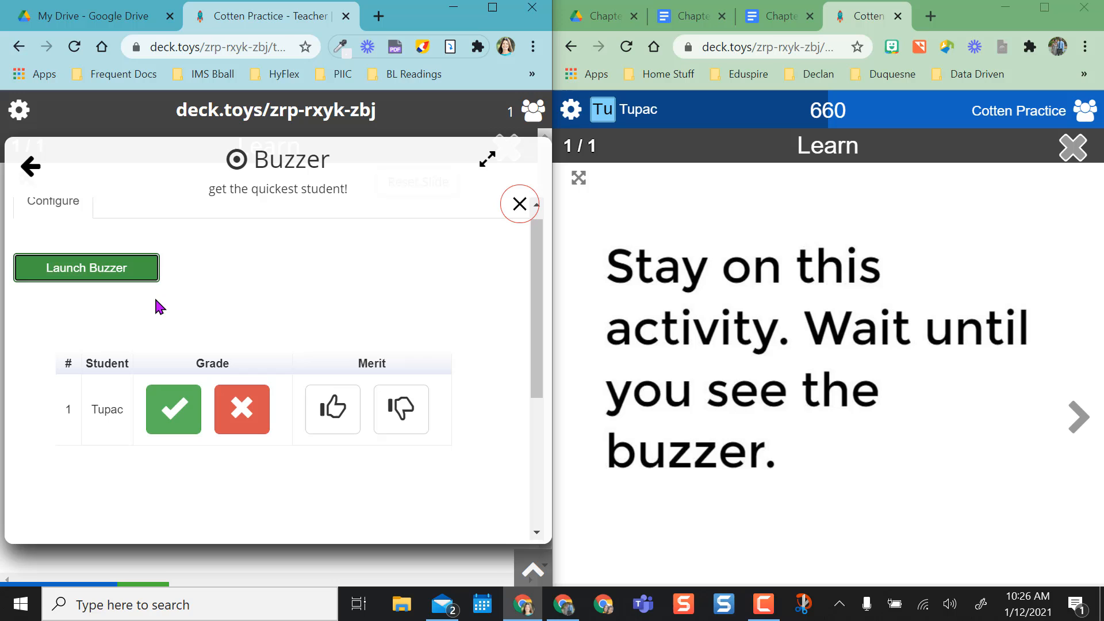
pyautogui.click(86, 267)
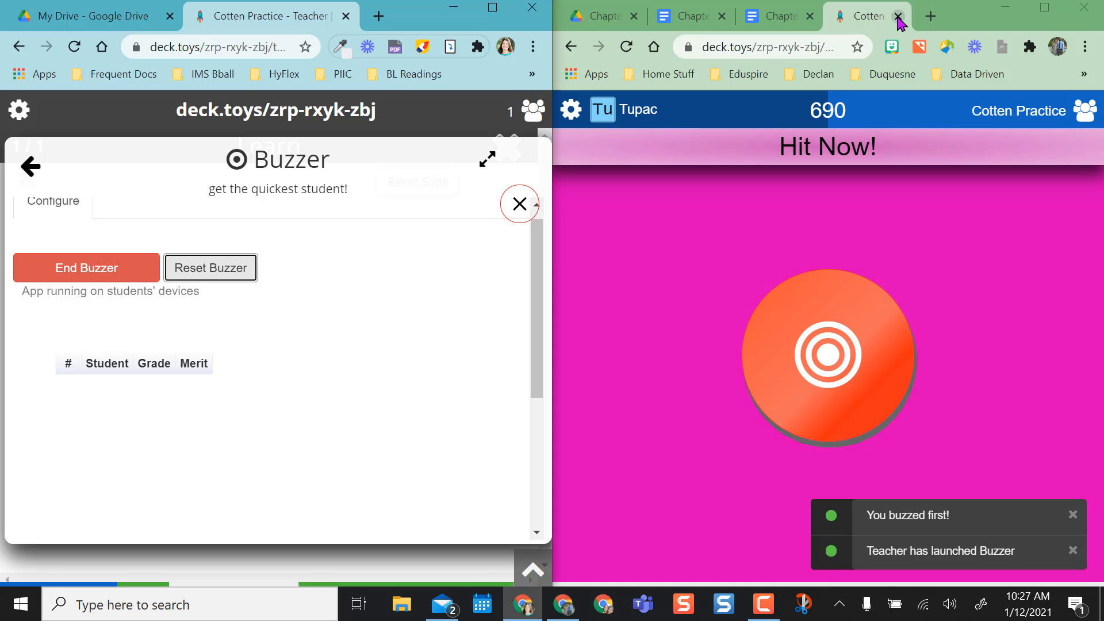
pyautogui.click(898, 15)
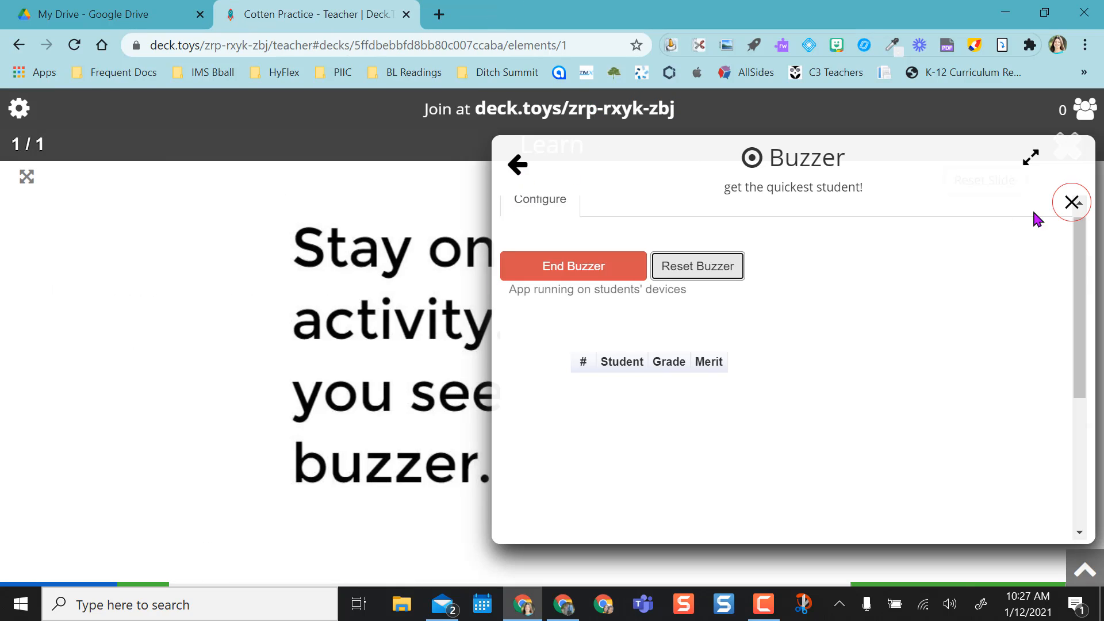
# Close the Buzzer panel and leave the classroom via settings, Back to Dashboard.
pyautogui.click(573, 266)
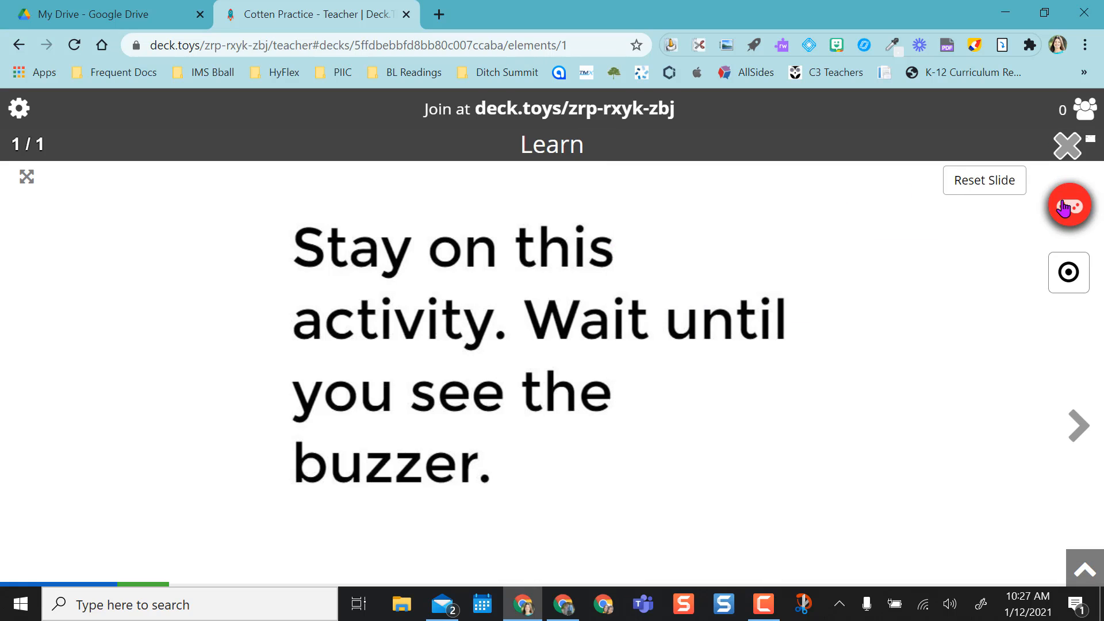
pyautogui.click(18, 109)
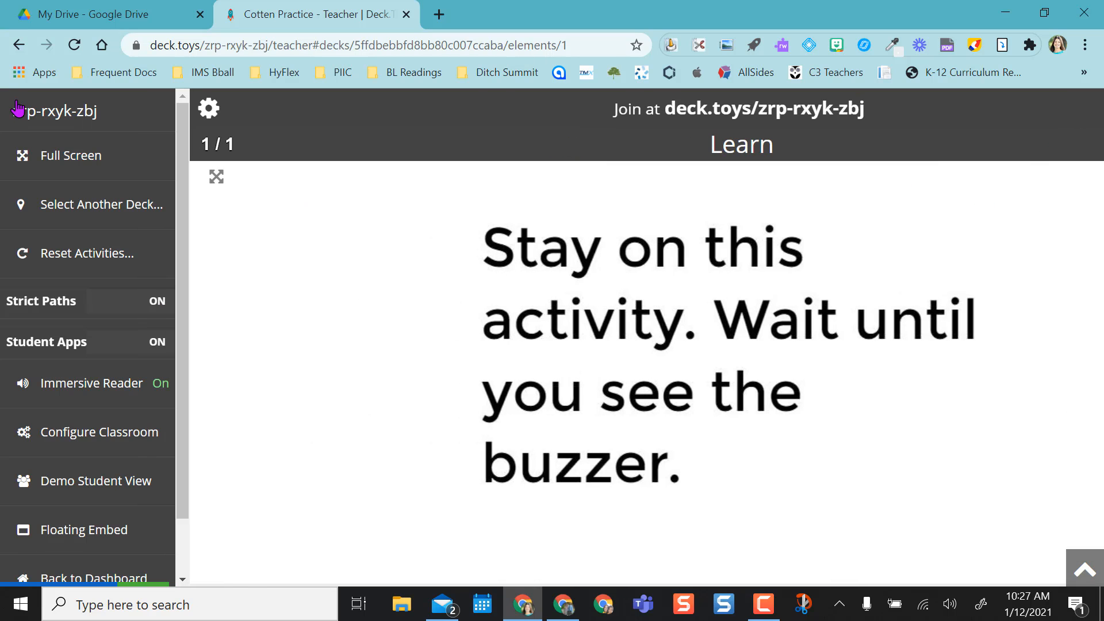
pyautogui.click(92, 513)
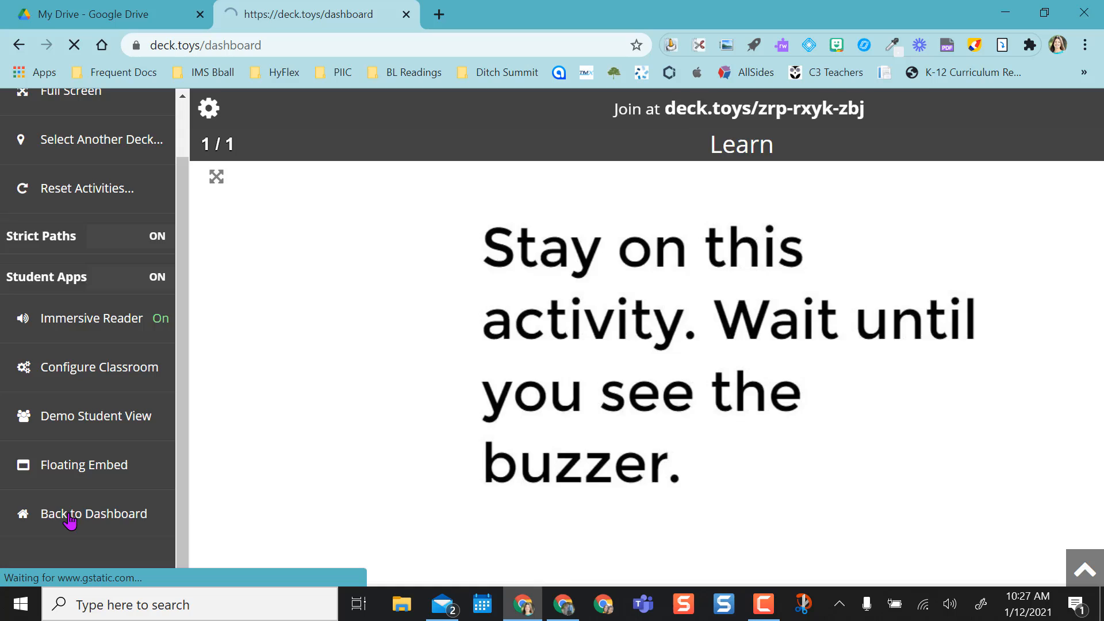
pyautogui.click(91, 514)
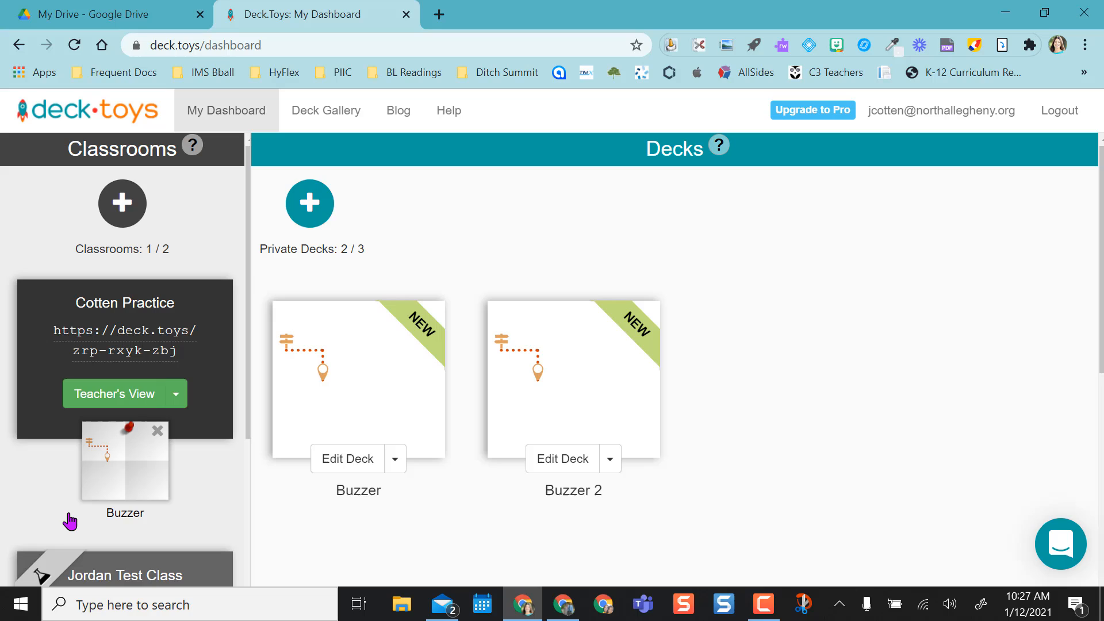
pyautogui.moveTo(468, 570)
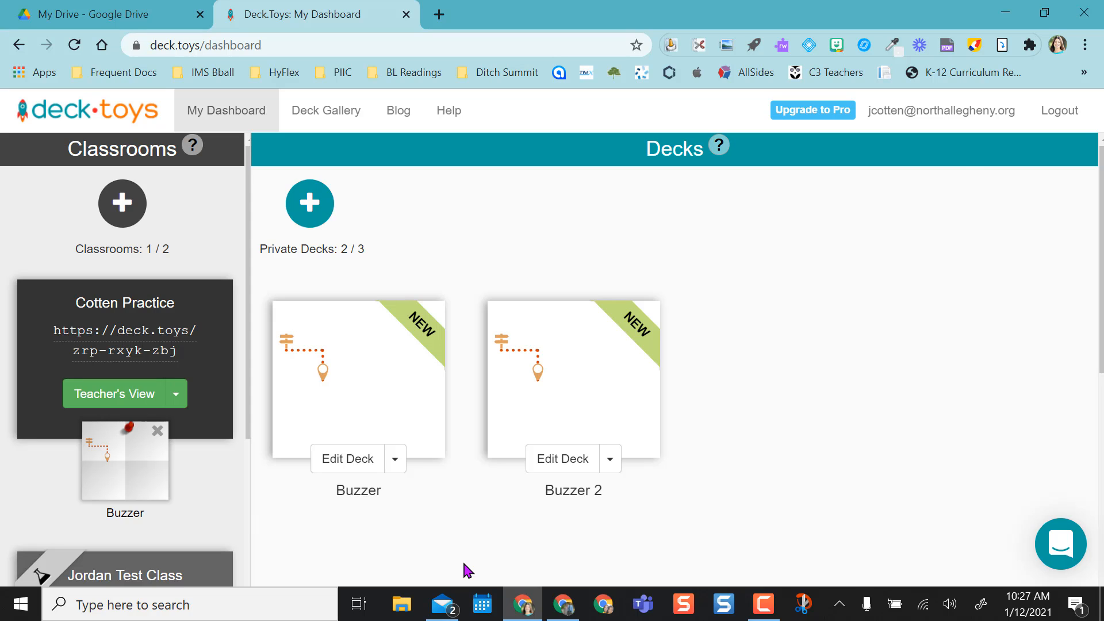